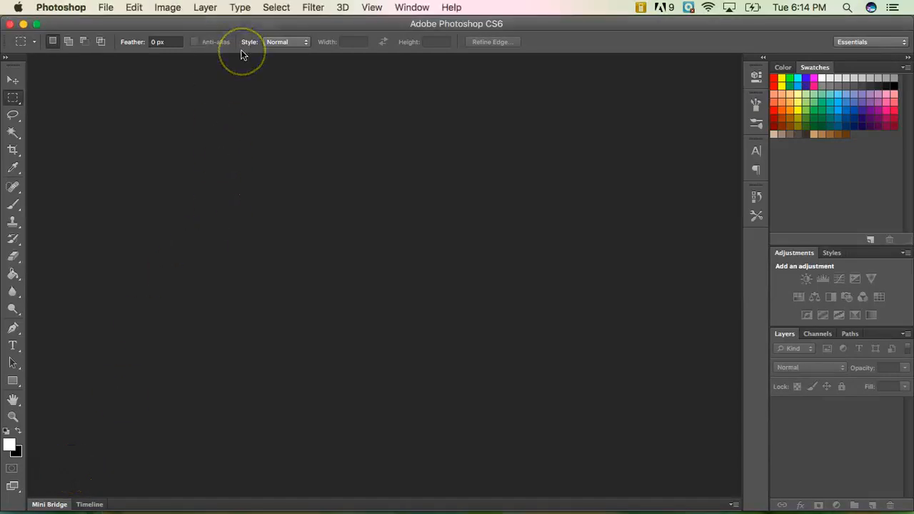
pyautogui.moveTo(242, 55)
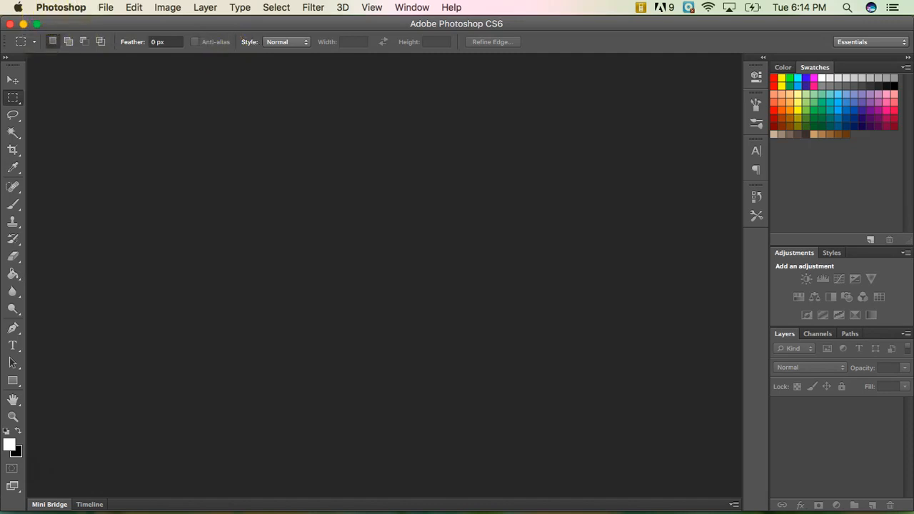
pyautogui.moveTo(228, 10)
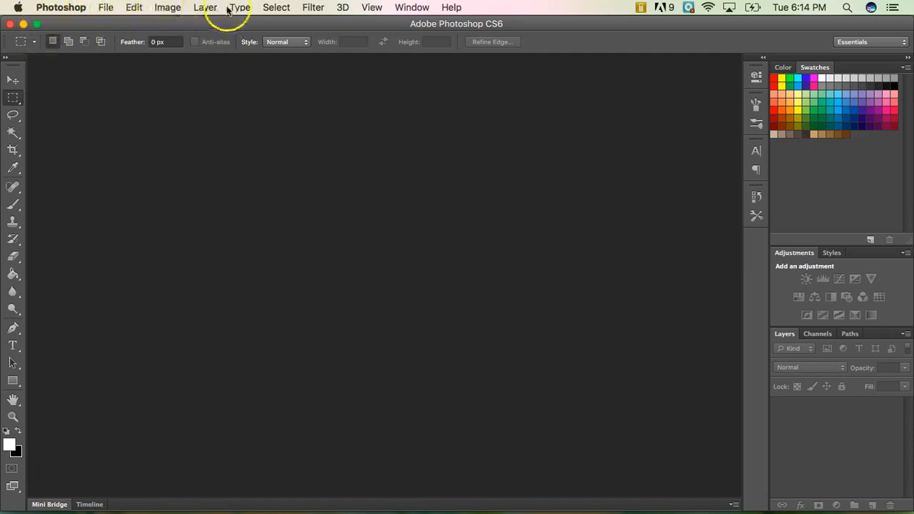
pyautogui.moveTo(477, 14)
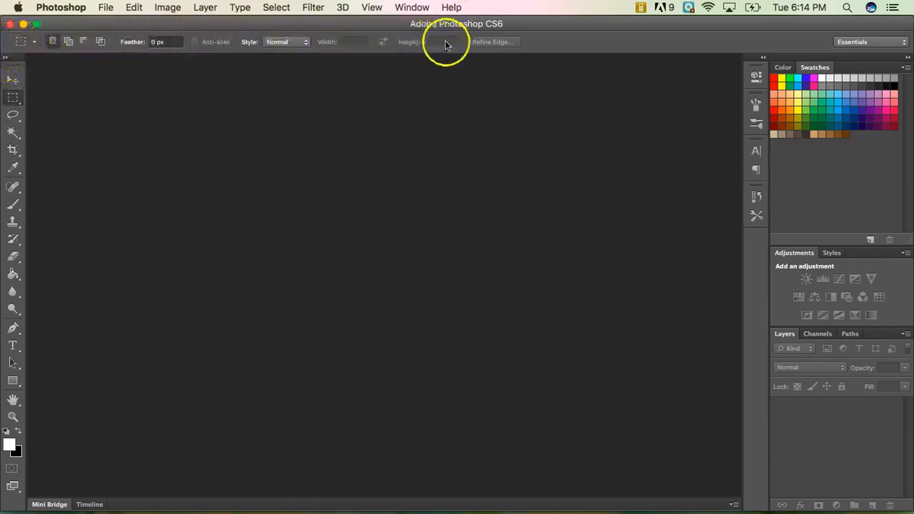
pyautogui.moveTo(499, 43)
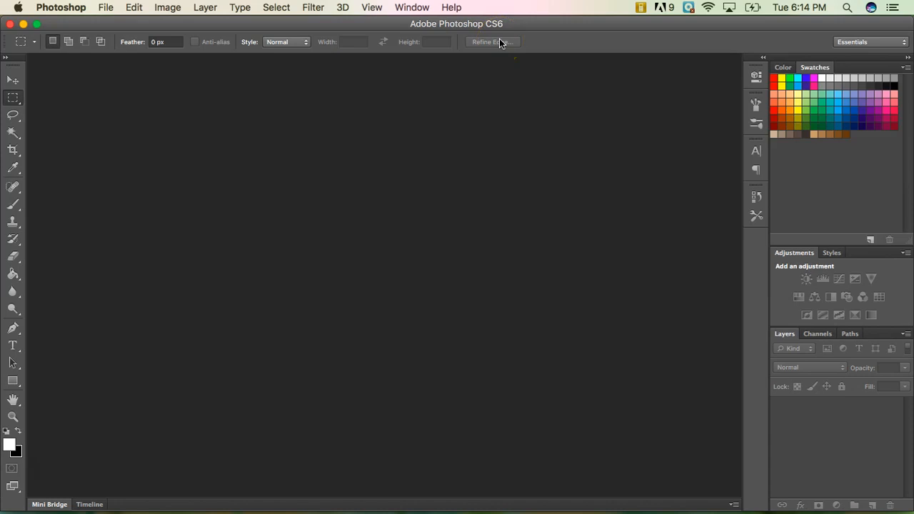
pyautogui.moveTo(11, 64)
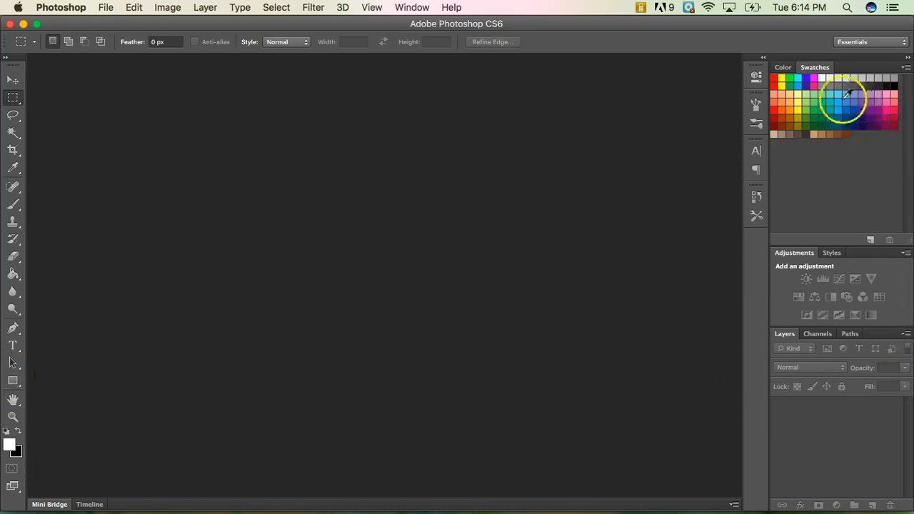
pyautogui.moveTo(877, 369)
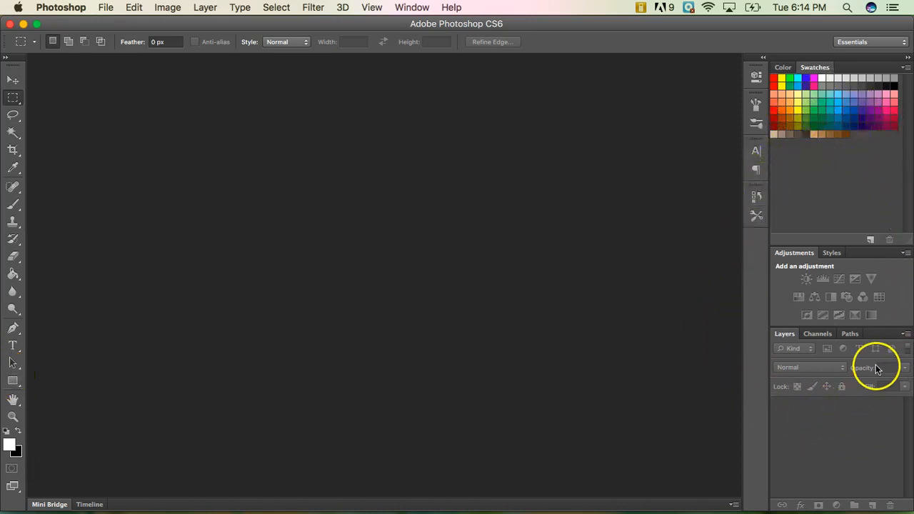
pyautogui.moveTo(747, 307)
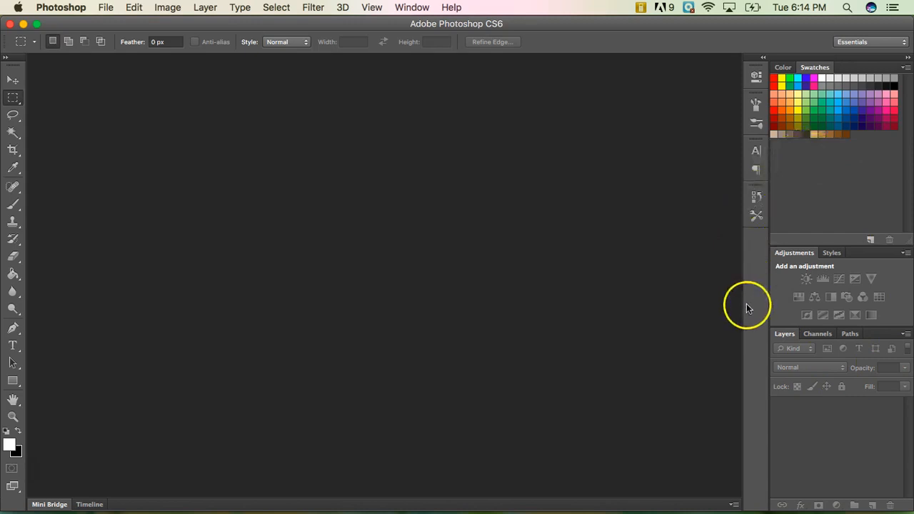
pyautogui.moveTo(80, 178)
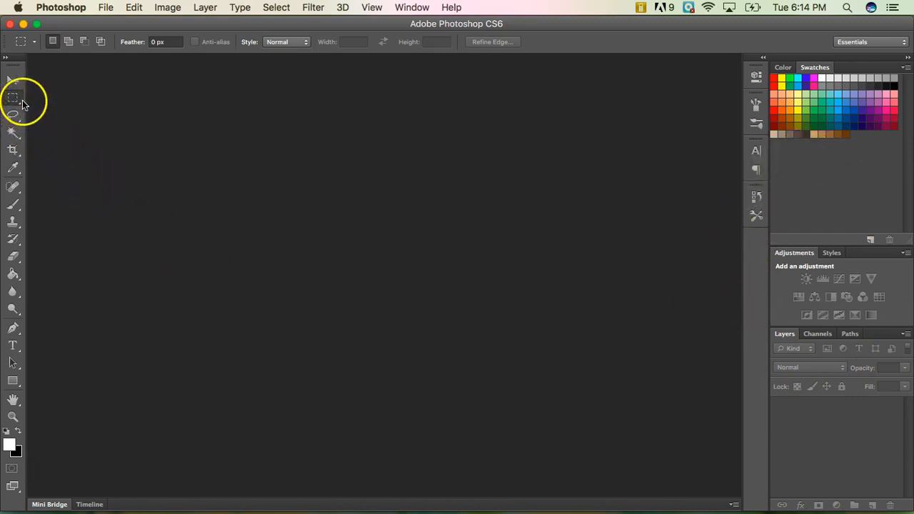
pyautogui.moveTo(14, 96)
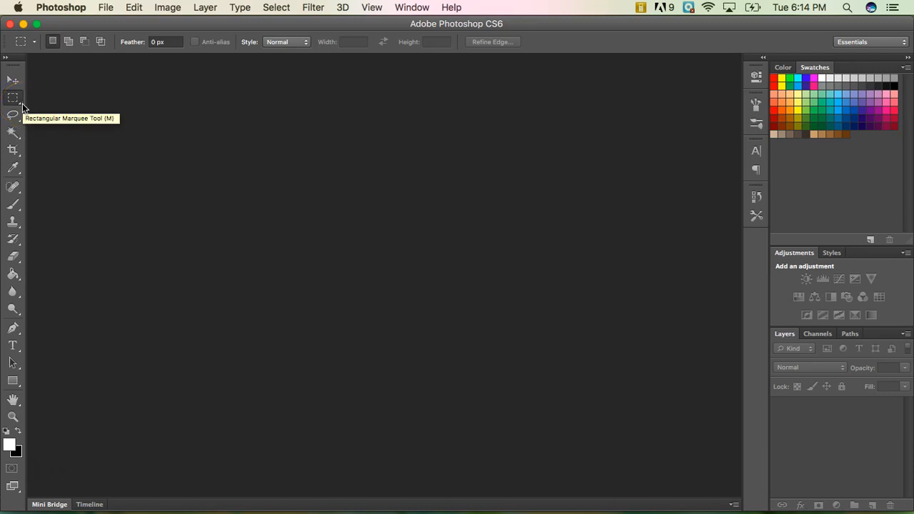
pyautogui.moveTo(13, 150)
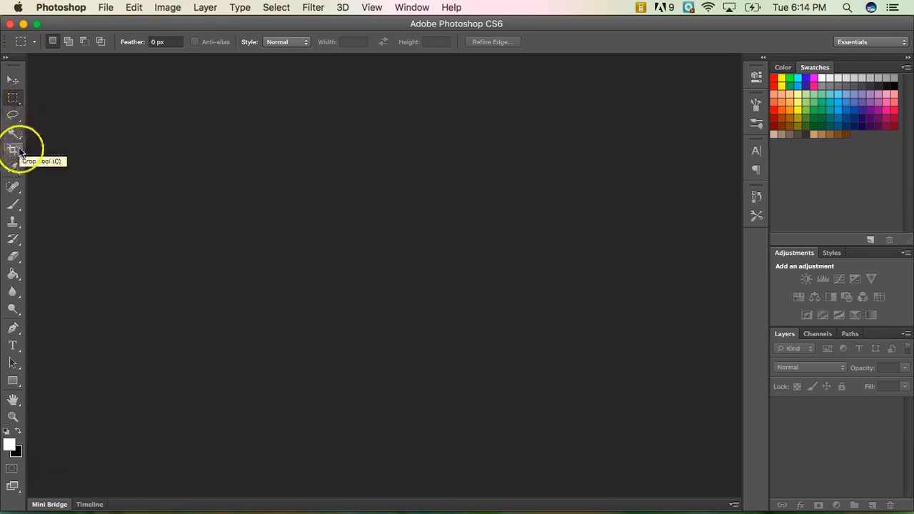
pyautogui.moveTo(13, 187)
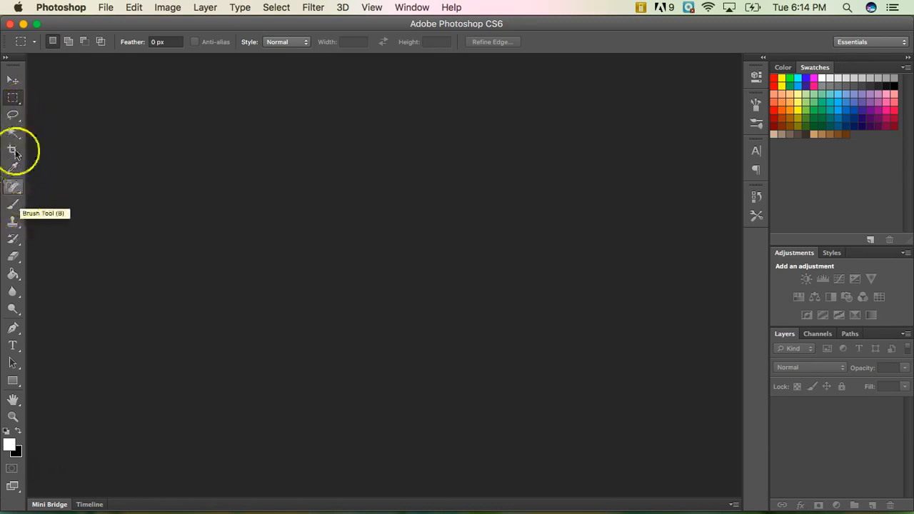
pyautogui.moveTo(13, 99)
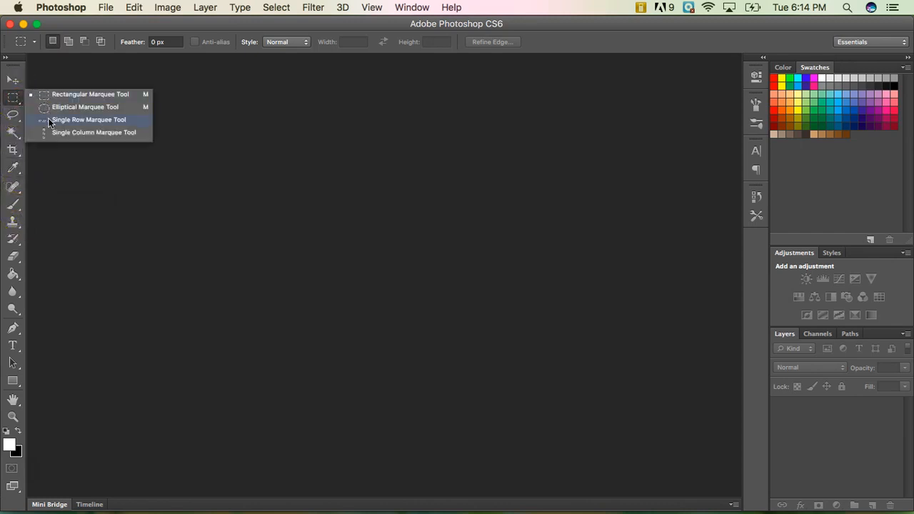
pyautogui.moveTo(18, 100)
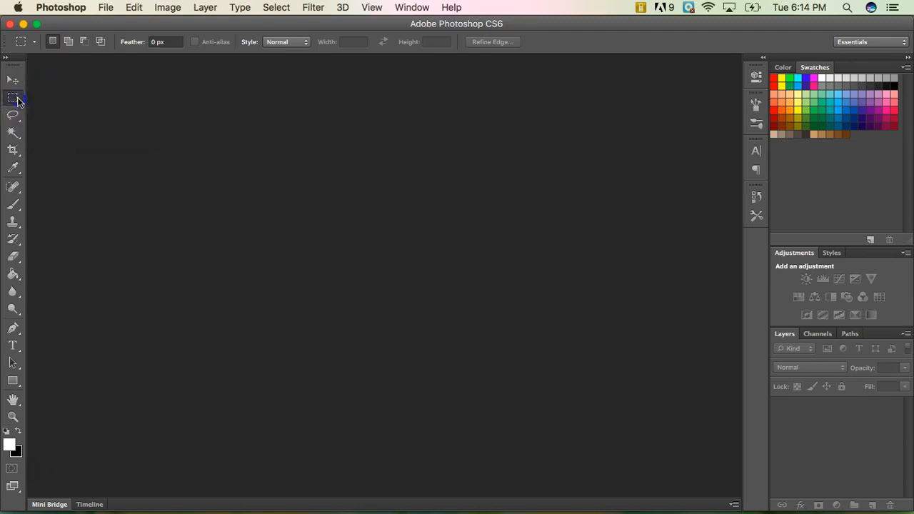
# Show the marquee tool options, then select the Lasso Tool
pyautogui.rightClick(13, 97)
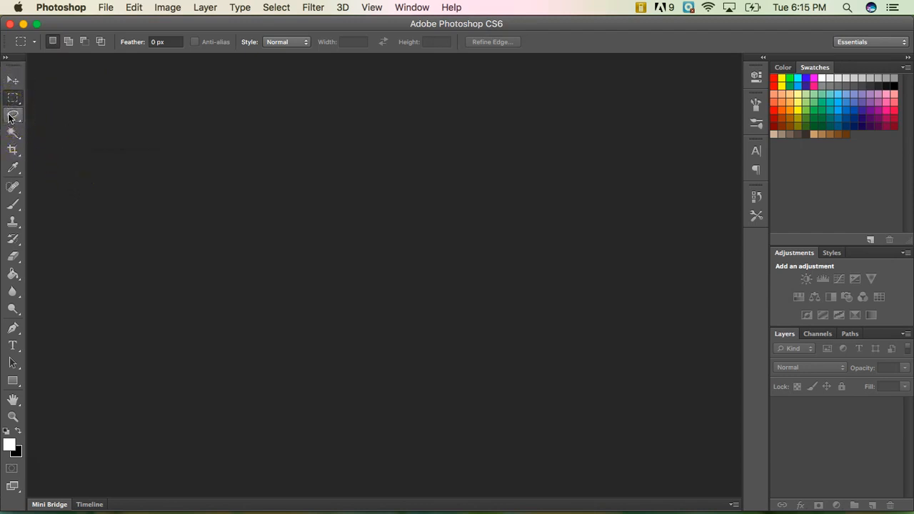
pyautogui.moveTo(12, 117)
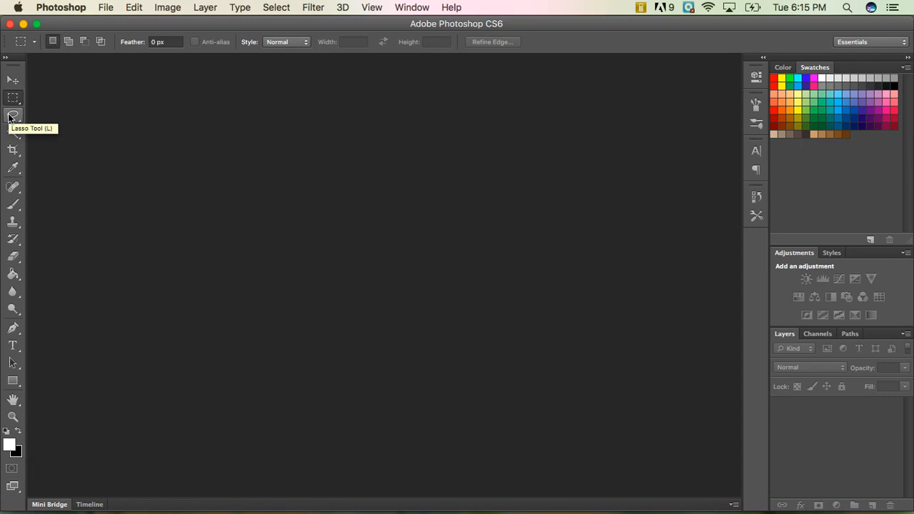
pyautogui.moveTo(12, 117)
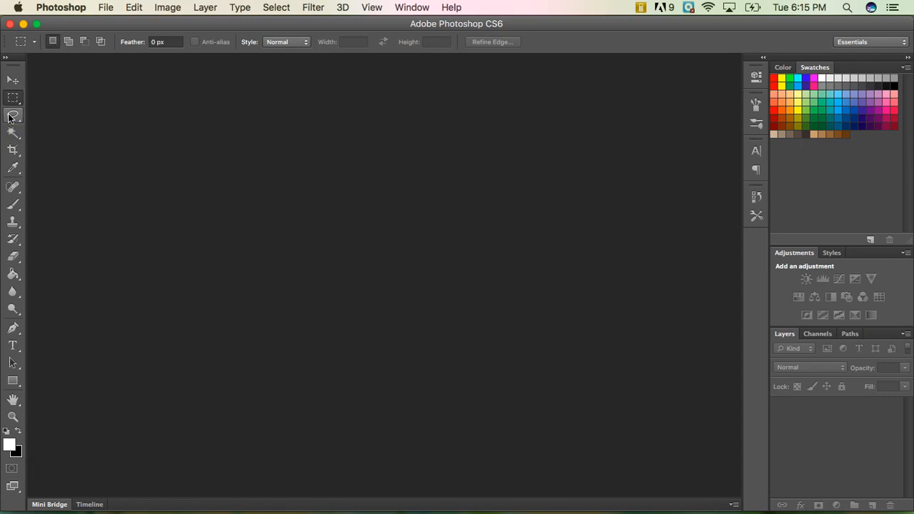
pyautogui.click(13, 116)
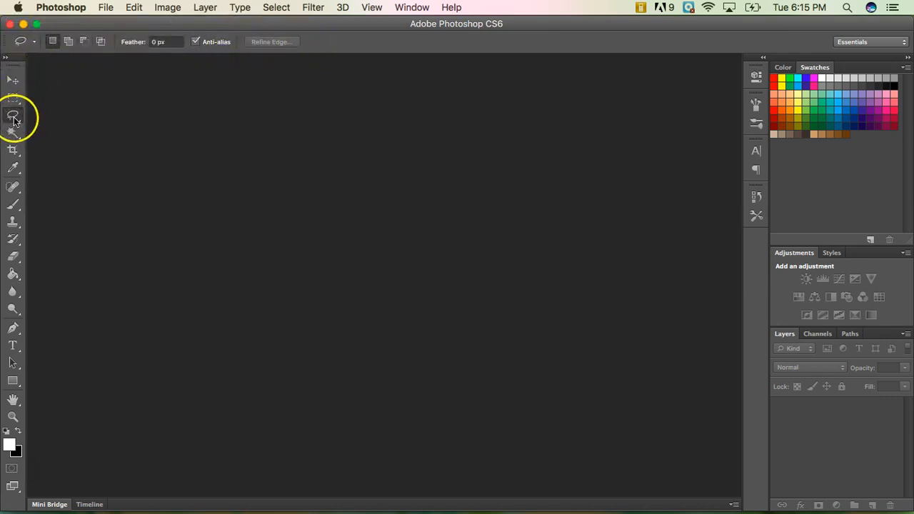
pyautogui.moveTo(57, 317)
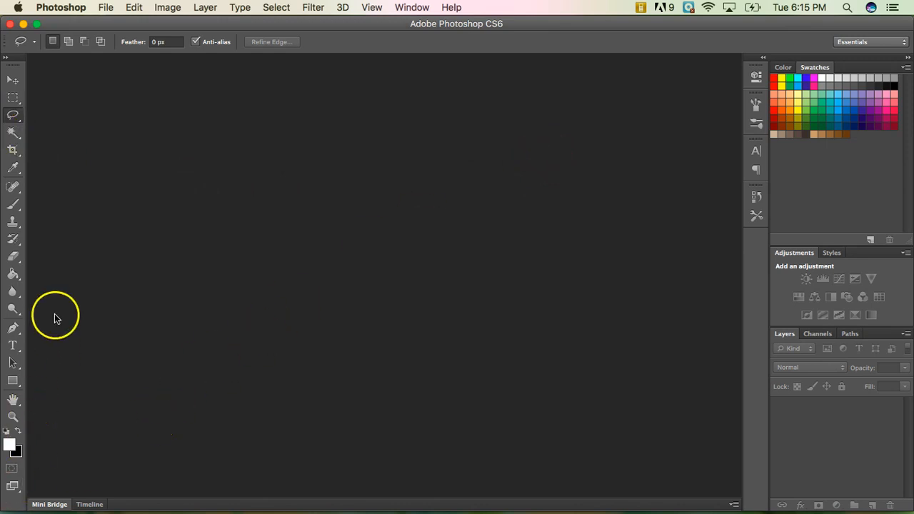
pyautogui.moveTo(13, 400)
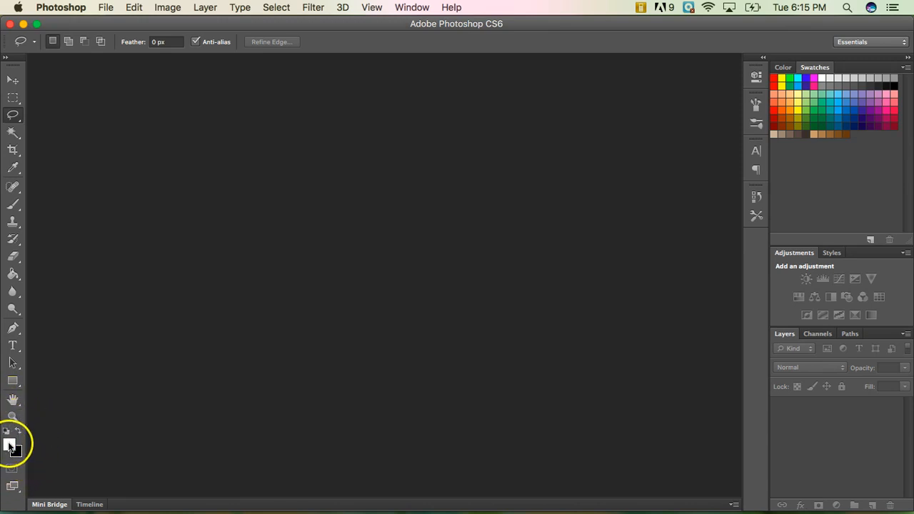
# Swap foreground and background colours so black is foreground, white background
pyautogui.click(7, 442)
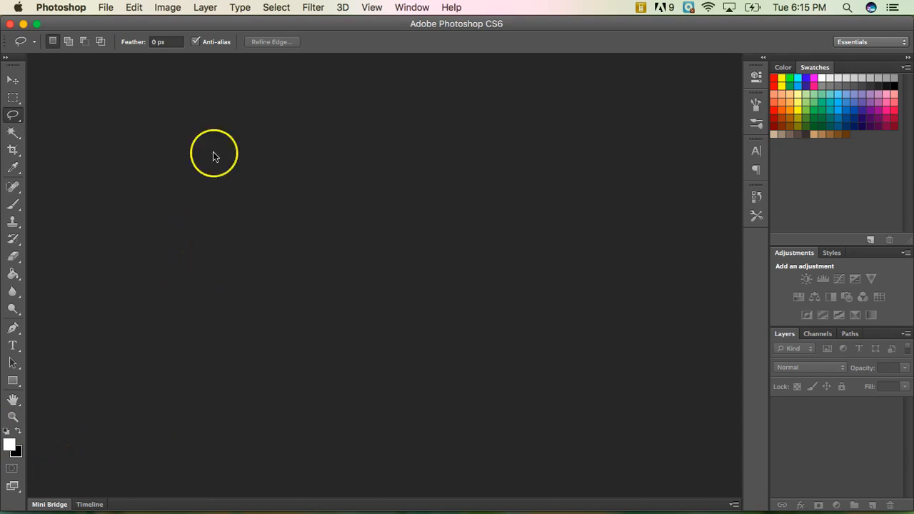
pyautogui.moveTo(331, 312)
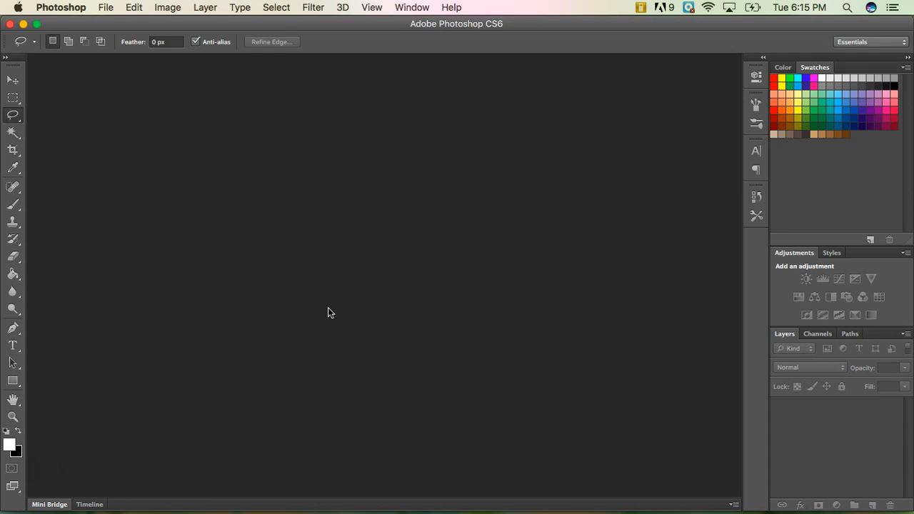
pyautogui.moveTo(10, 438)
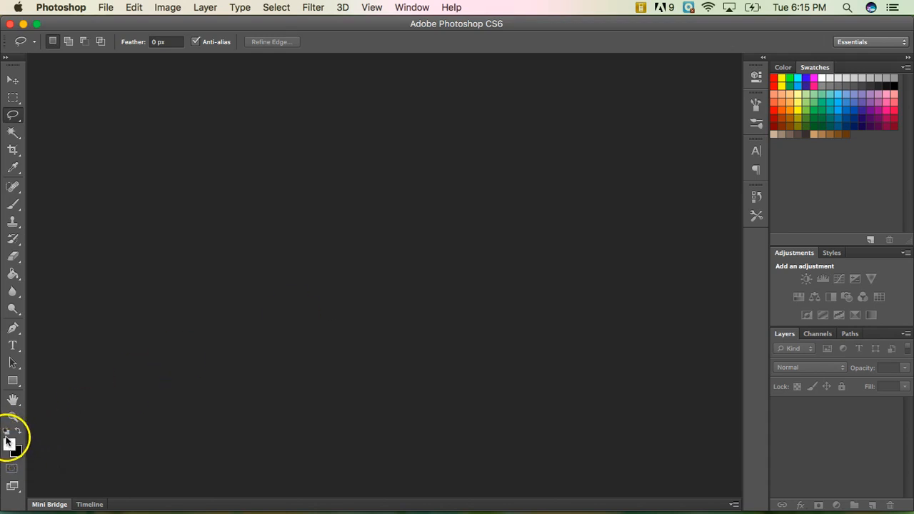
pyautogui.moveTo(9, 437)
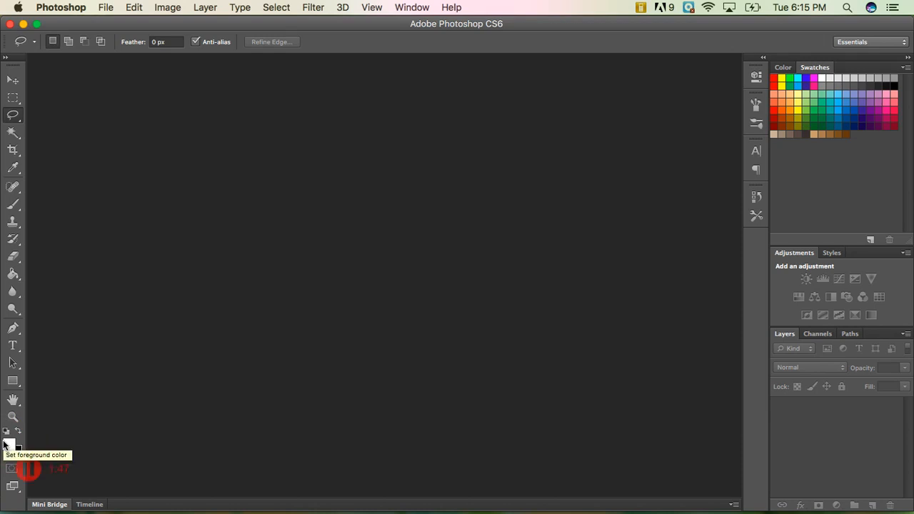
pyautogui.moveTo(21, 432)
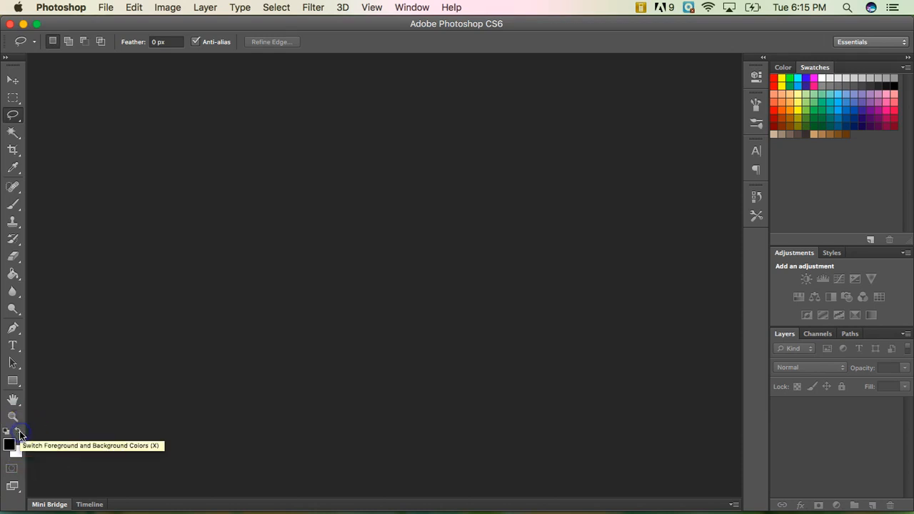
pyautogui.moveTo(10, 431)
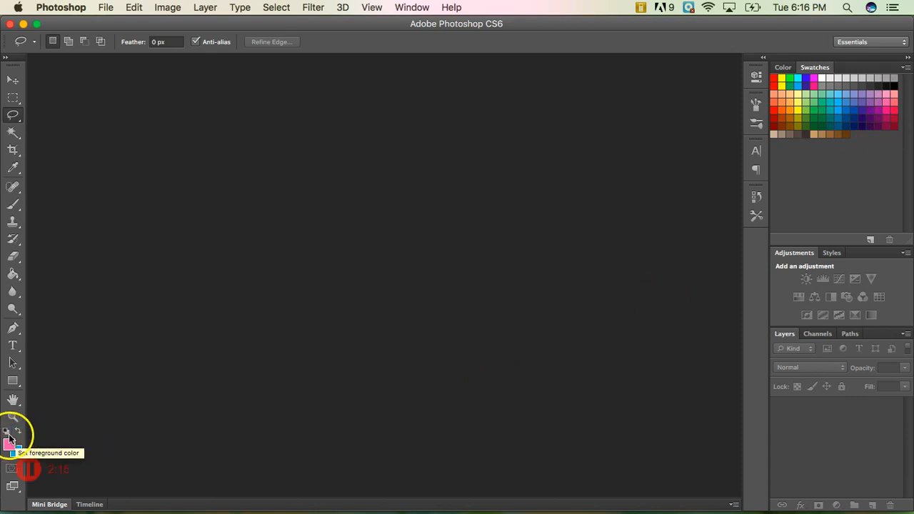
pyautogui.moveTo(196, 442)
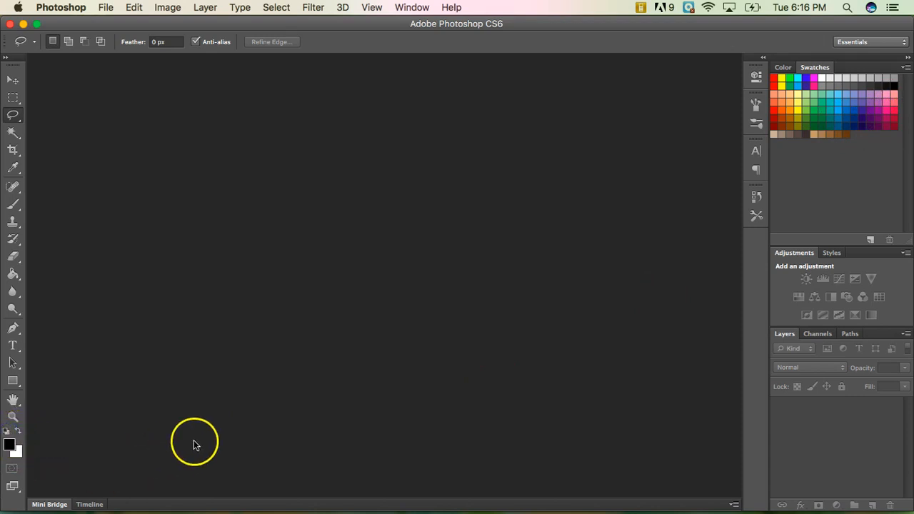
pyautogui.moveTo(11, 432)
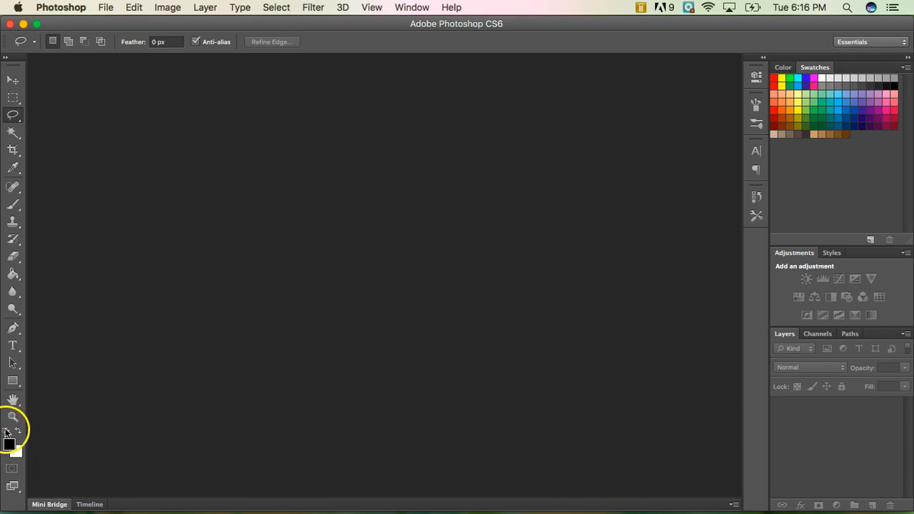
pyautogui.moveTo(32, 460)
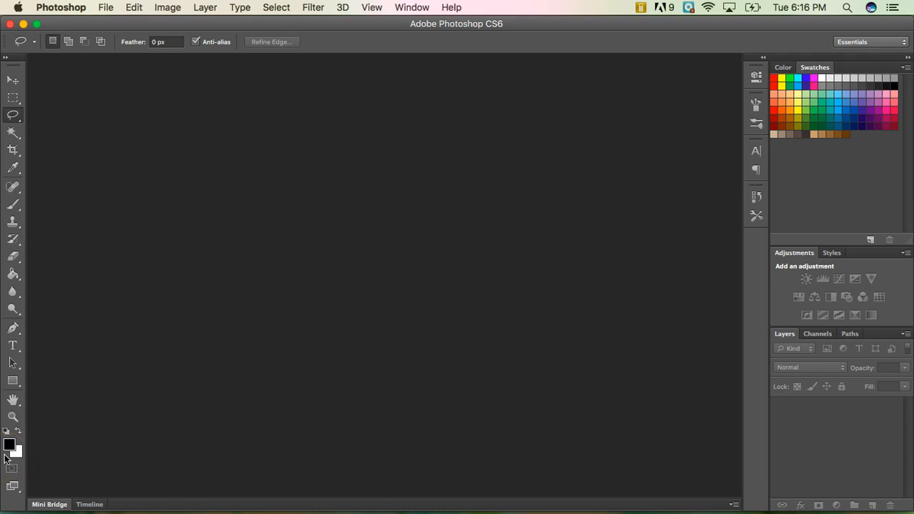
pyautogui.moveTo(730, 225)
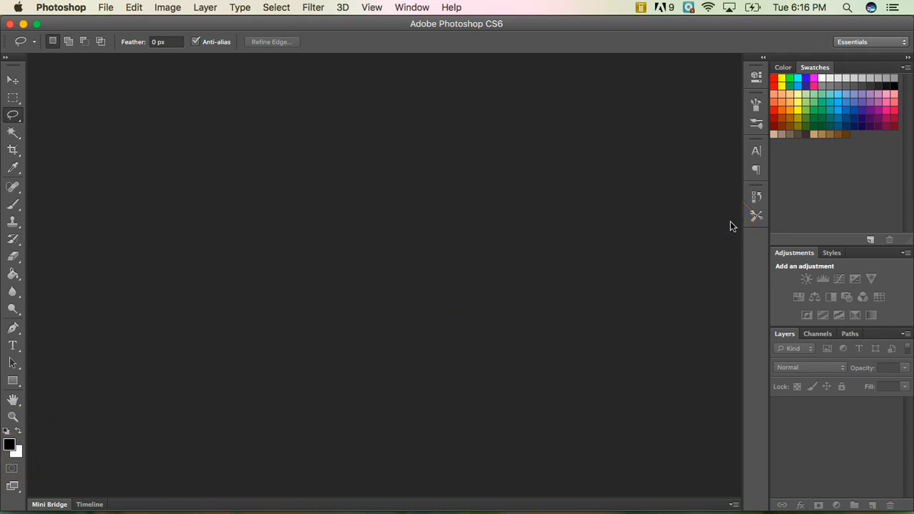
pyautogui.moveTo(836, 432)
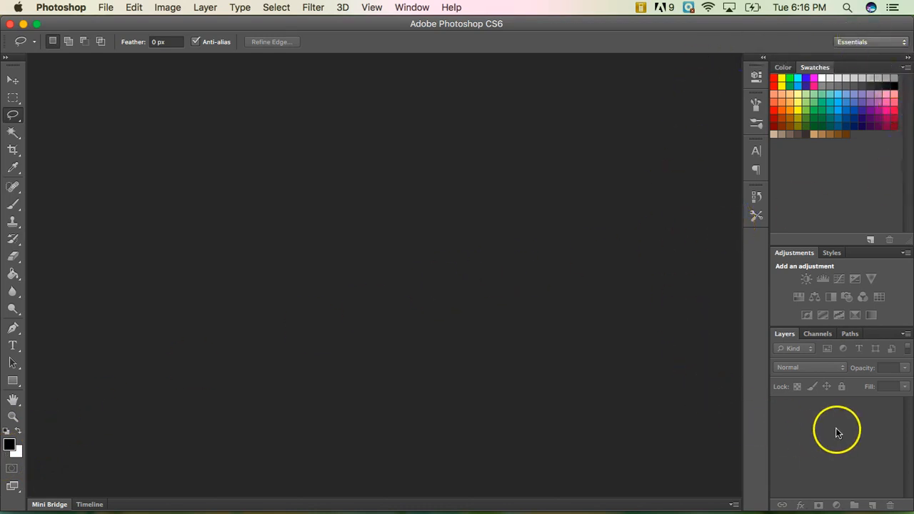
pyautogui.moveTo(842, 431)
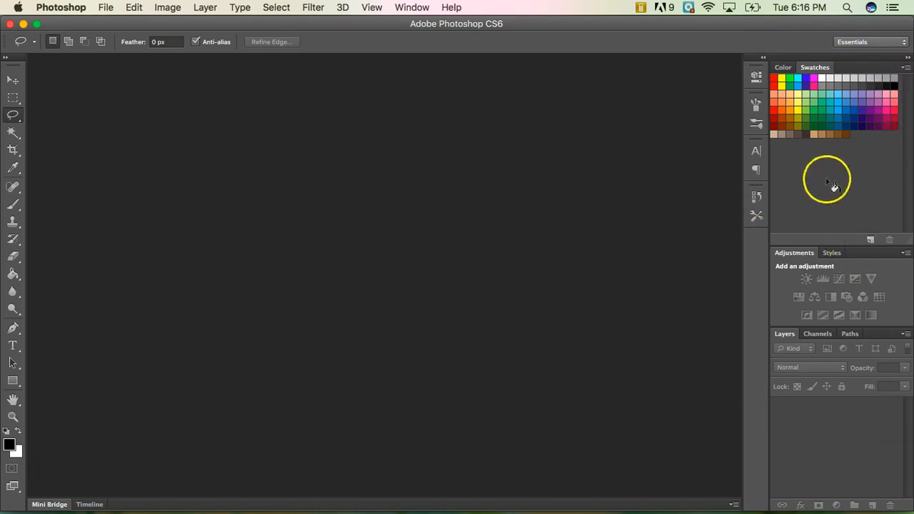
pyautogui.moveTo(836, 170)
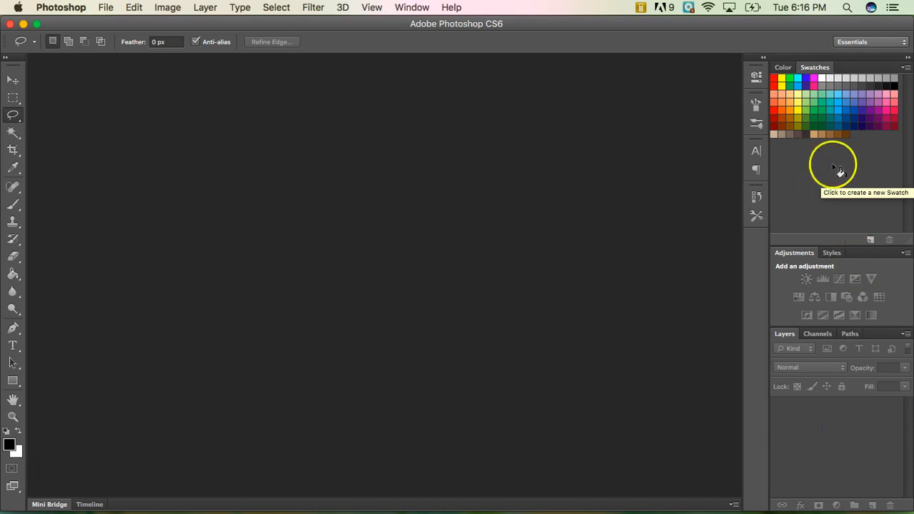
pyautogui.moveTo(800, 257)
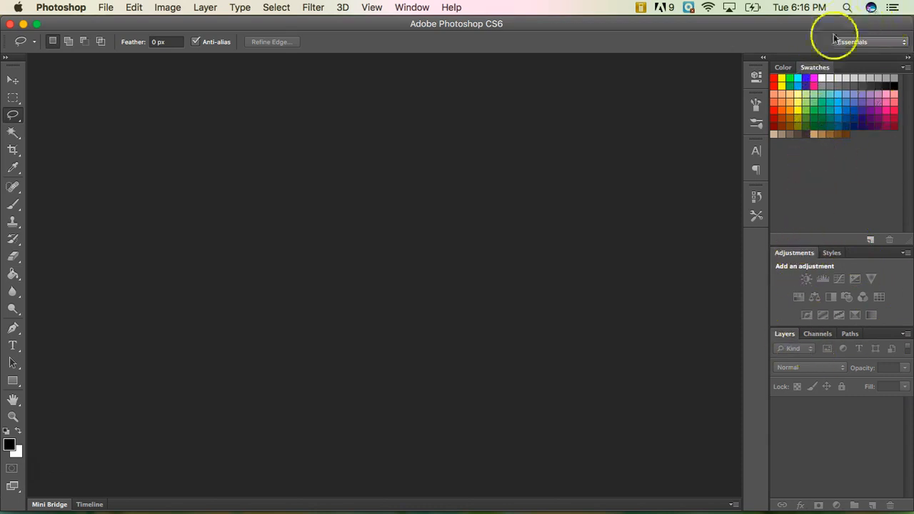
pyautogui.moveTo(859, 387)
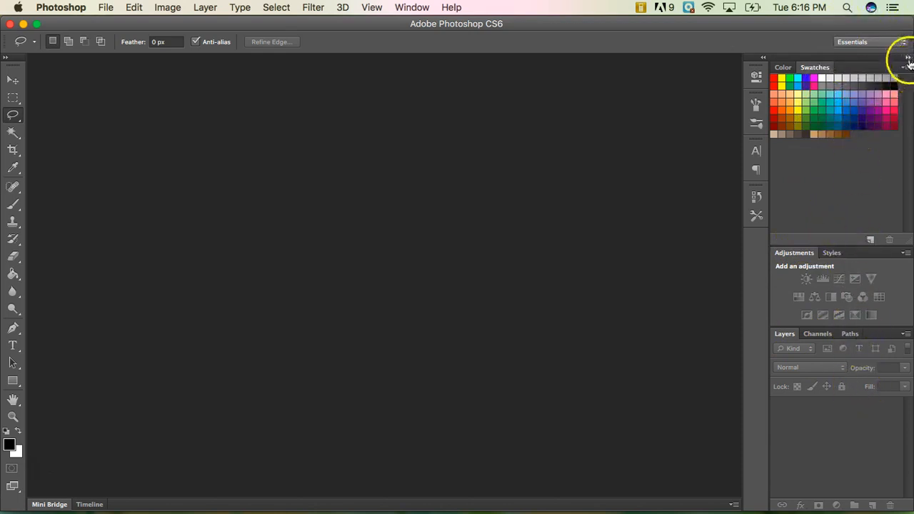
# Collapse the panel dock to icons, expand the Properties group, then collapse it again
pyautogui.click(907, 58)
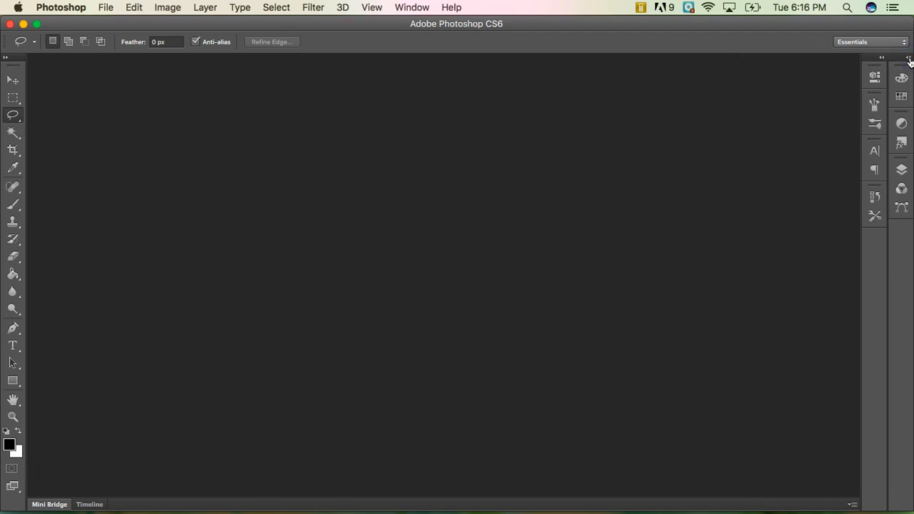
pyautogui.click(908, 58)
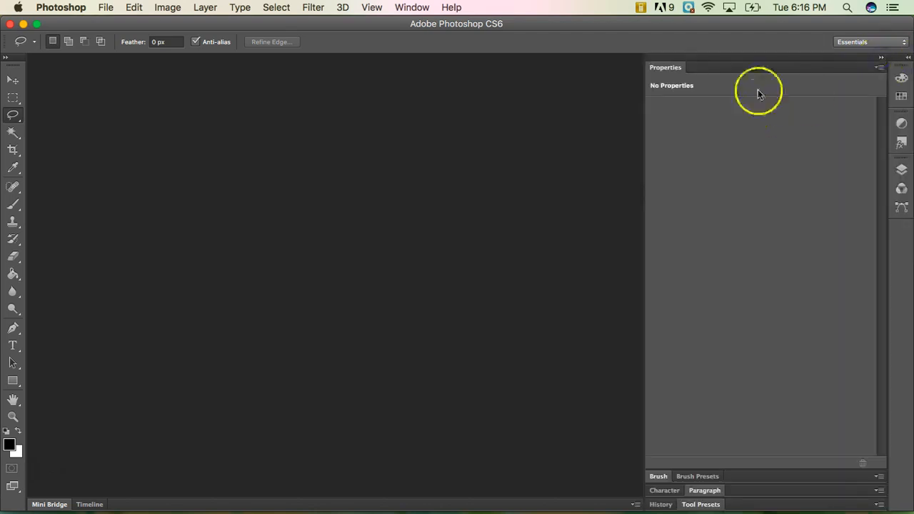
pyautogui.moveTo(869, 484)
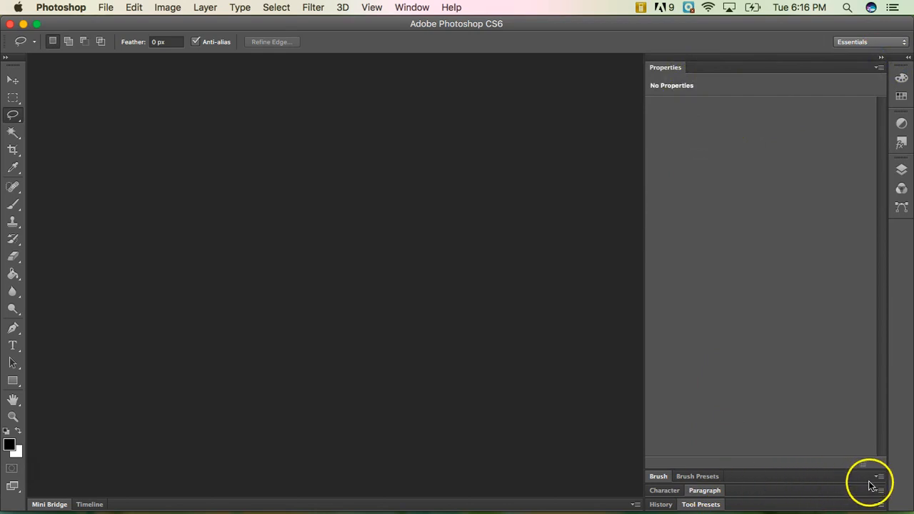
pyautogui.moveTo(801, 457)
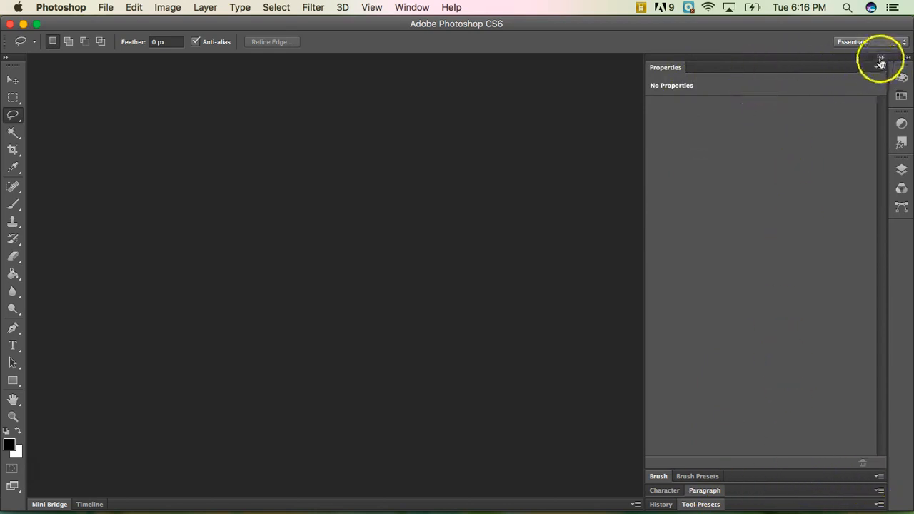
pyautogui.click(880, 57)
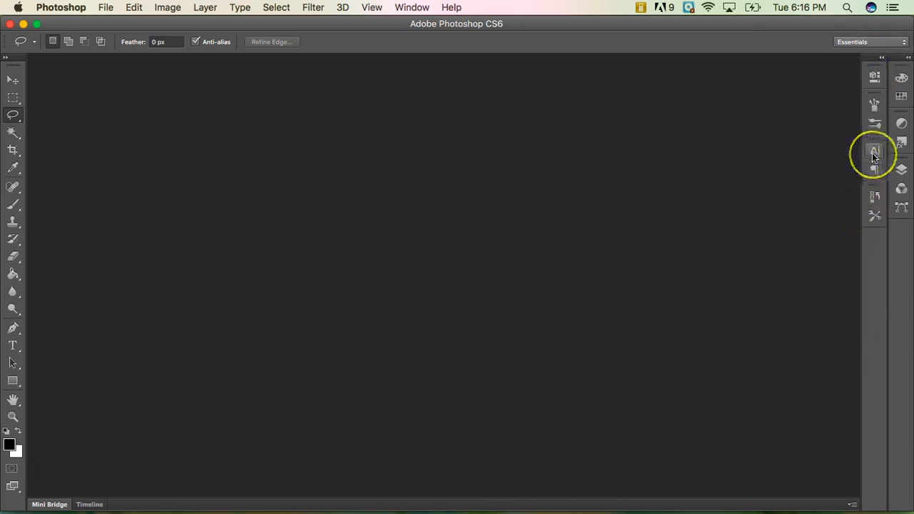
# View the Character panel, switch to Paragraph, then hide it again
pyautogui.click(874, 151)
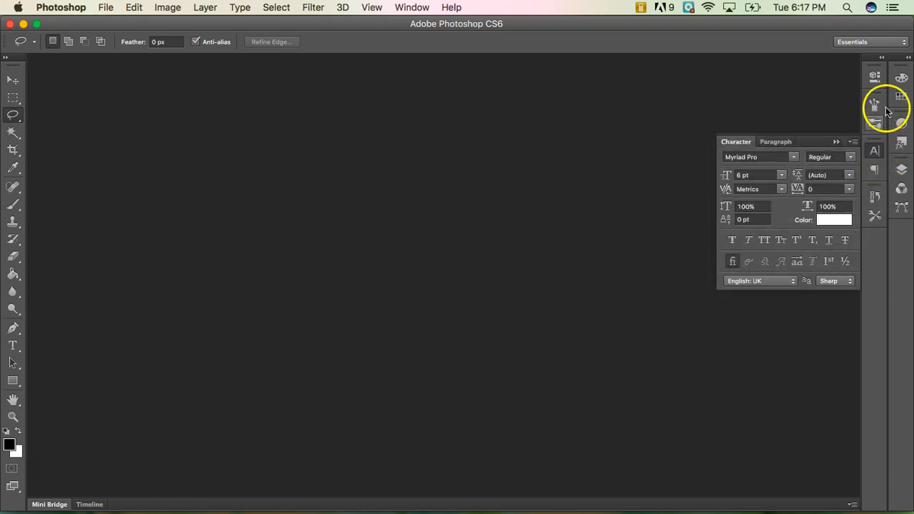
pyautogui.moveTo(874, 151)
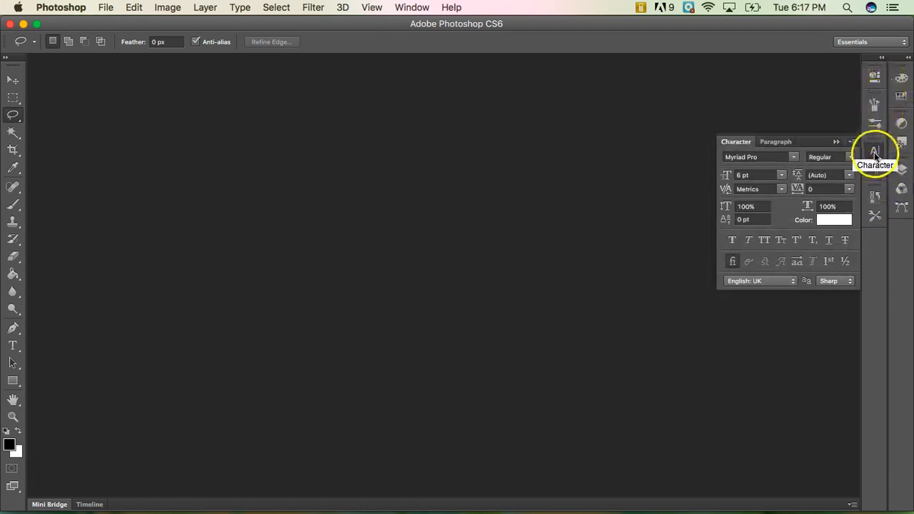
pyautogui.moveTo(749, 299)
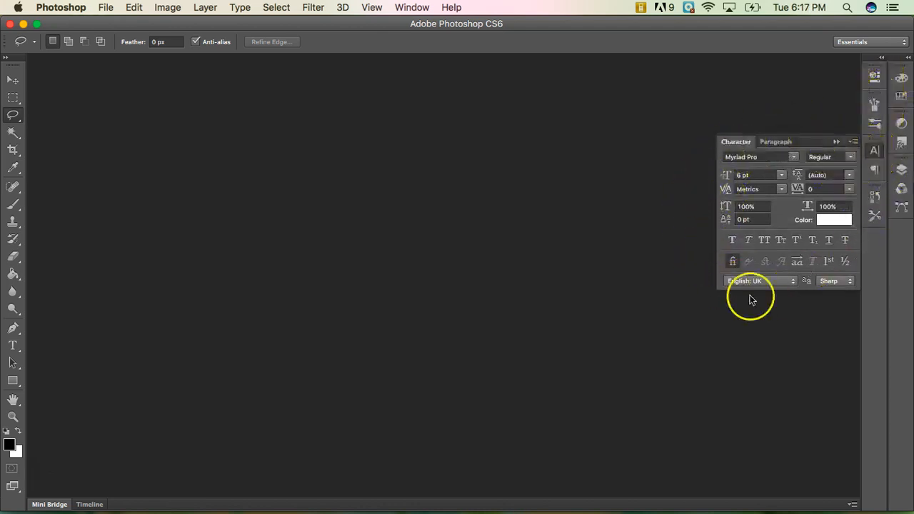
pyautogui.moveTo(776, 141)
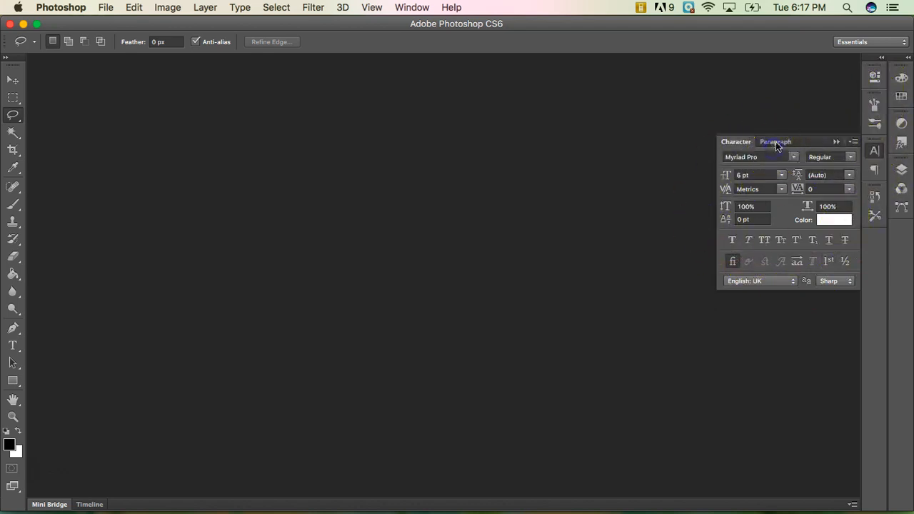
pyautogui.click(775, 141)
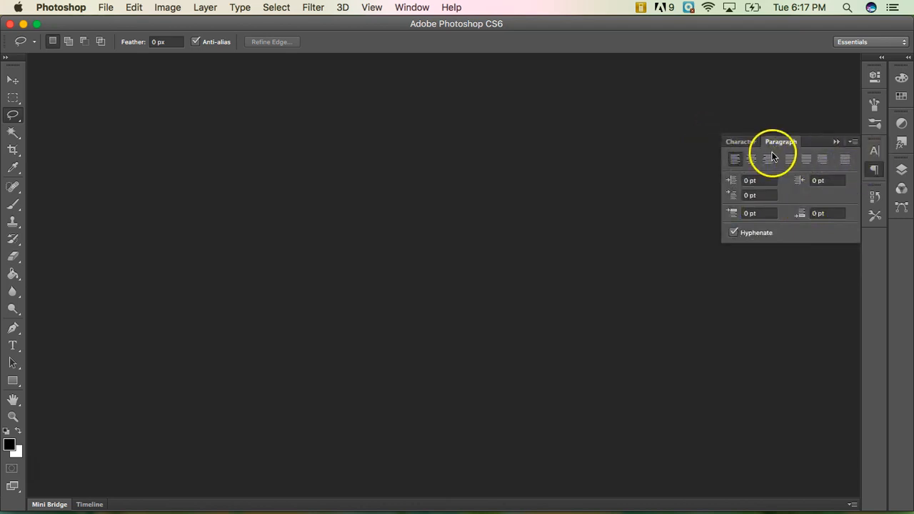
pyautogui.click(736, 141)
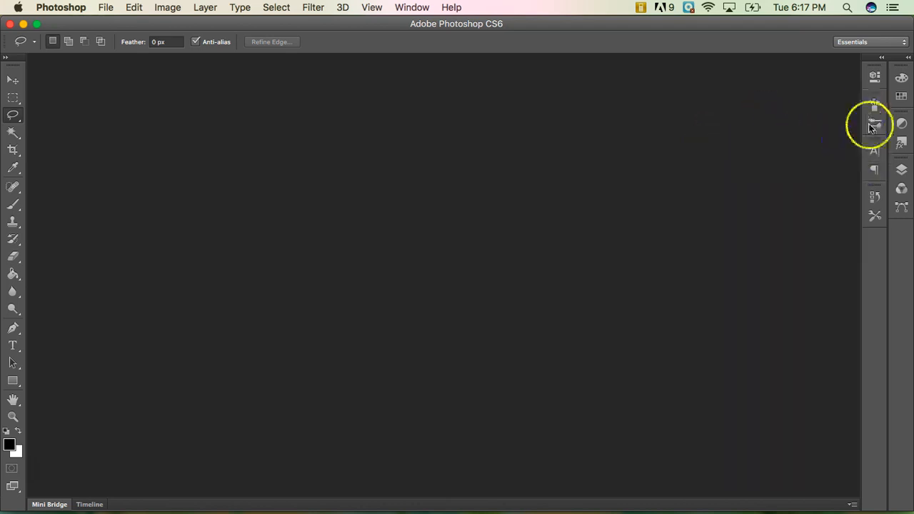
pyautogui.moveTo(875, 76)
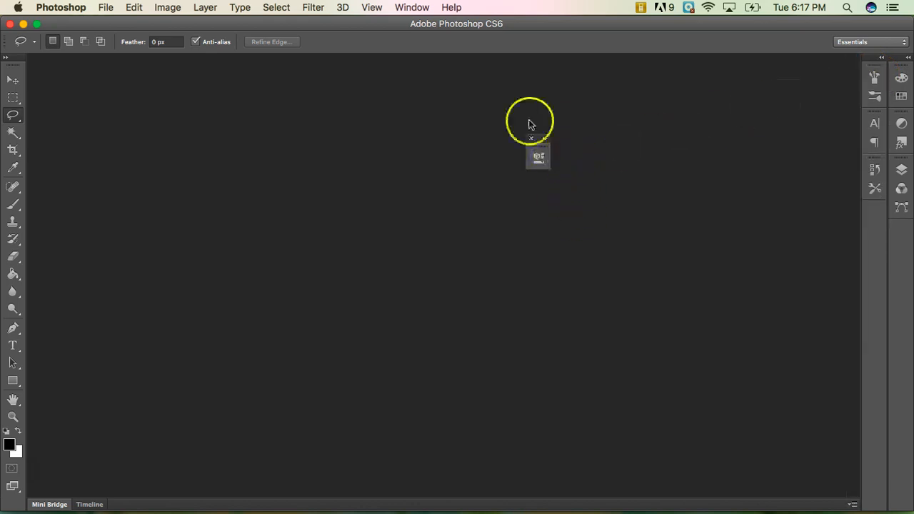
pyautogui.moveTo(544, 191)
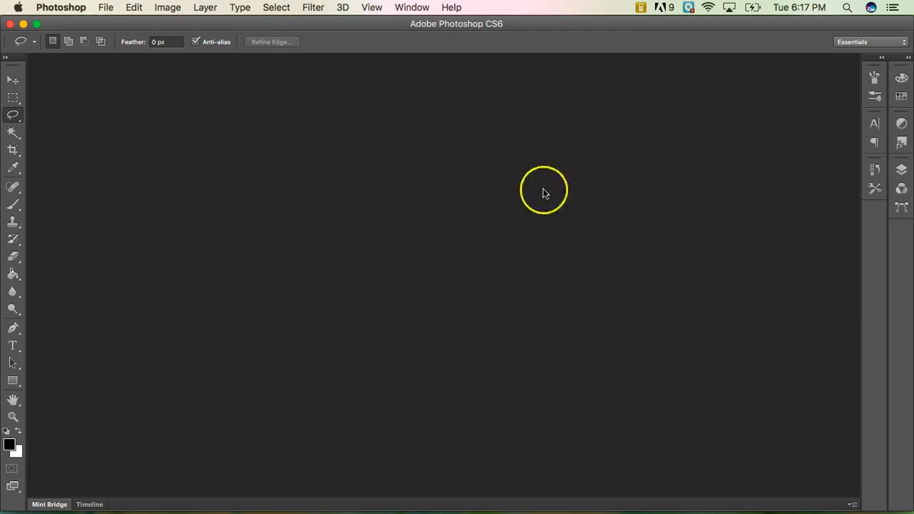
pyautogui.moveTo(511, 225)
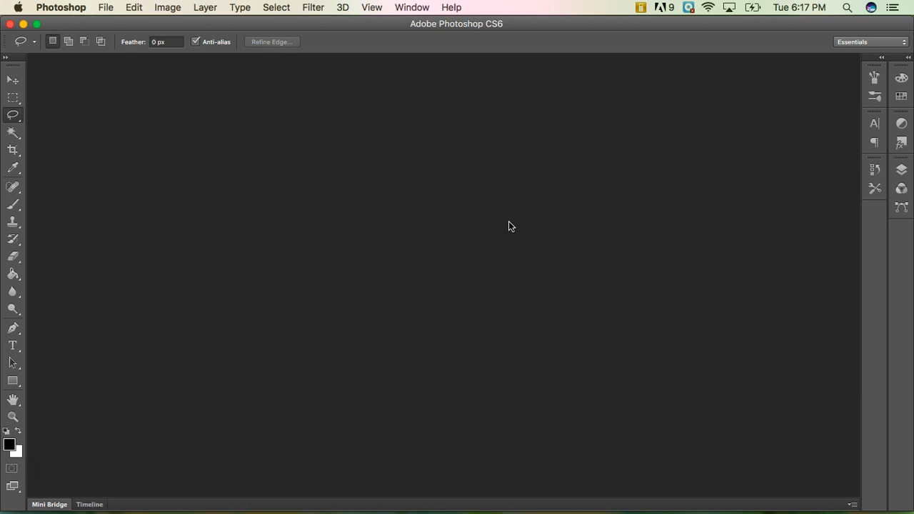
pyautogui.moveTo(426, 56)
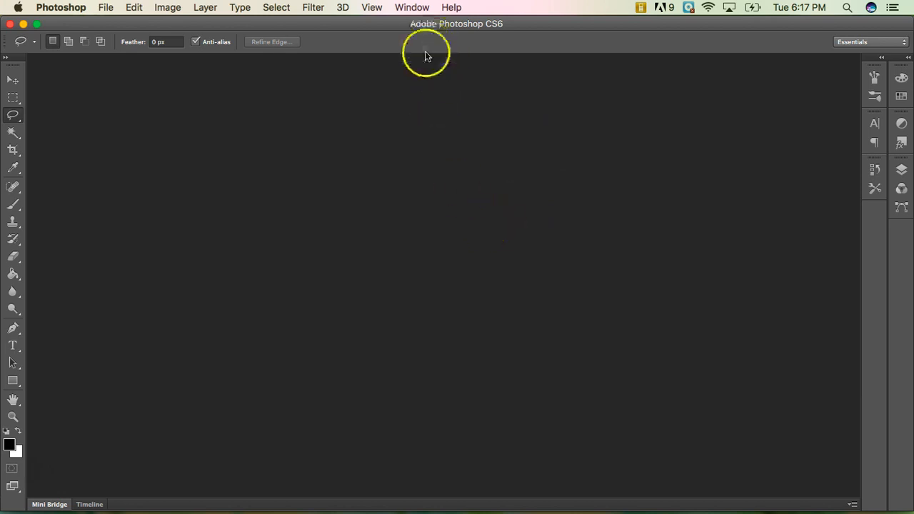
pyautogui.moveTo(411, 7)
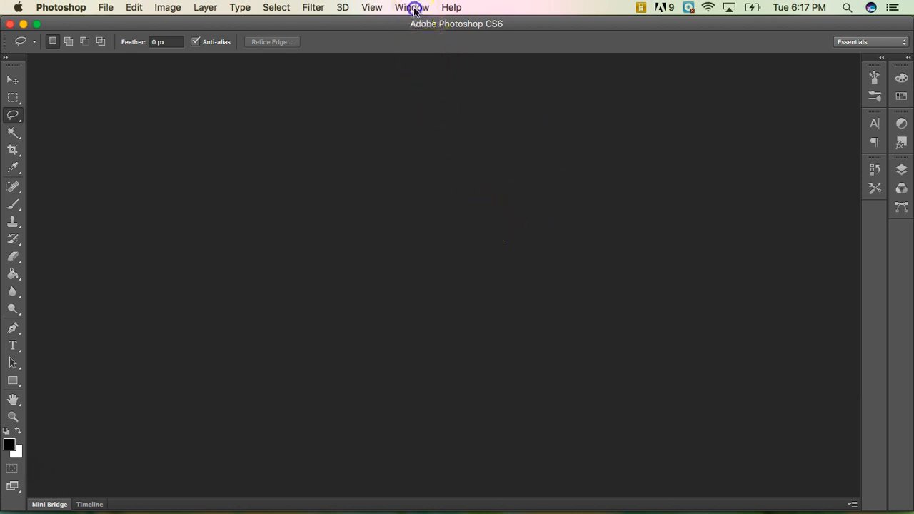
# Reopen the Properties panel from the Window menu
pyautogui.click(411, 7)
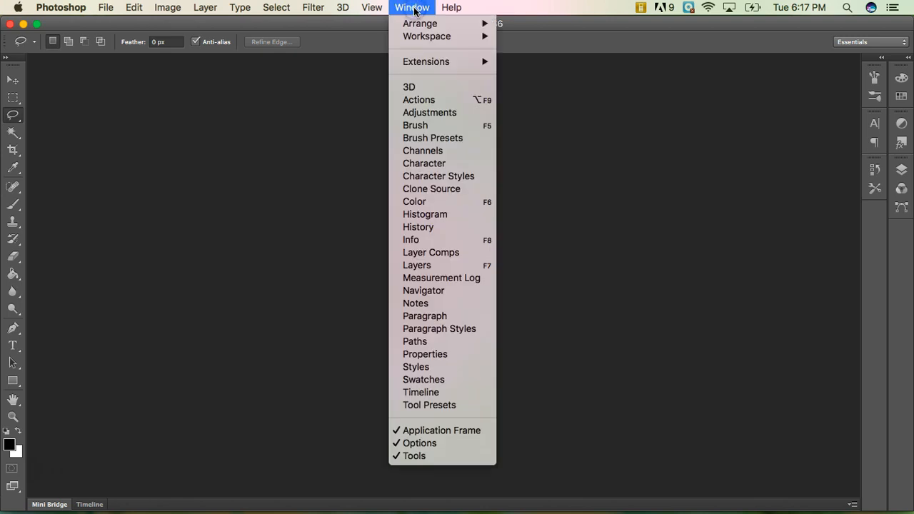
pyautogui.moveTo(410, 239)
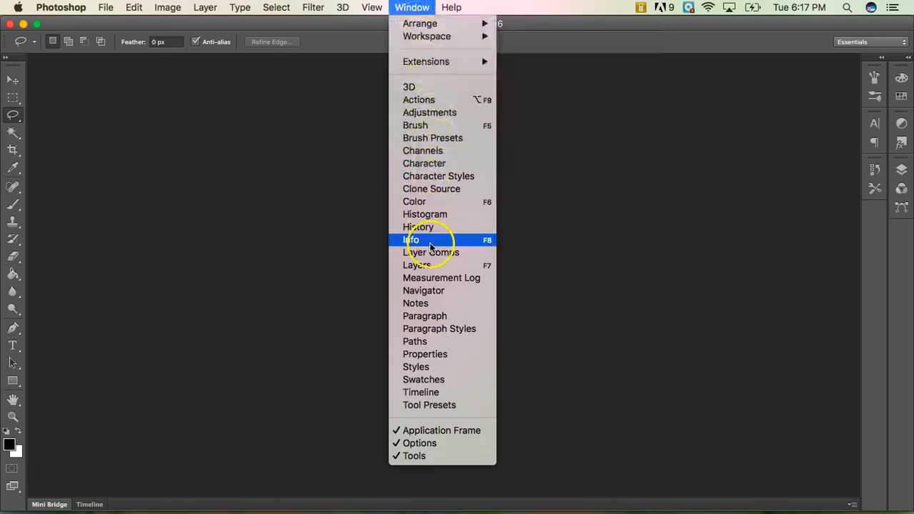
pyautogui.moveTo(439, 328)
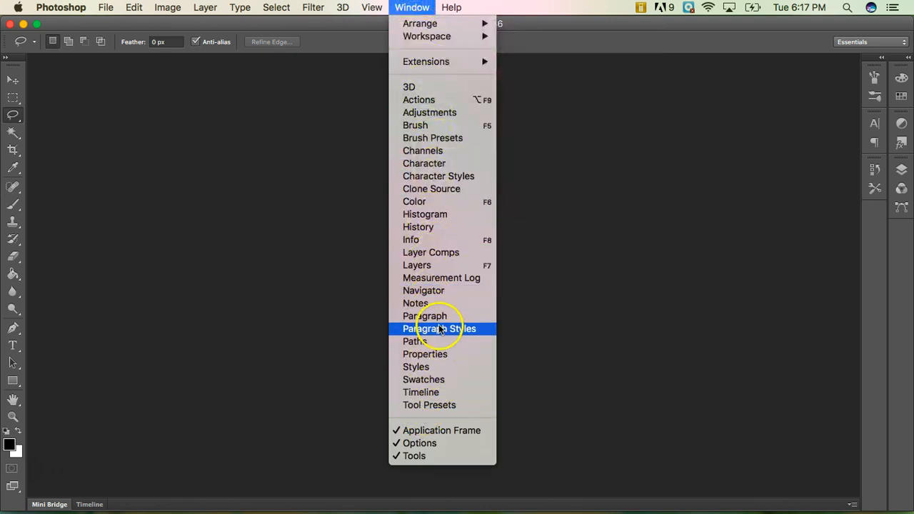
pyautogui.moveTo(425, 353)
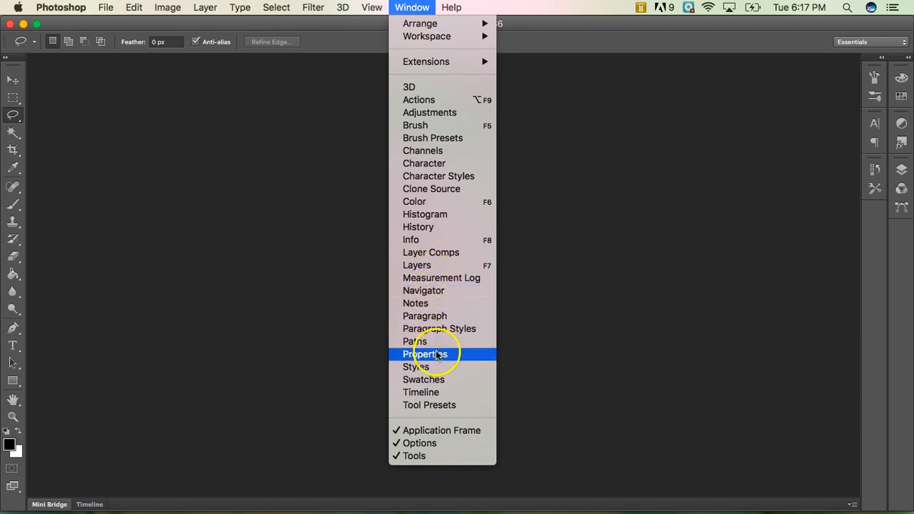
pyautogui.click(425, 353)
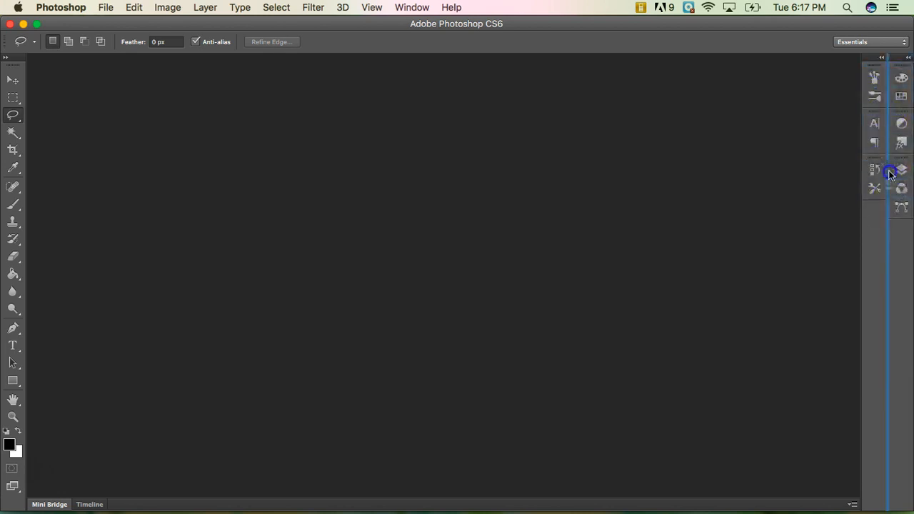
# Dock Properties with the Brush panels, expand both docks, then collapse them to icons
pyautogui.click(882, 57)
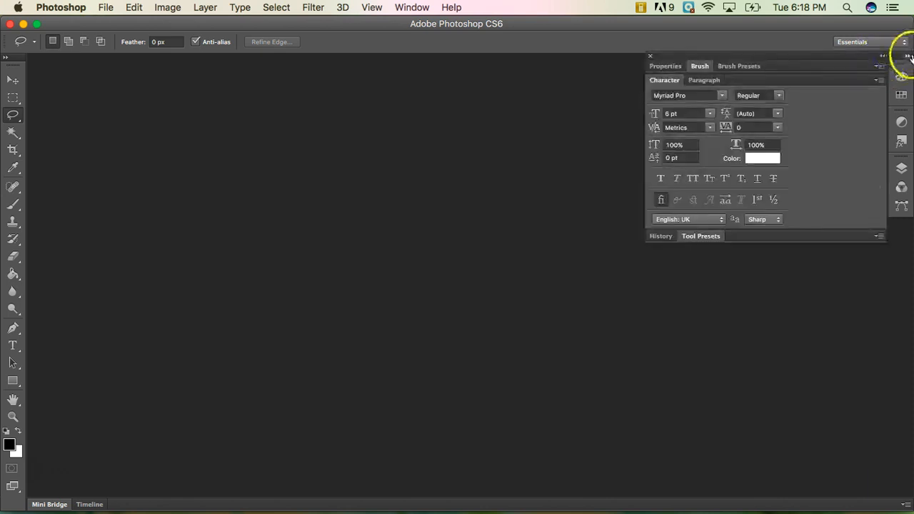
pyautogui.click(906, 57)
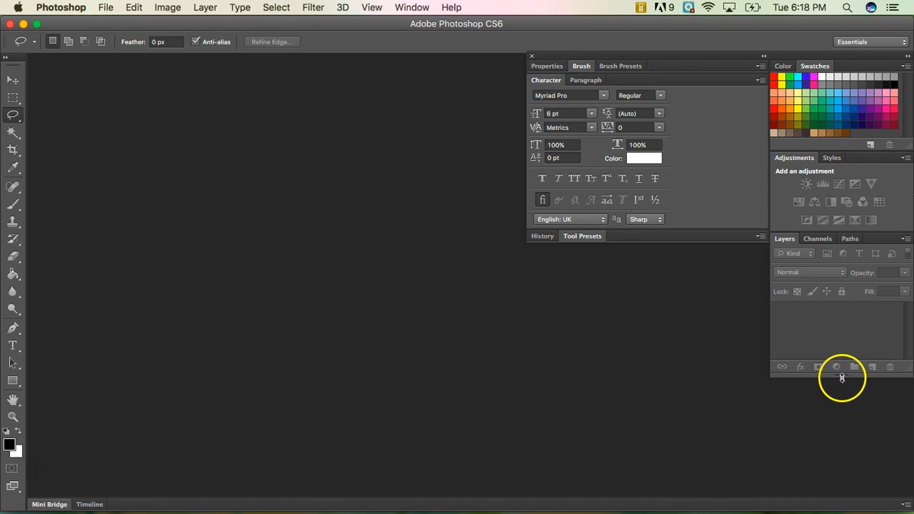
pyautogui.moveTo(845, 377)
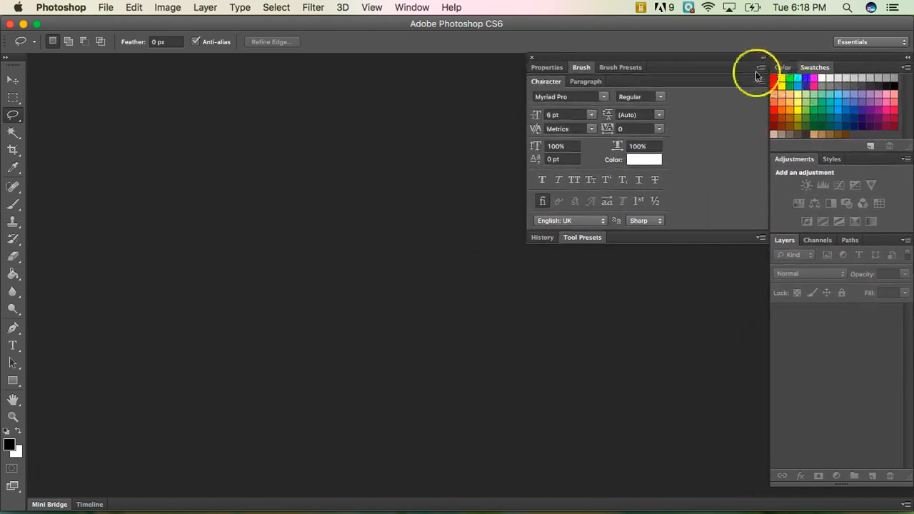
pyautogui.click(907, 58)
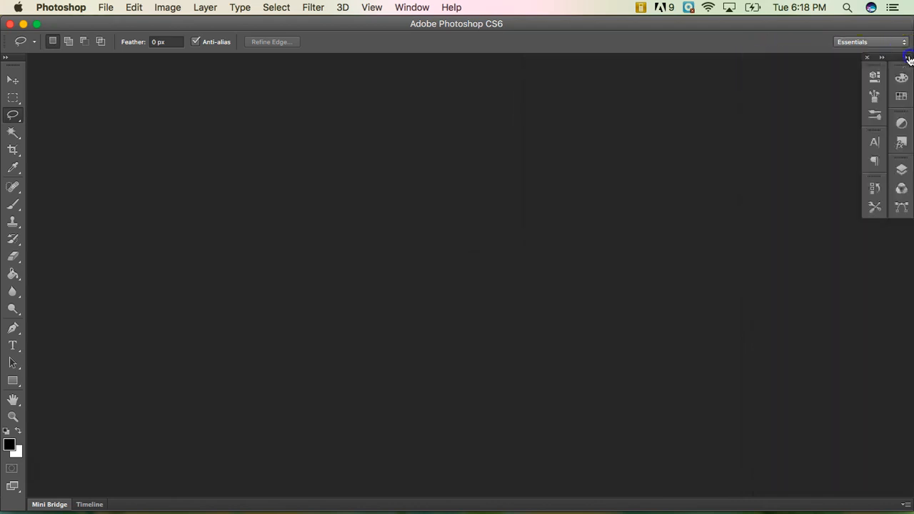
pyautogui.moveTo(874, 133)
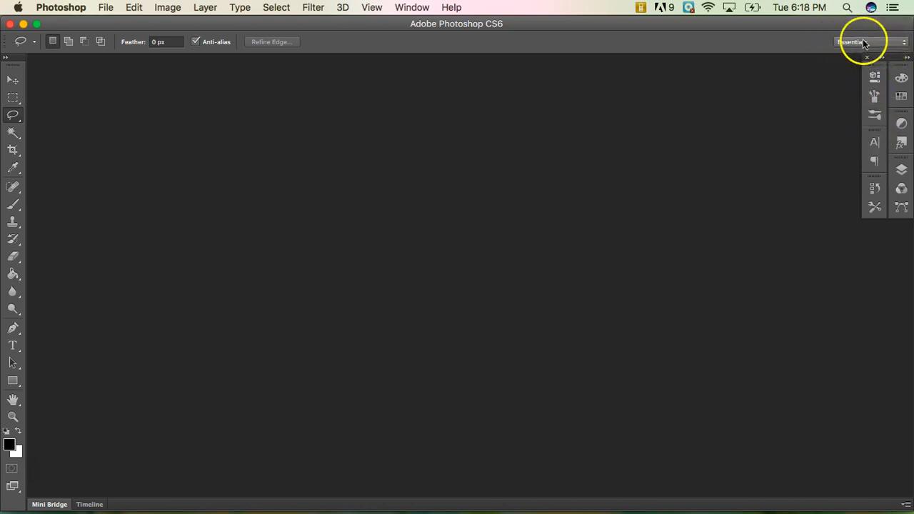
pyautogui.moveTo(865, 54)
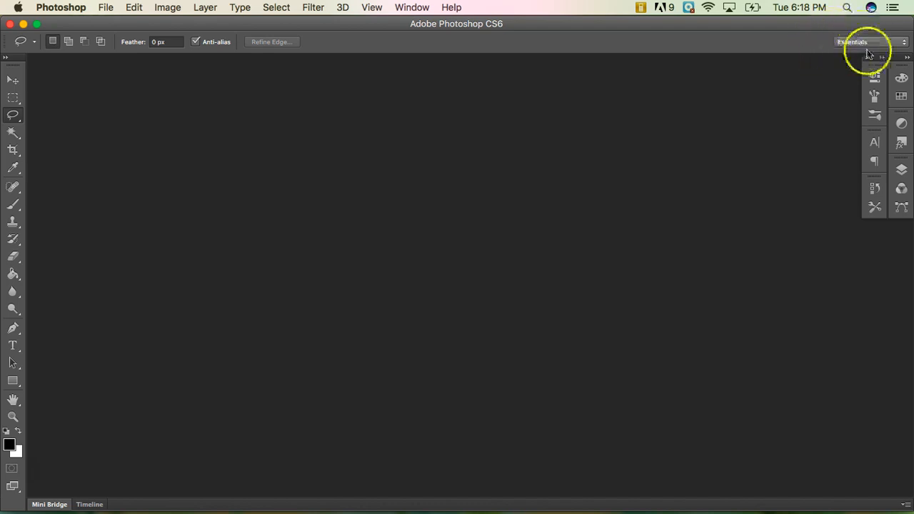
pyautogui.click(860, 42)
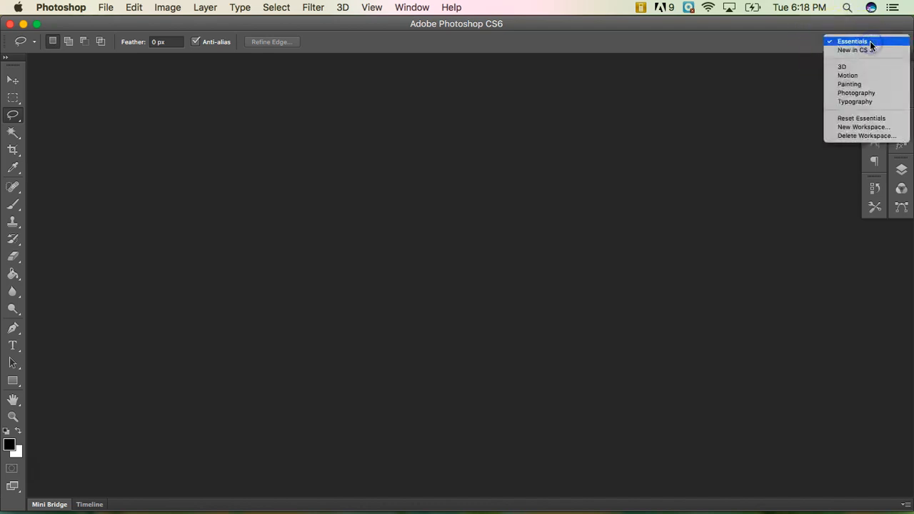
pyautogui.moveTo(863, 127)
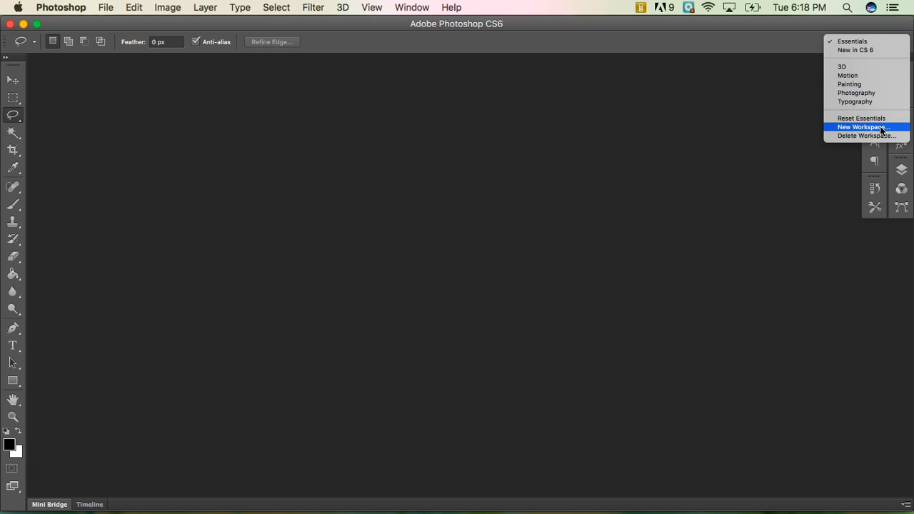
pyautogui.click(860, 127)
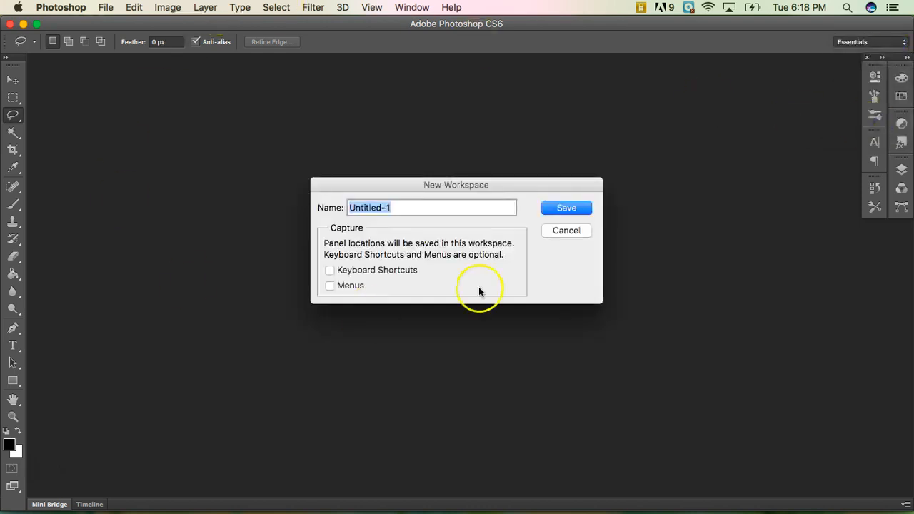
pyautogui.moveTo(869, 141)
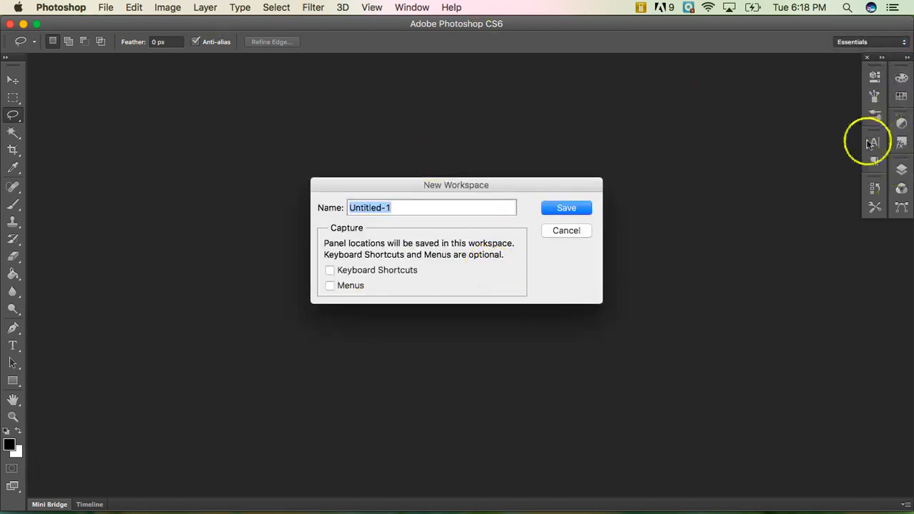
pyautogui.moveTo(841, 106)
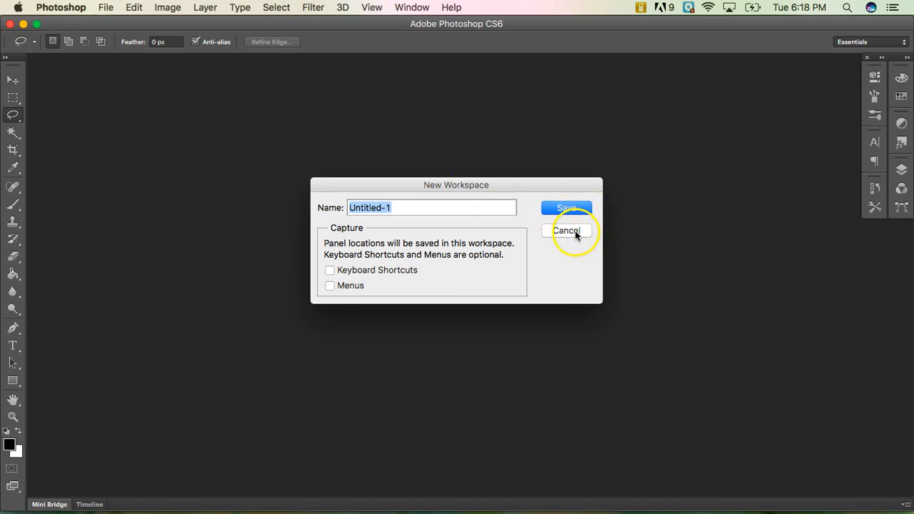
pyautogui.click(566, 231)
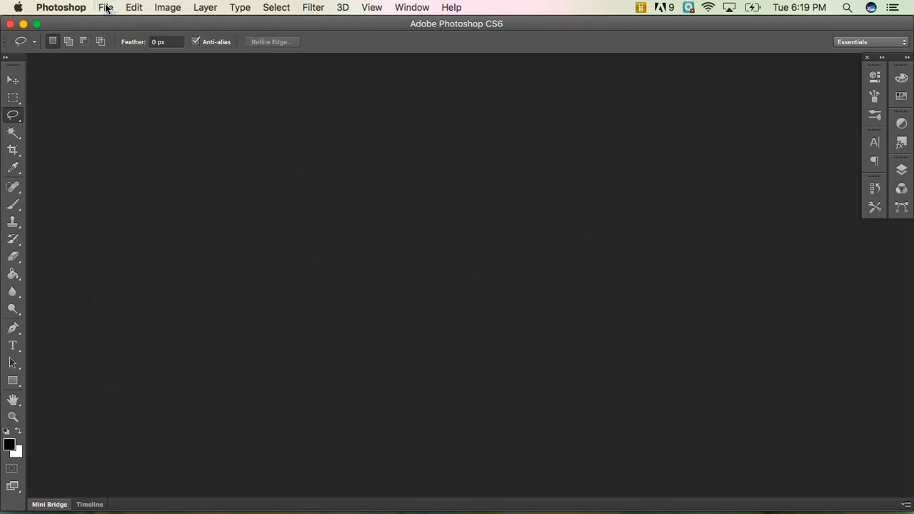
# Create a U.S. Paper Letter document, 8.5×11 in at 300 ppi, in CMYK Color
pyautogui.click(105, 7)
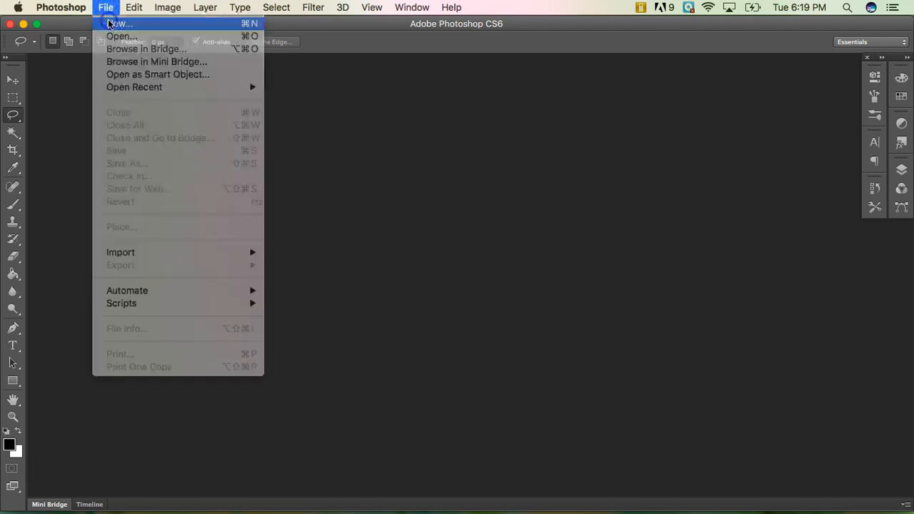
pyautogui.click(119, 23)
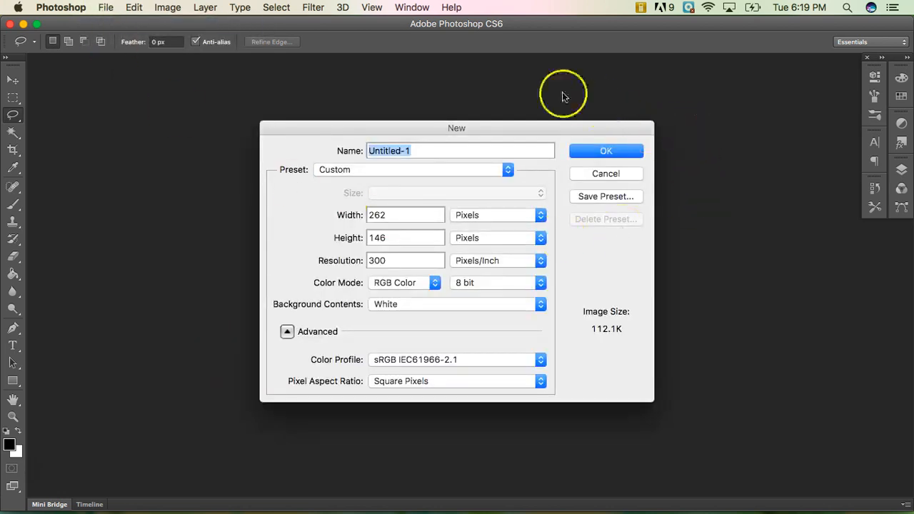
pyautogui.moveTo(356, 479)
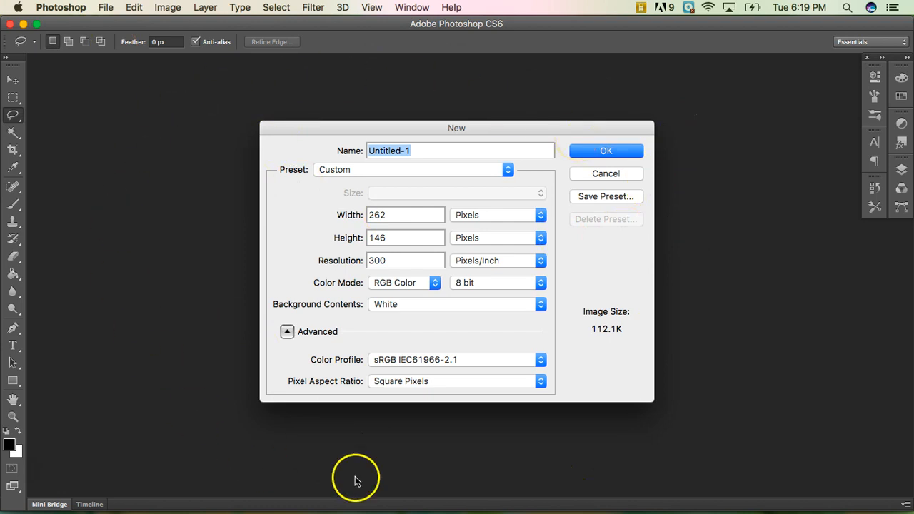
pyautogui.moveTo(314, 191)
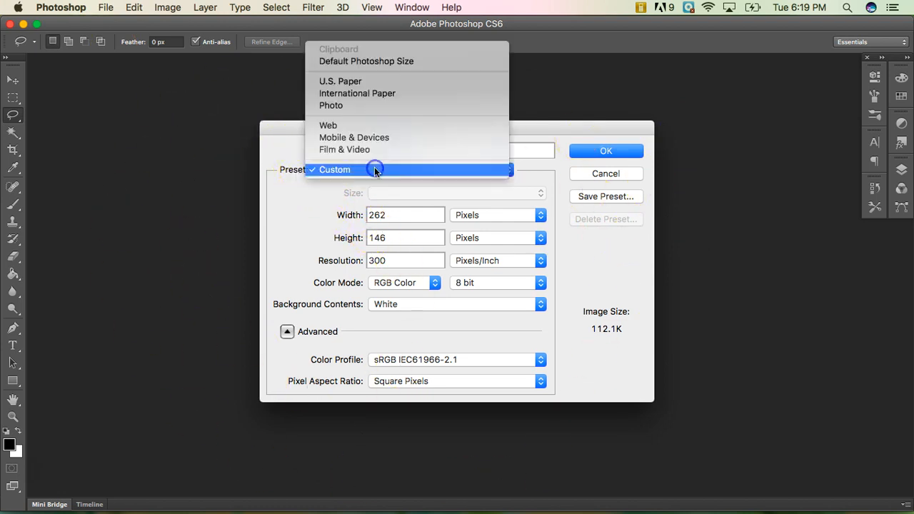
pyautogui.moveTo(371, 89)
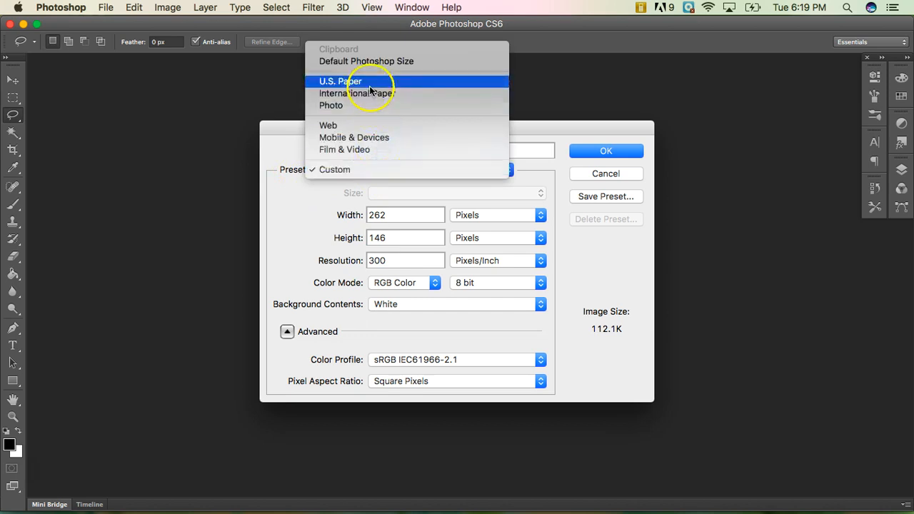
pyautogui.click(341, 80)
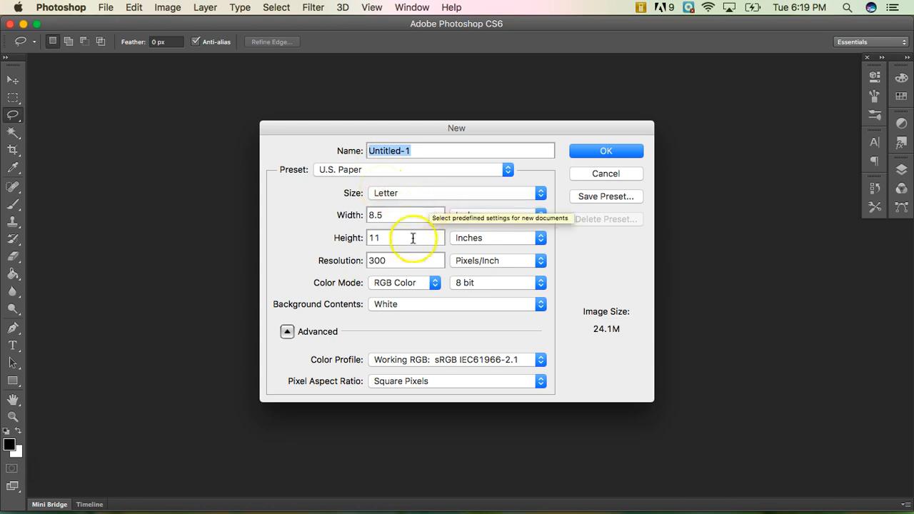
pyautogui.moveTo(336, 260)
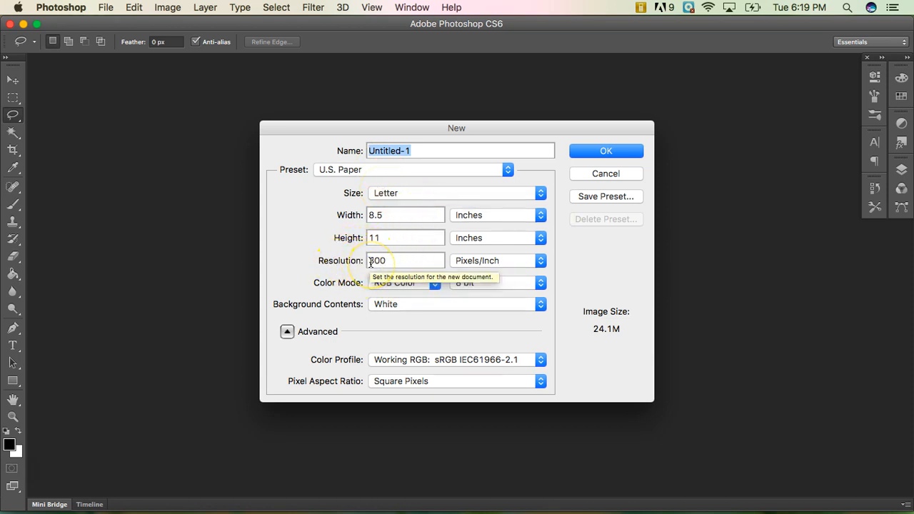
pyautogui.moveTo(405, 291)
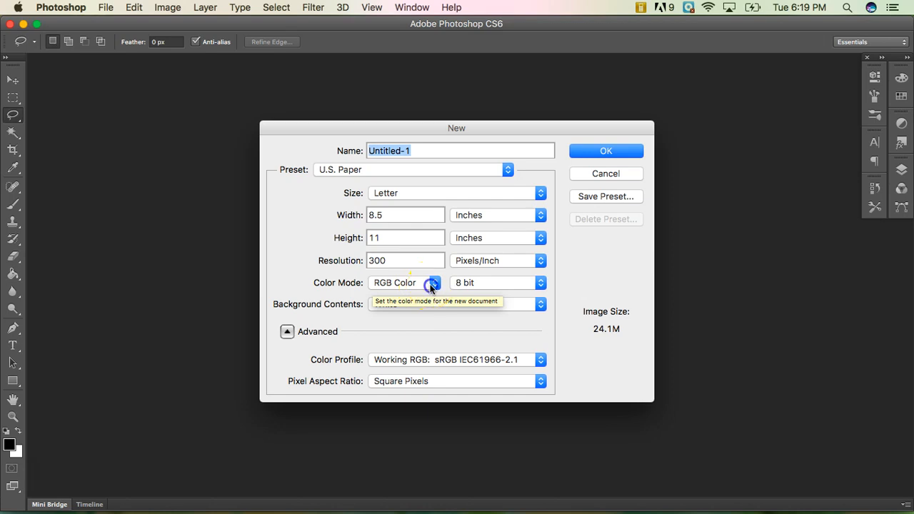
pyautogui.click(430, 282)
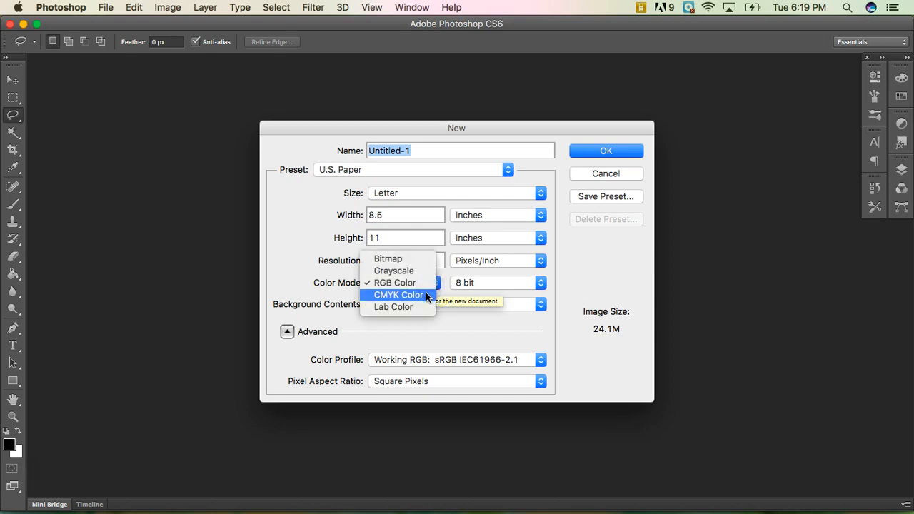
pyautogui.click(397, 294)
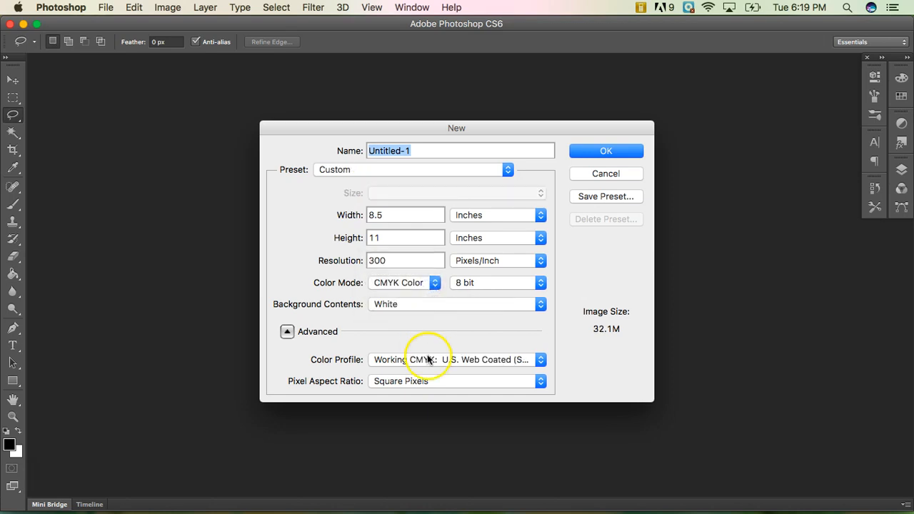
pyautogui.moveTo(283, 377)
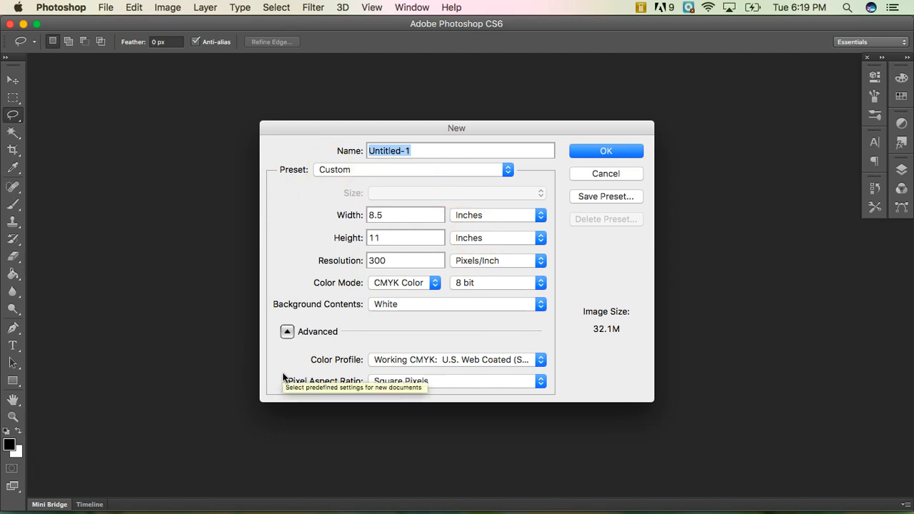
pyautogui.moveTo(382, 295)
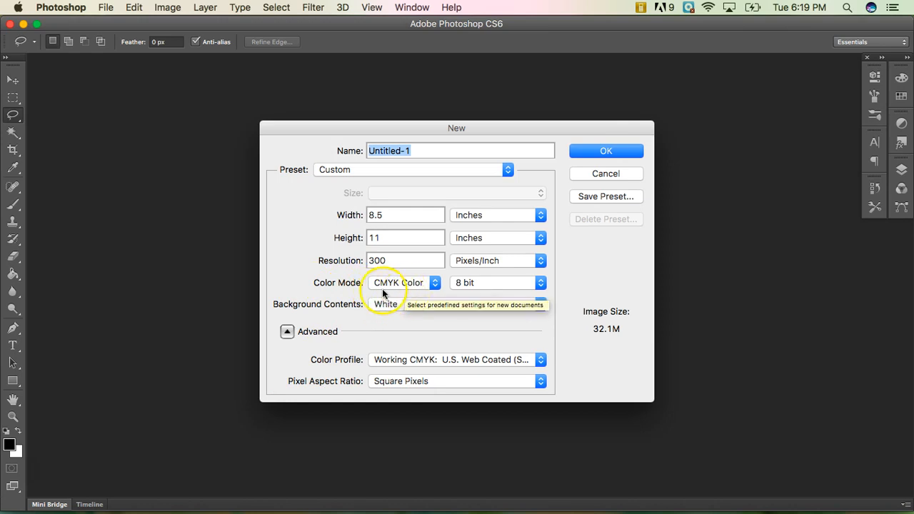
pyautogui.moveTo(398, 283)
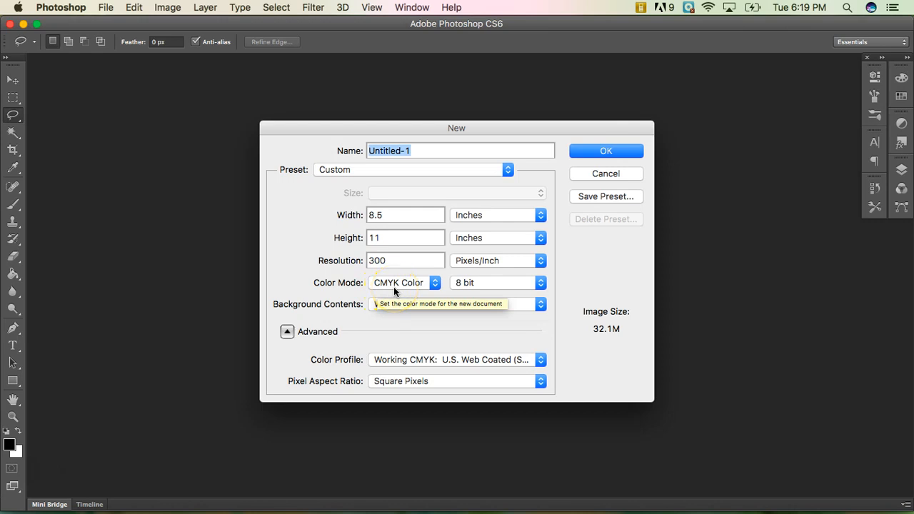
pyautogui.moveTo(556, 220)
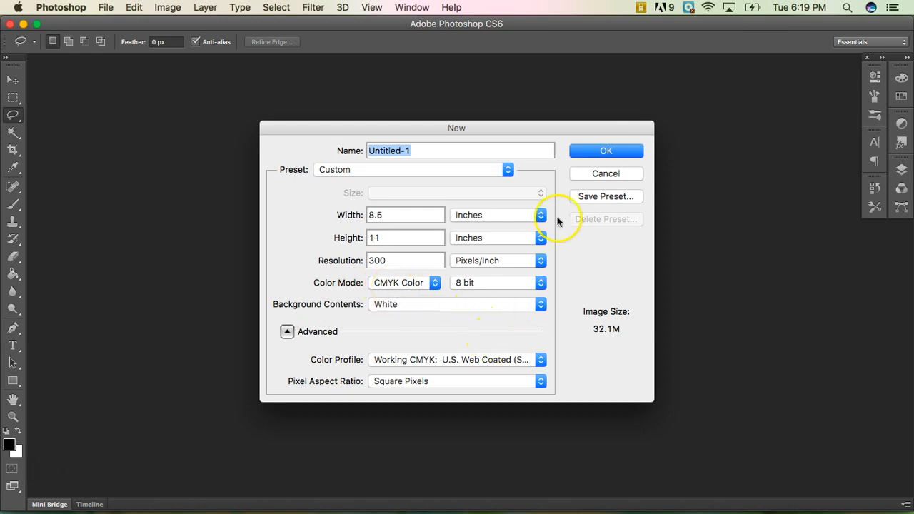
pyautogui.moveTo(321, 331)
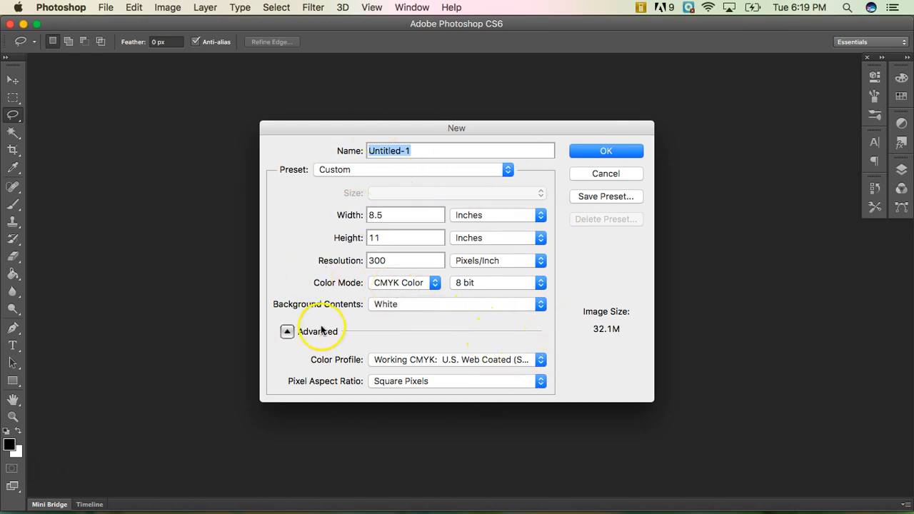
pyautogui.moveTo(397, 143)
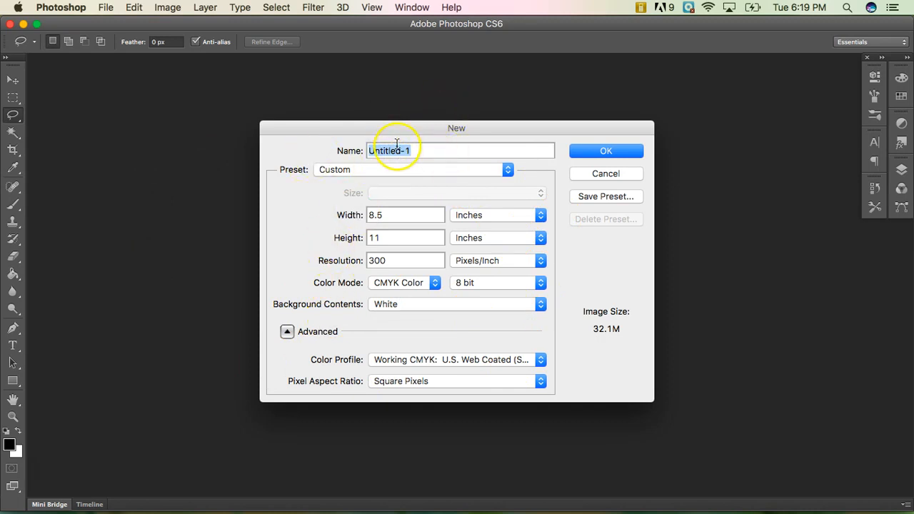
pyautogui.moveTo(397, 150)
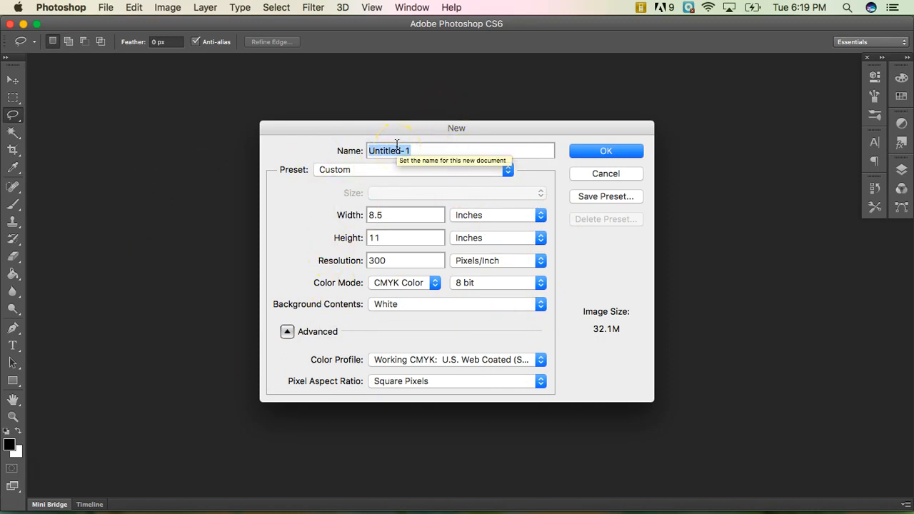
pyautogui.click(605, 151)
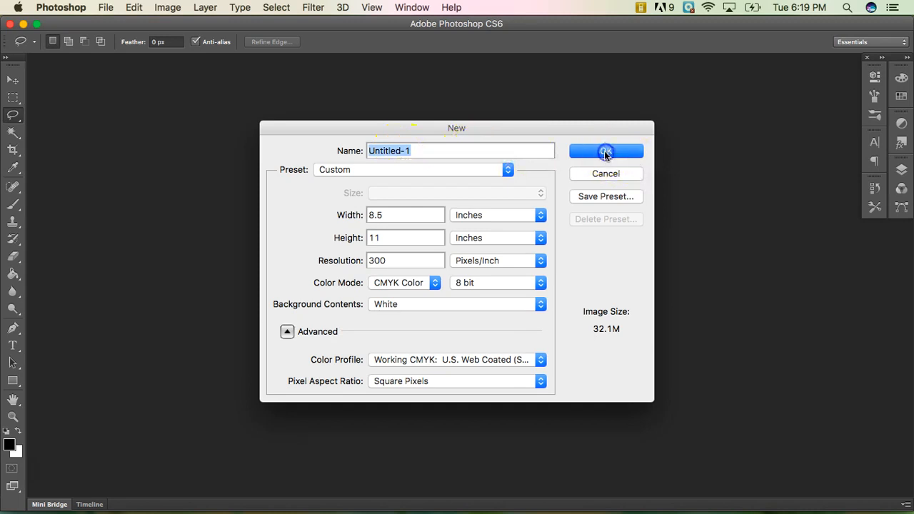
pyautogui.click(605, 151)
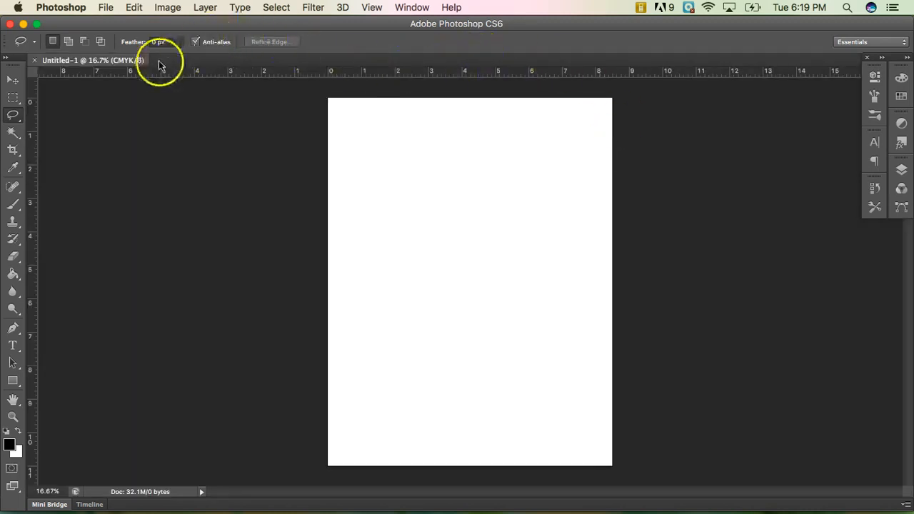
pyautogui.moveTo(62, 60)
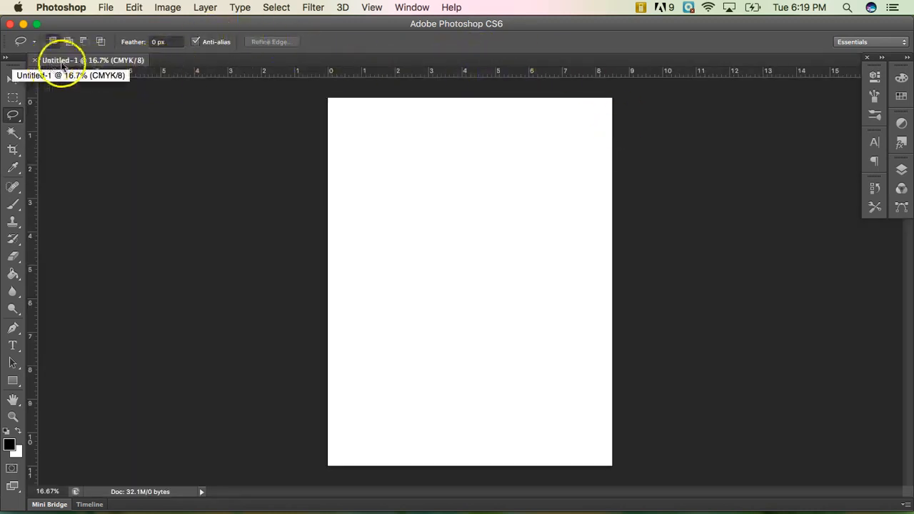
pyautogui.moveTo(439, 74)
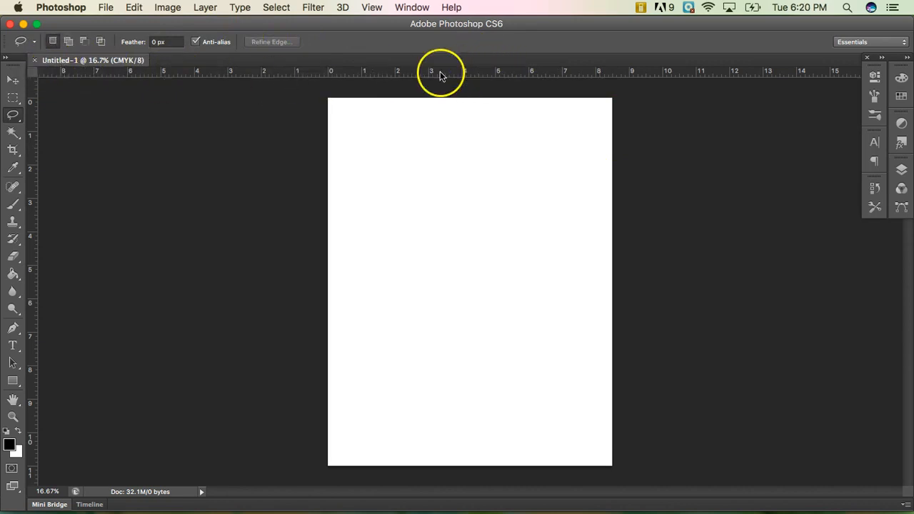
pyautogui.moveTo(50, 187)
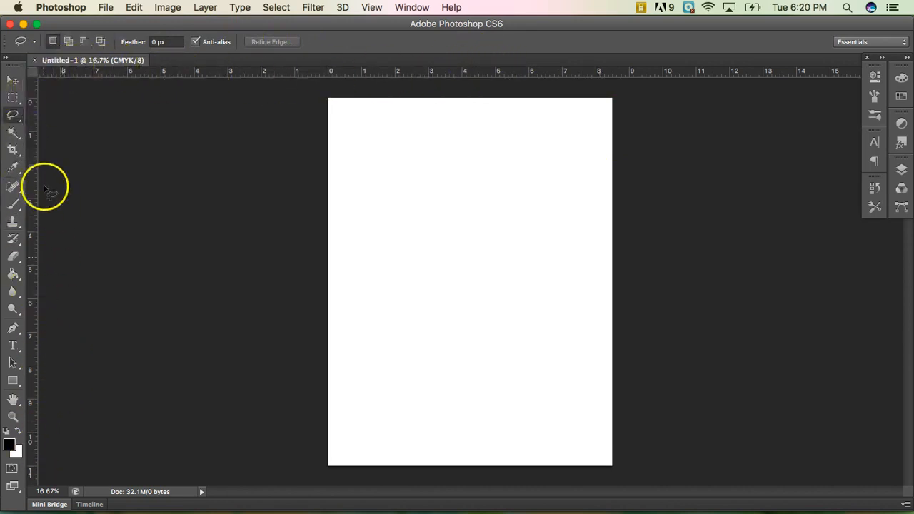
pyautogui.moveTo(382, 82)
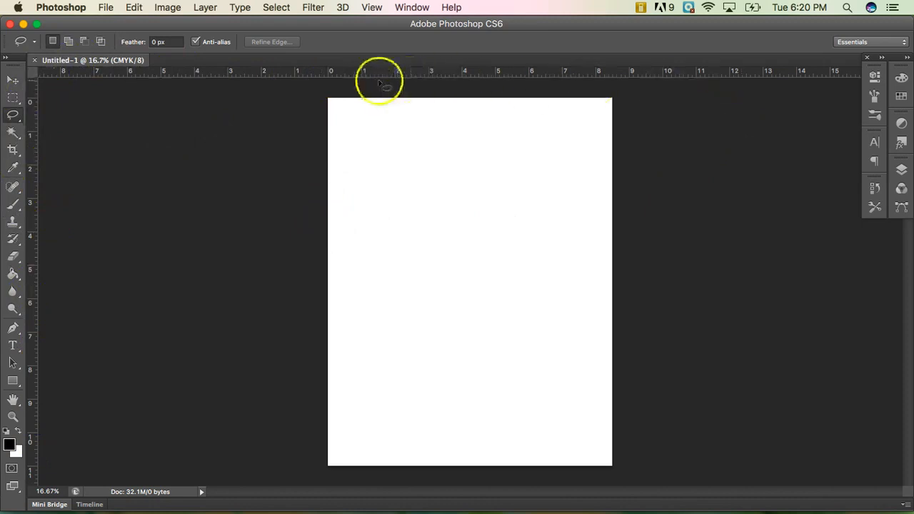
pyautogui.moveTo(569, 419)
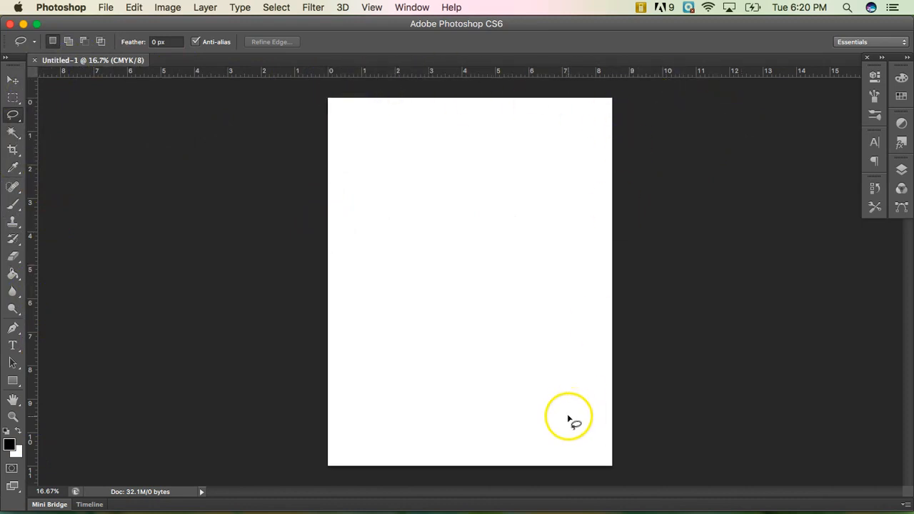
pyautogui.moveTo(454, 333)
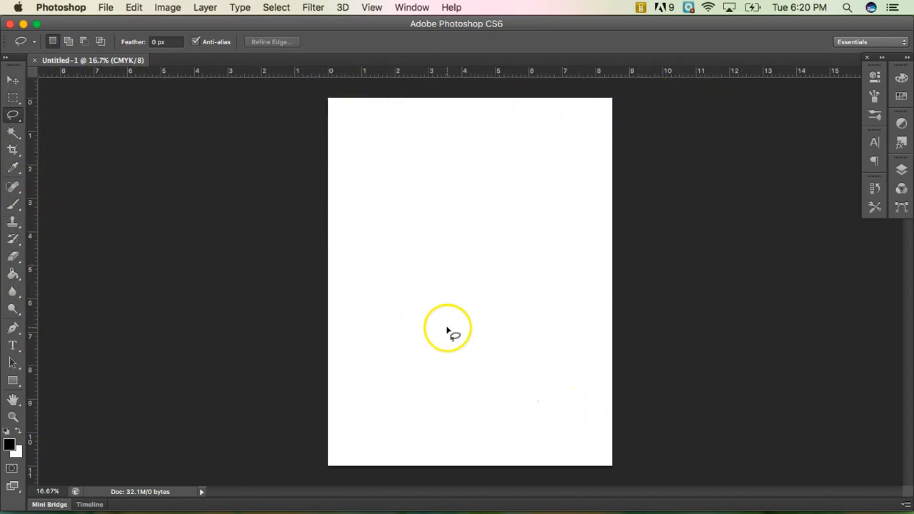
pyautogui.moveTo(45, 130)
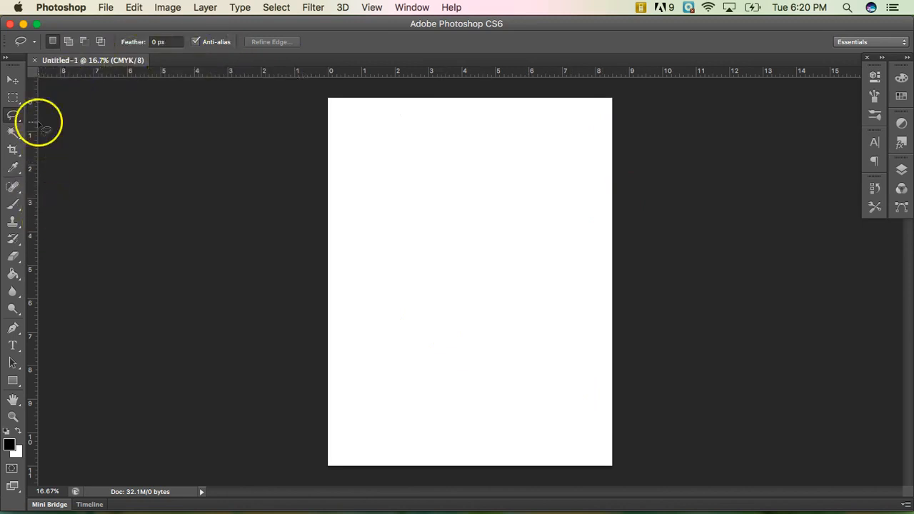
pyautogui.moveTo(178, 75)
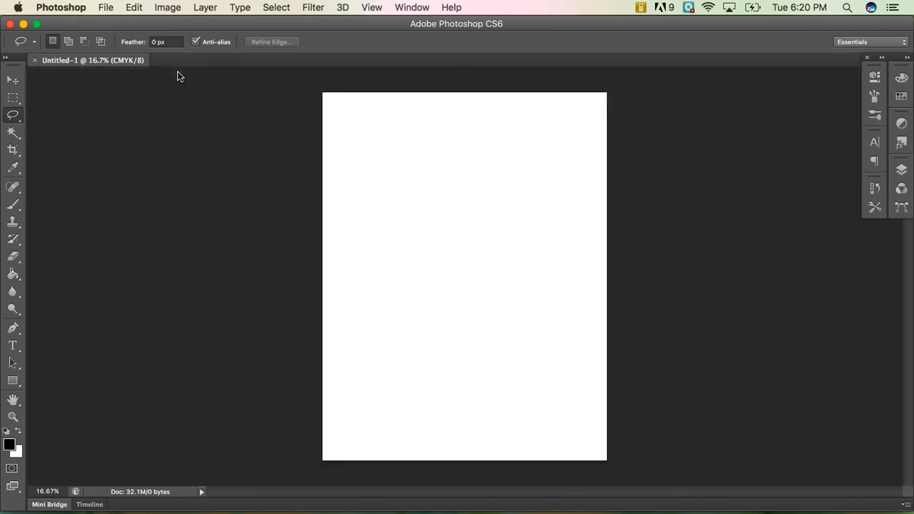
pyautogui.moveTo(357, 129)
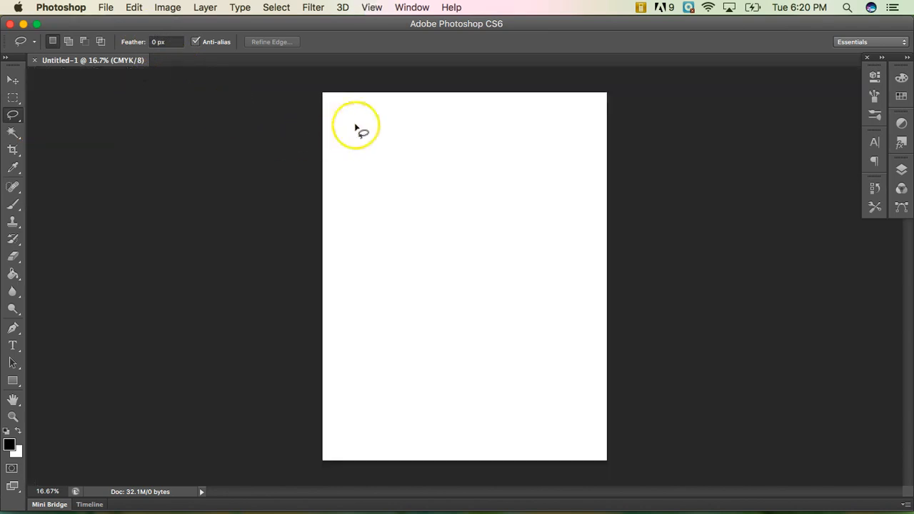
pyautogui.moveTo(371, 8)
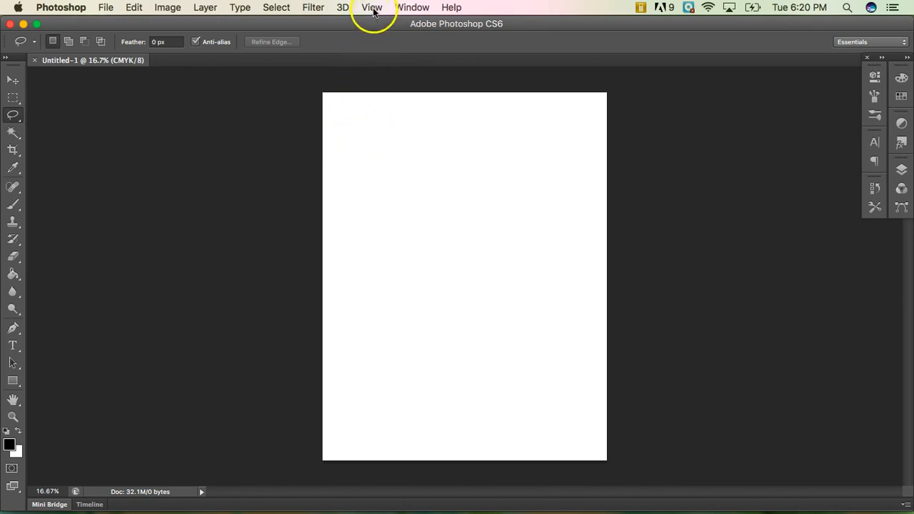
pyautogui.click(372, 7)
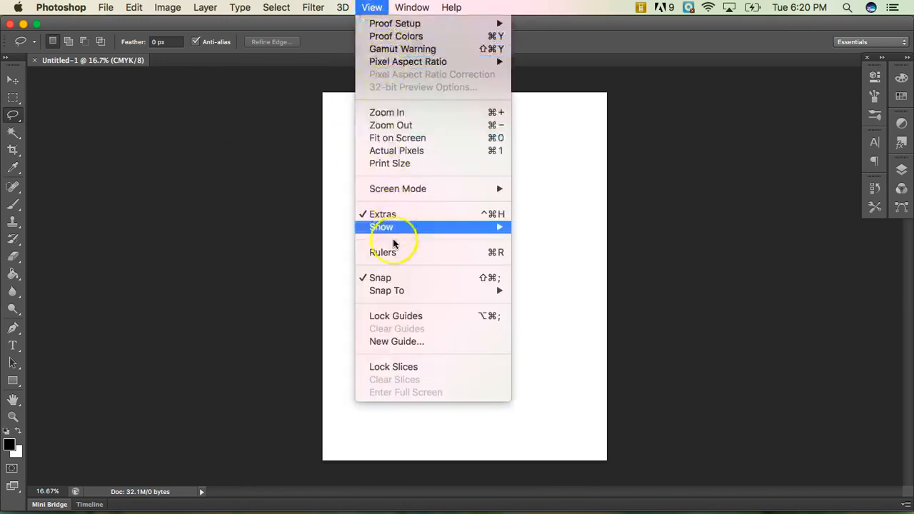
pyautogui.moveTo(383, 252)
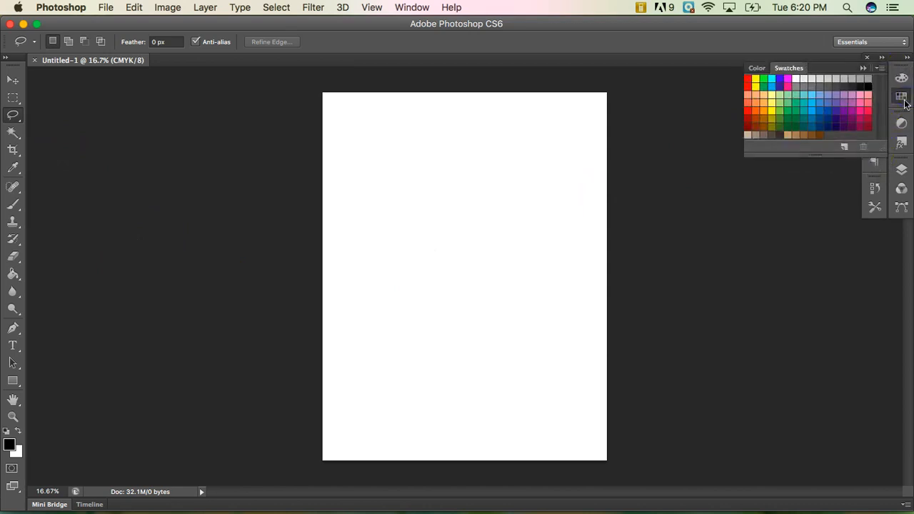
# Choose a purple swatch and a Brush Tool, enlarging the brush size several times
pyautogui.click(840, 111)
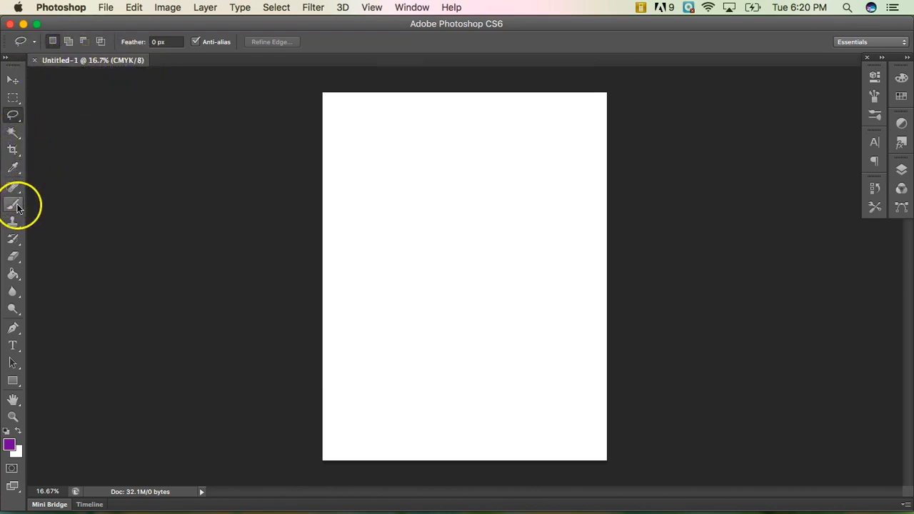
pyautogui.click(13, 207)
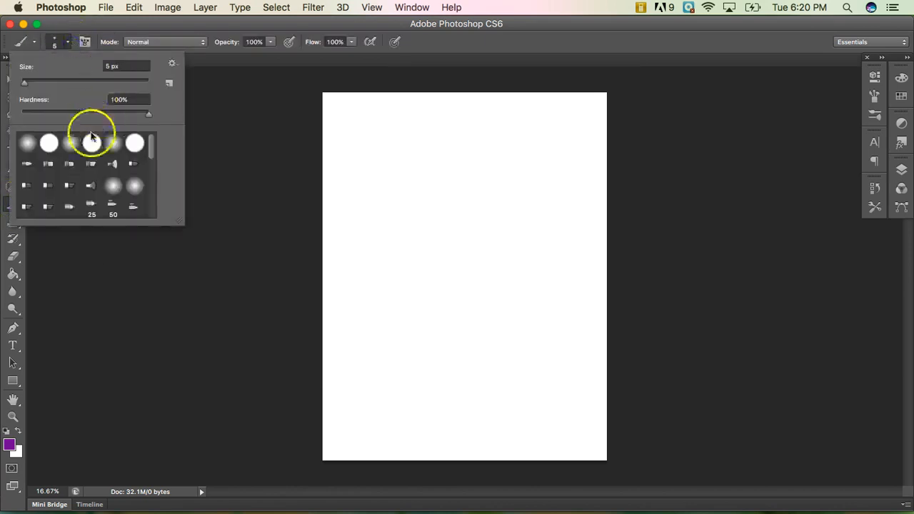
pyautogui.moveTo(24, 84); pyautogui.dragTo(47, 83)
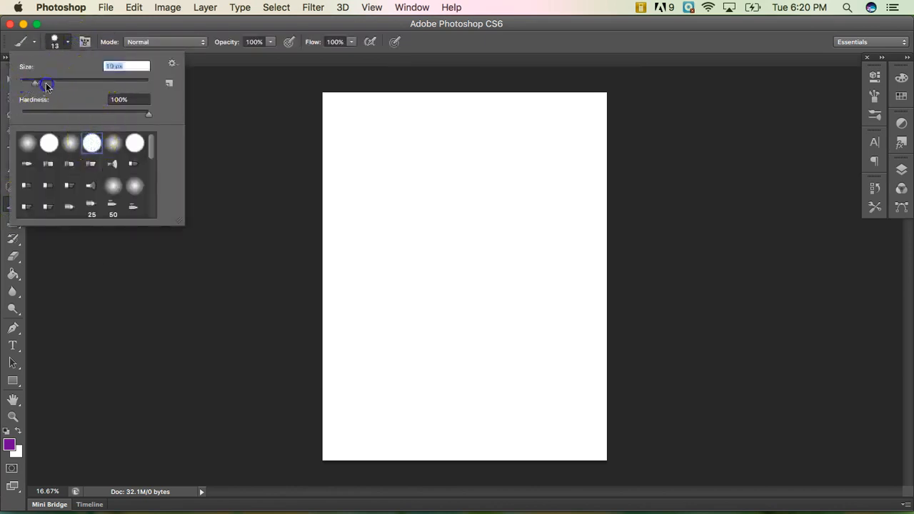
pyautogui.moveTo(47, 83); pyautogui.dragTo(68, 83)
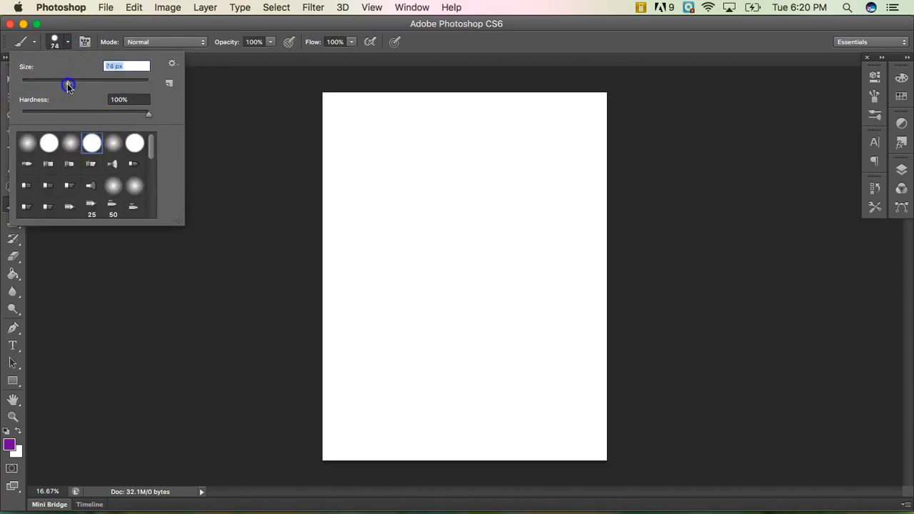
pyautogui.click(465, 48)
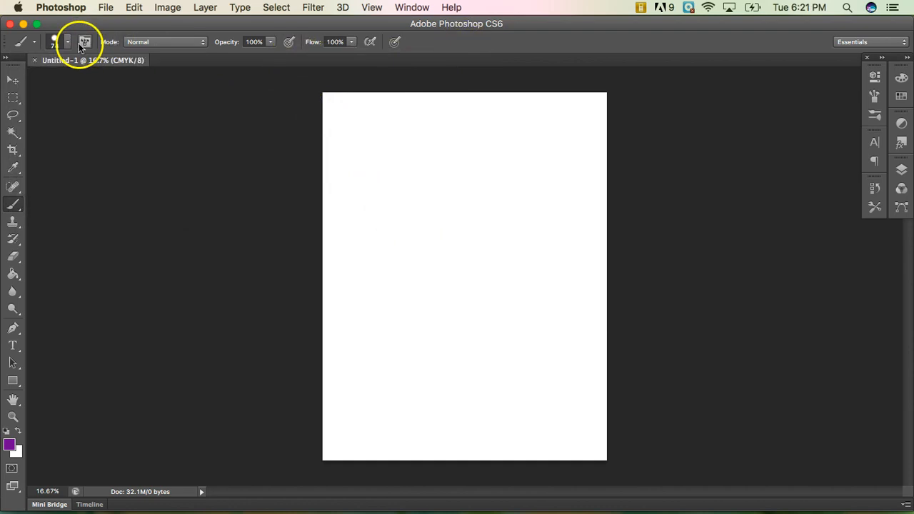
pyautogui.click(68, 41)
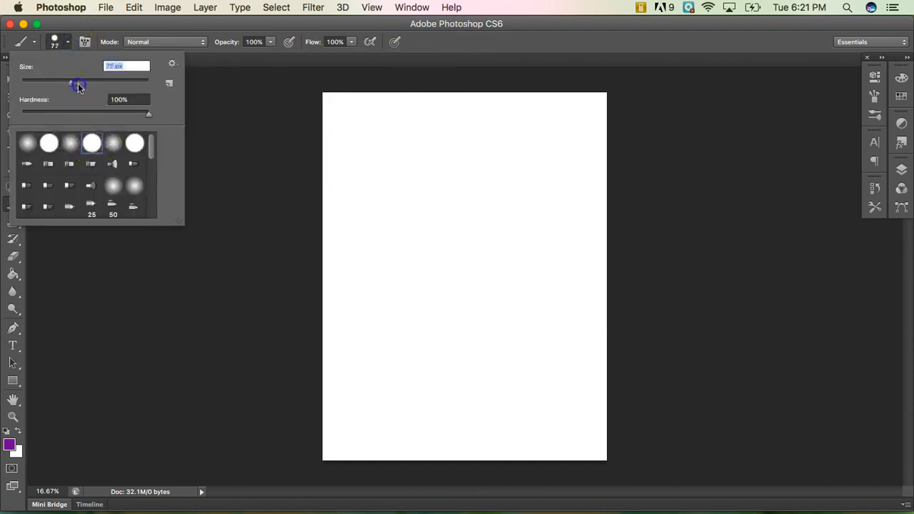
pyautogui.moveTo(79, 82); pyautogui.dragTo(89, 82)
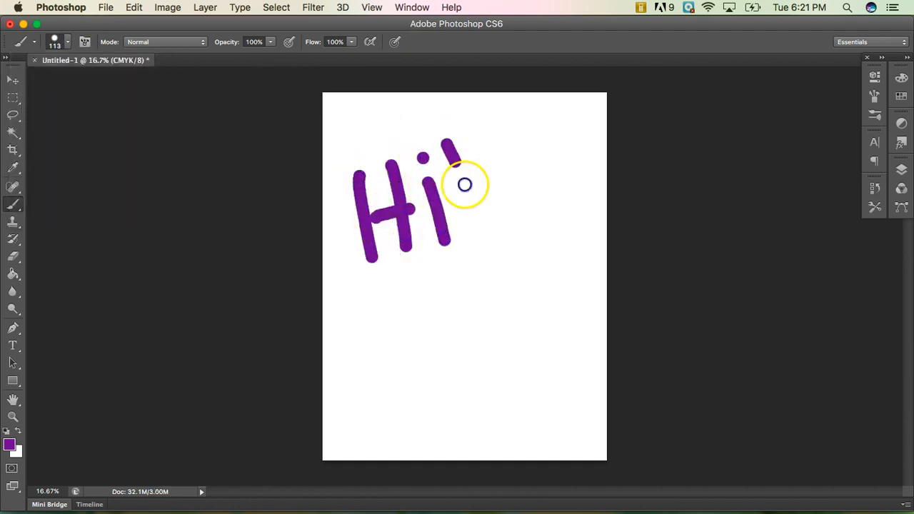
# Paint the purple exclamation mark beside 'Hi' on the canvas
pyautogui.moveTo(464, 184); pyautogui.dragTo(480, 256)
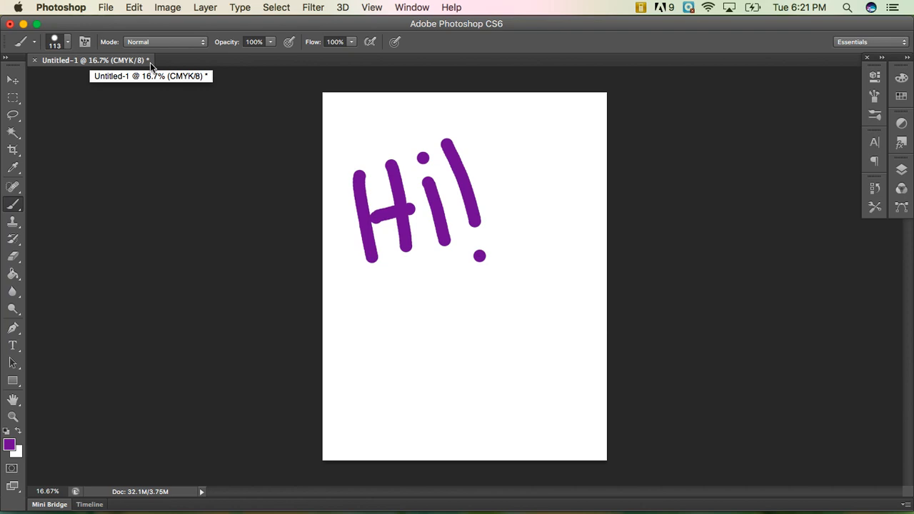
pyautogui.moveTo(150, 66)
pyautogui.write('test.psd')
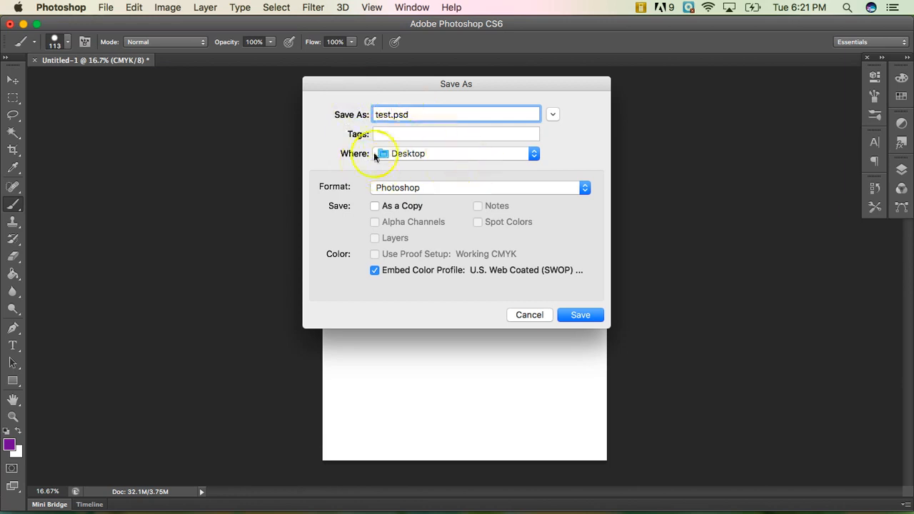
pyautogui.moveTo(421, 175)
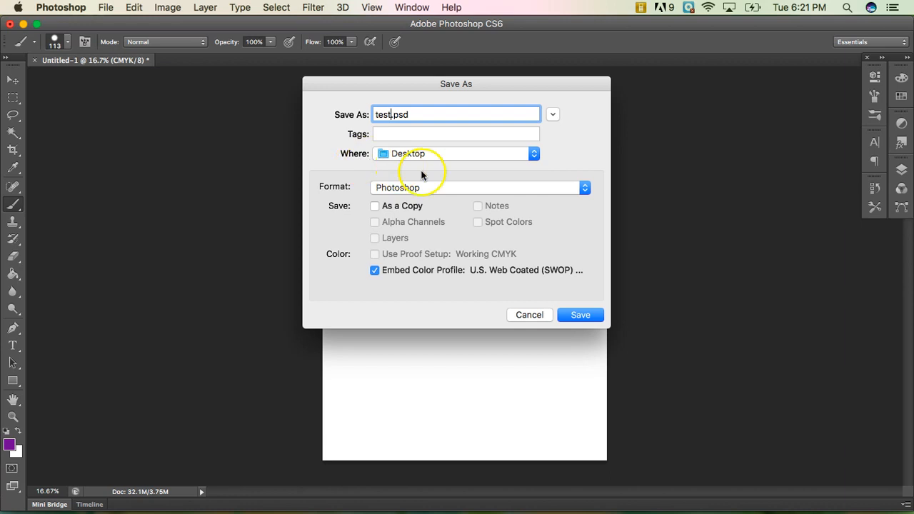
pyautogui.moveTo(390, 285)
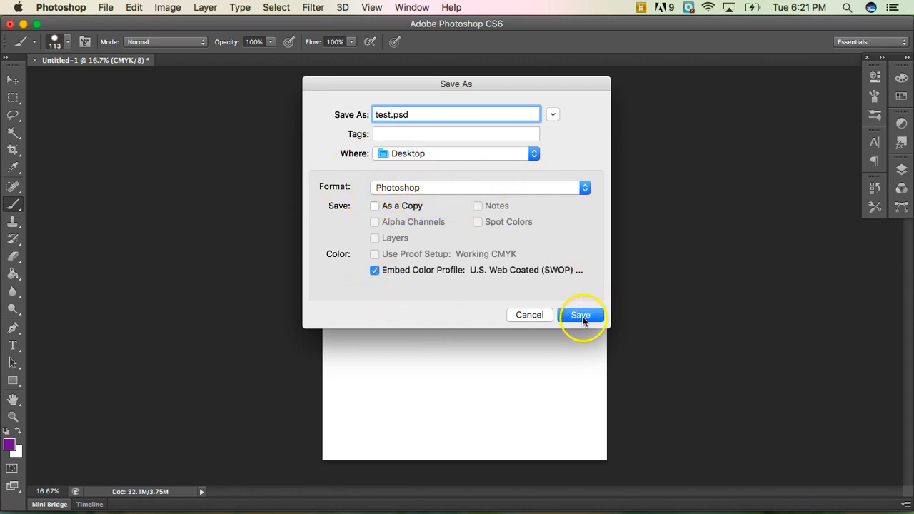
# Save the document as test.psd in Photoshop format on the Desktop
pyautogui.click(580, 315)
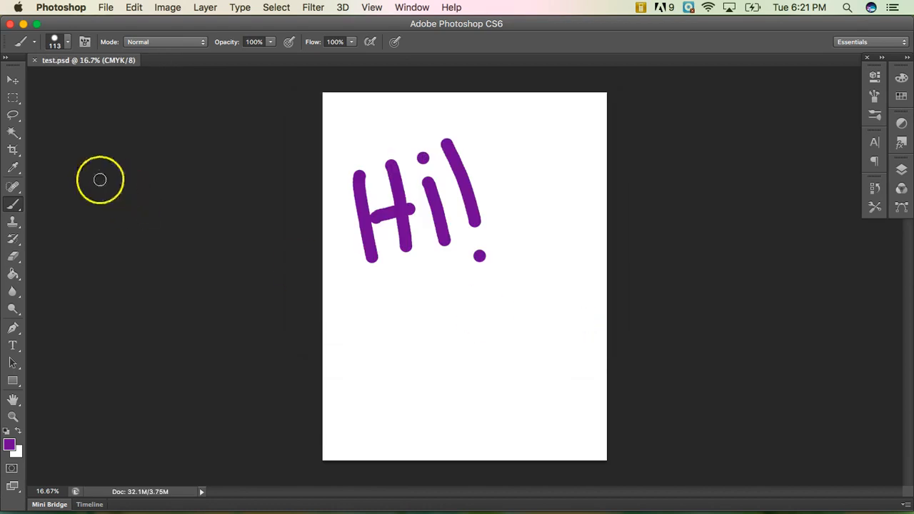
pyautogui.moveTo(45, 69)
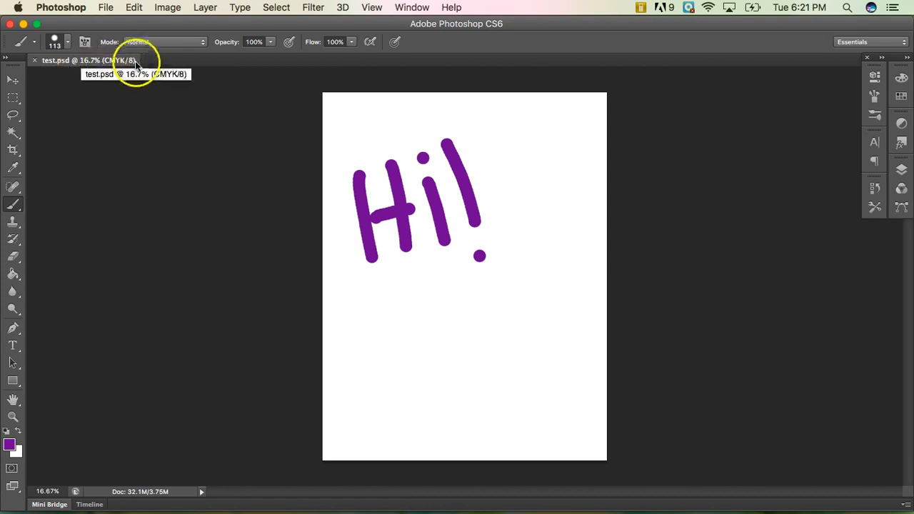
pyautogui.moveTo(229, 158)
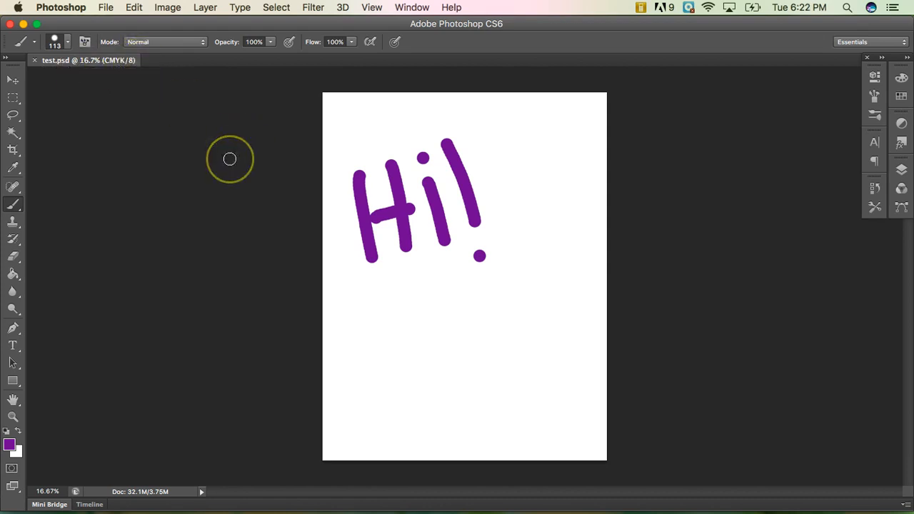
# Erase the exclamation mark after the purple 'Hi' with the Eraser Tool, then return to Move
pyautogui.click(13, 256)
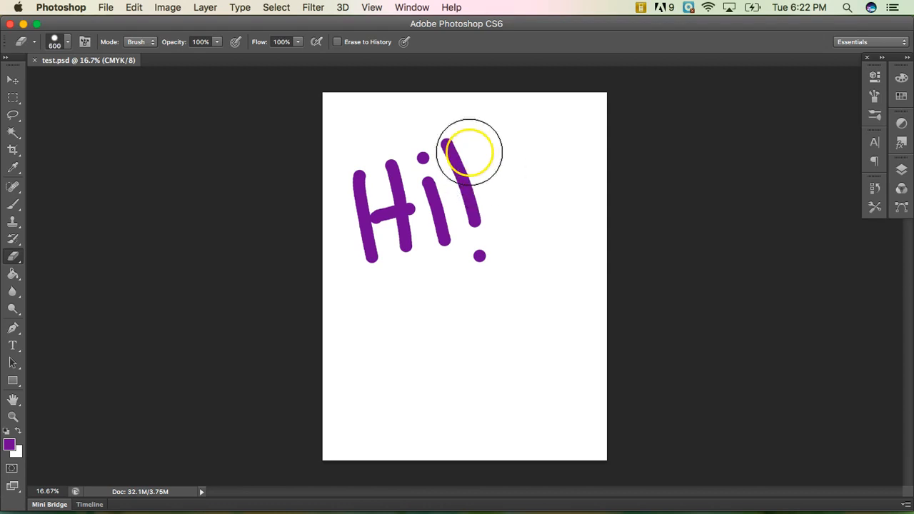
pyautogui.moveTo(469, 151); pyautogui.dragTo(503, 277)
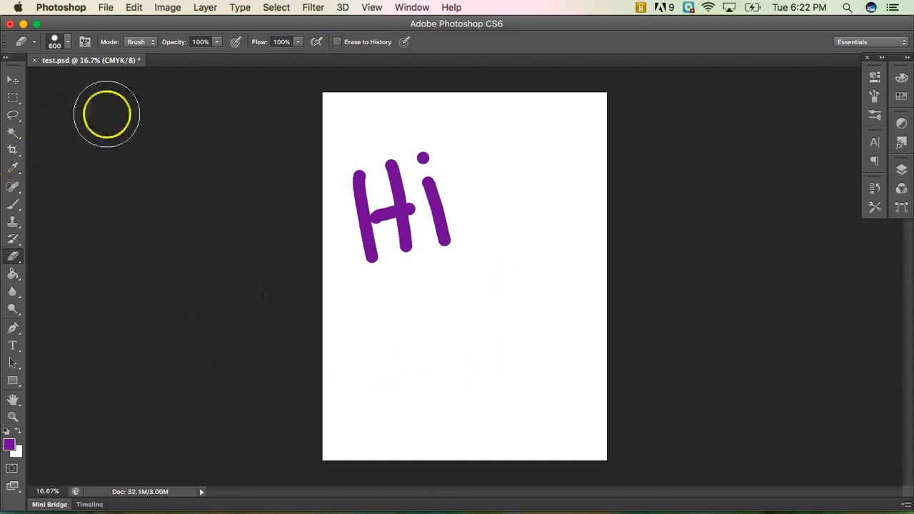
pyautogui.click(12, 80)
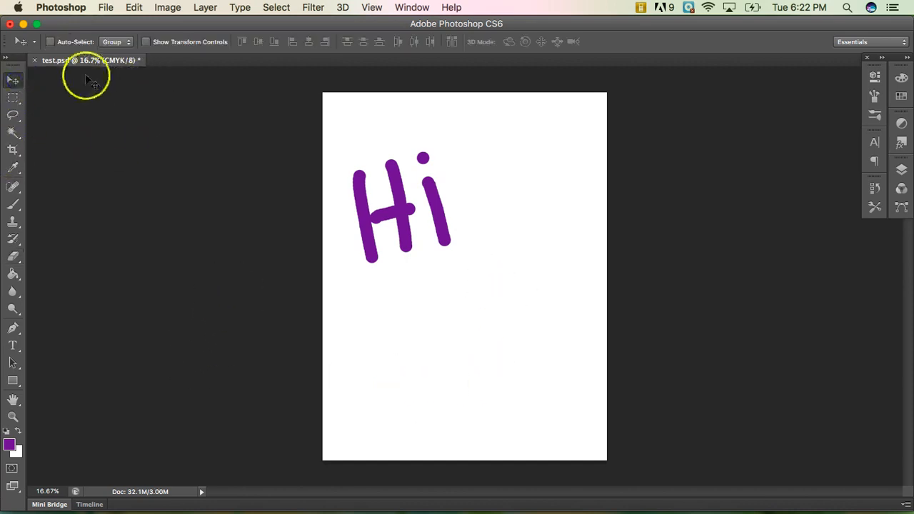
pyautogui.moveTo(142, 64)
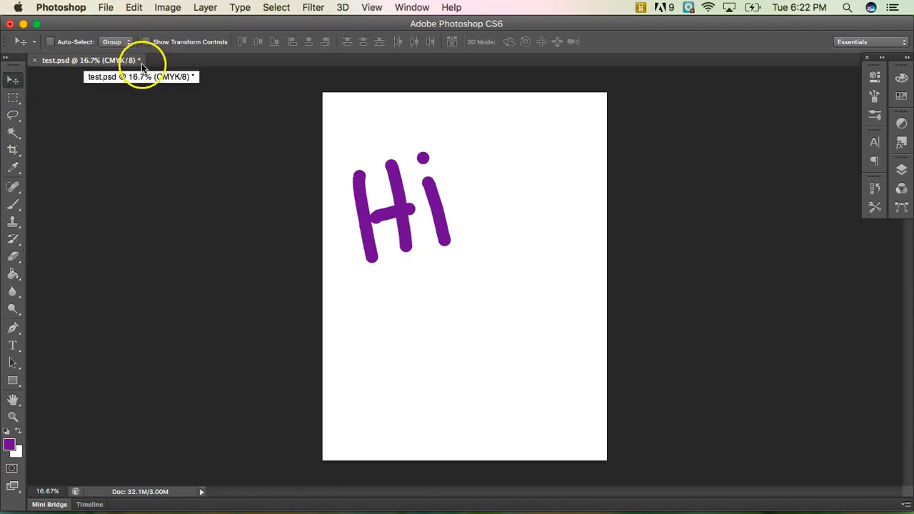
pyautogui.moveTo(258, 187)
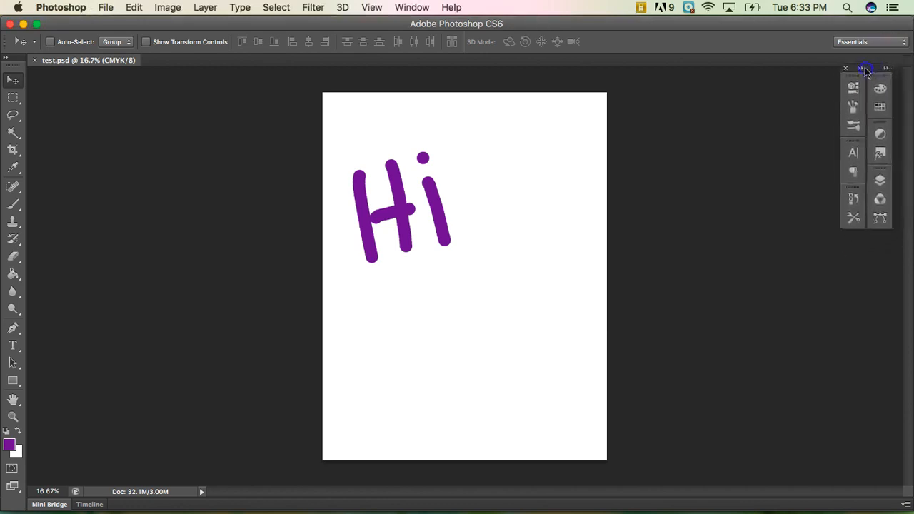
# Dock the panels and revert in History to the Brush state showing only purple H
pyautogui.click(885, 68)
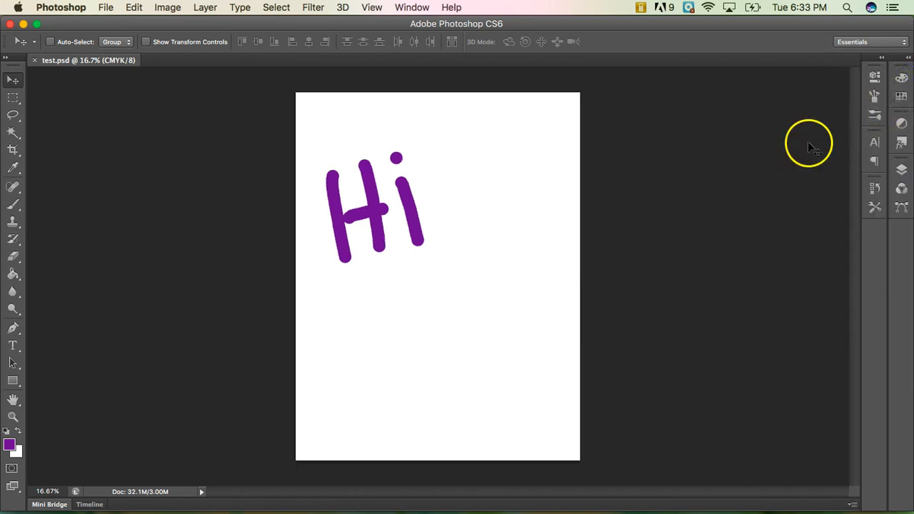
pyautogui.moveTo(813, 170)
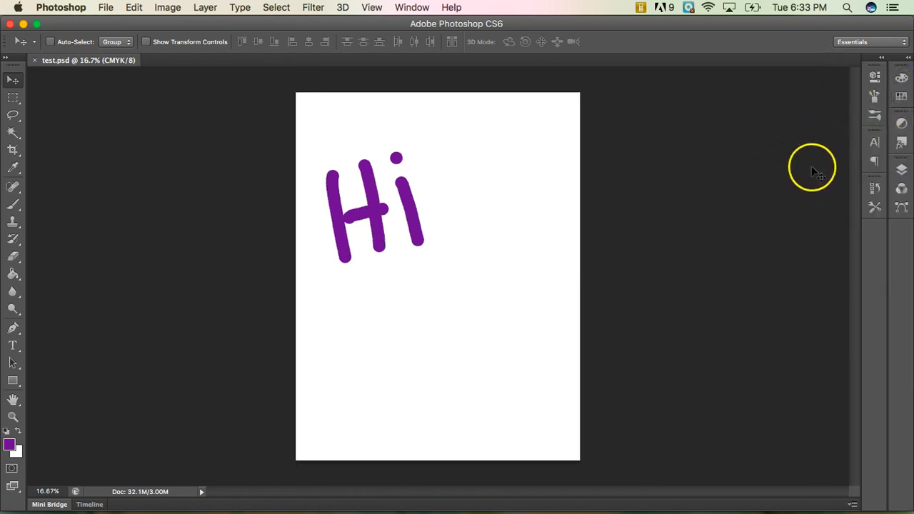
pyautogui.moveTo(874, 188)
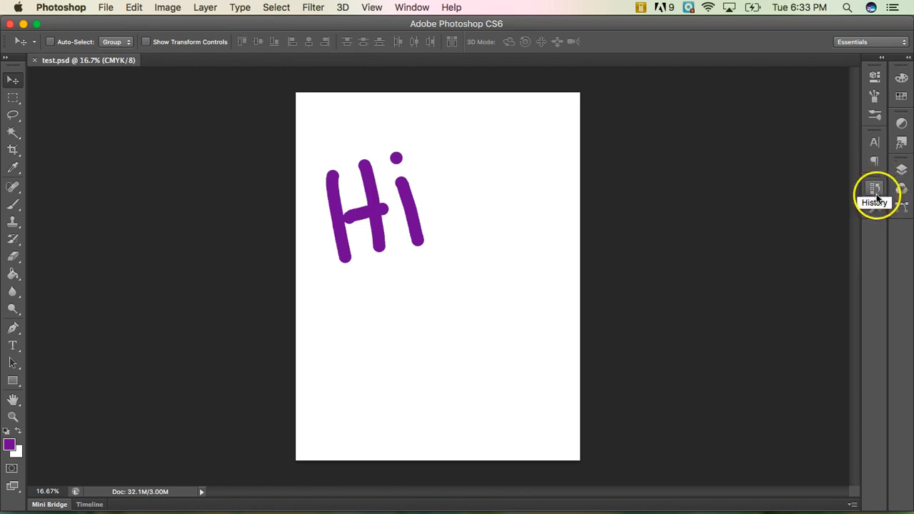
pyautogui.click(873, 187)
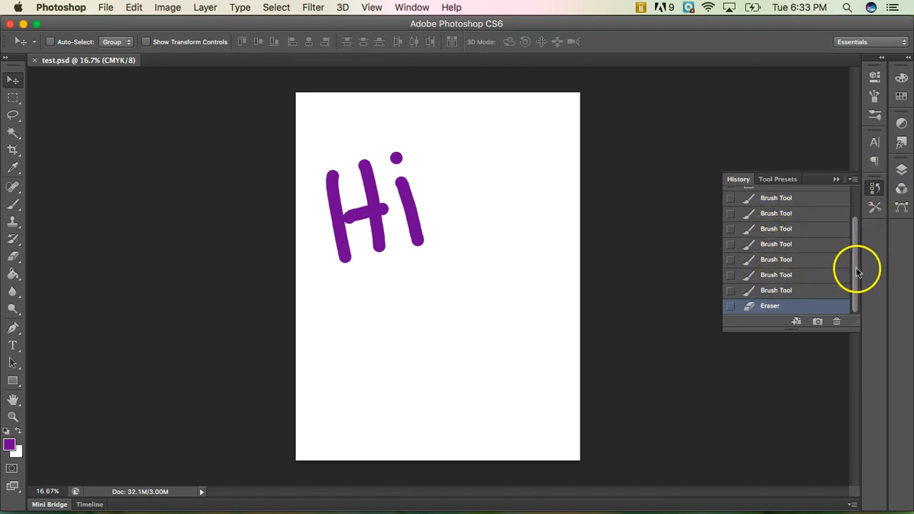
pyautogui.scroll(3)
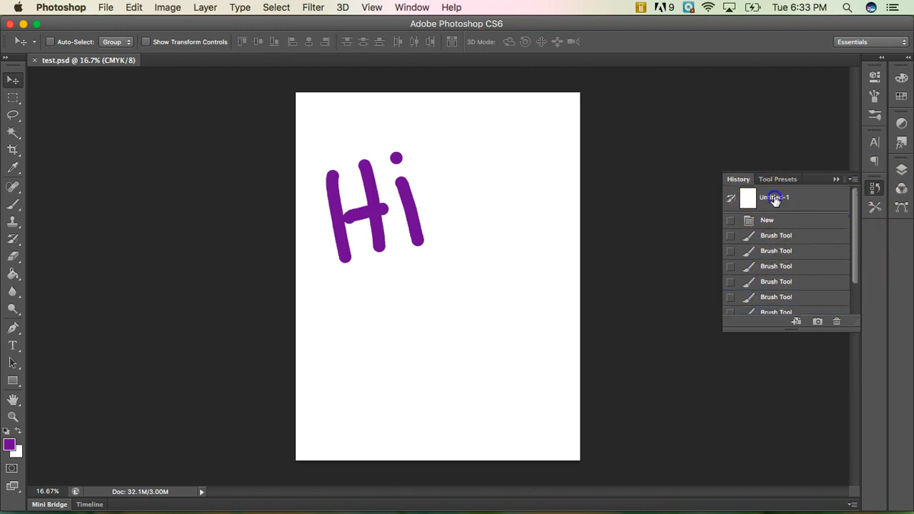
pyautogui.click(776, 235)
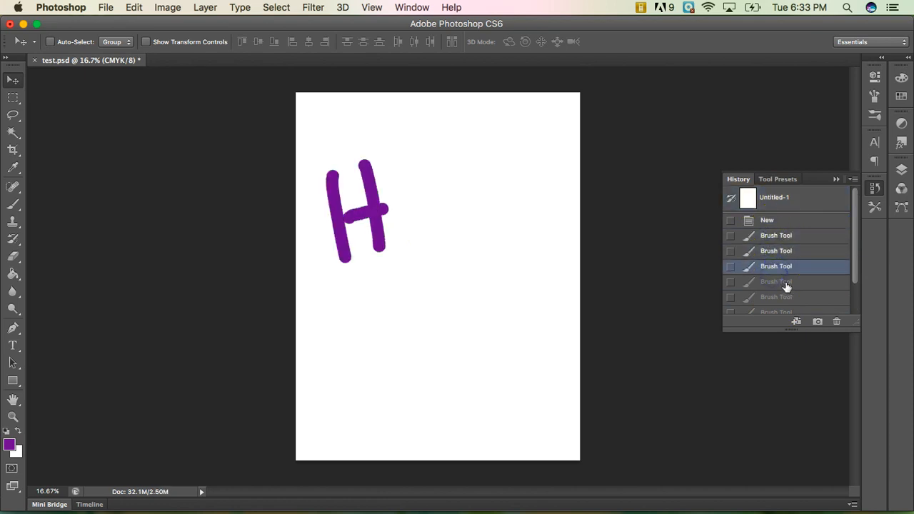
pyautogui.scroll(-3)
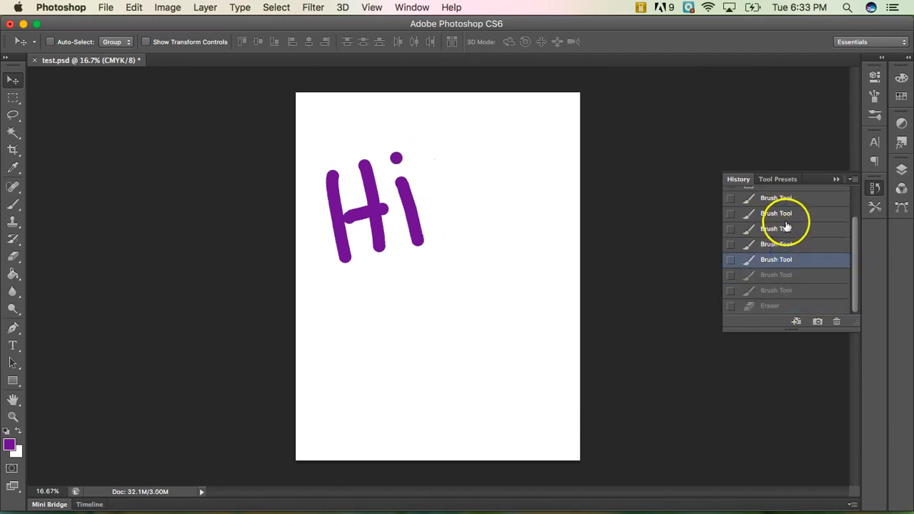
pyautogui.moveTo(786, 228)
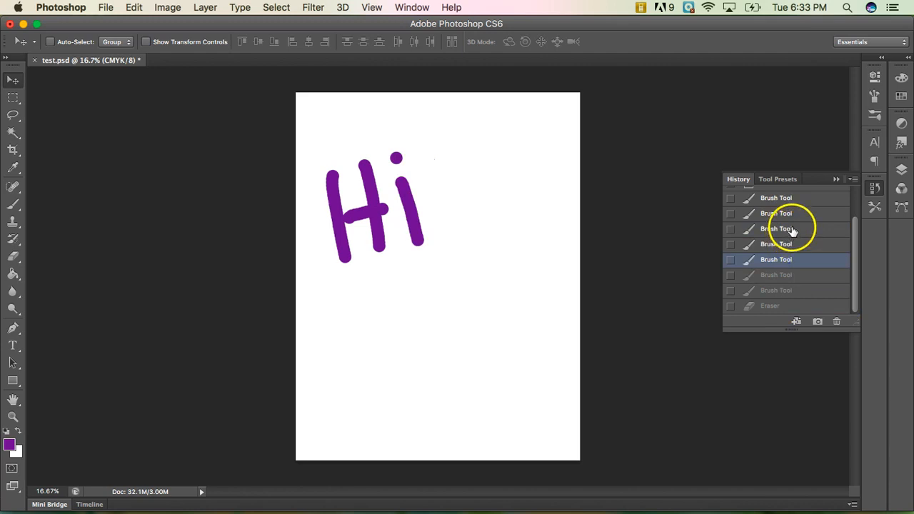
pyautogui.click(776, 228)
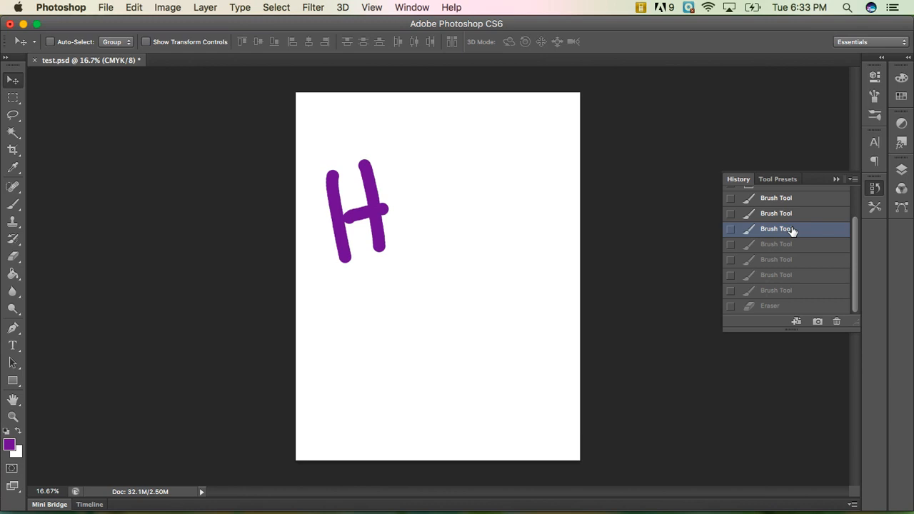
pyautogui.scroll(3)
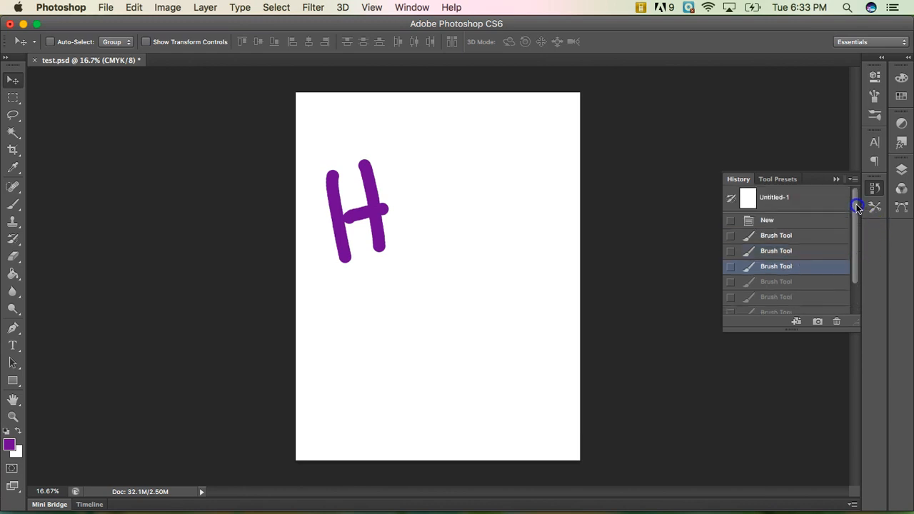
pyautogui.scroll(-3)
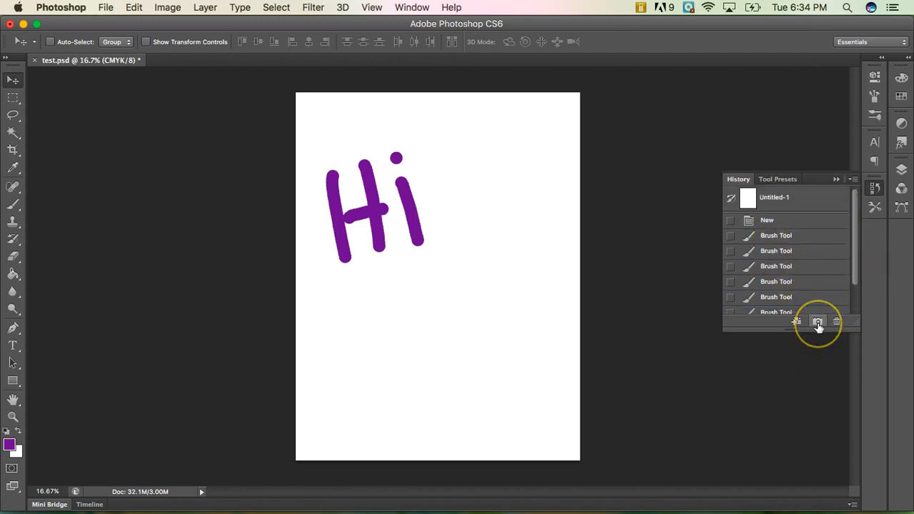
pyautogui.moveTo(818, 322)
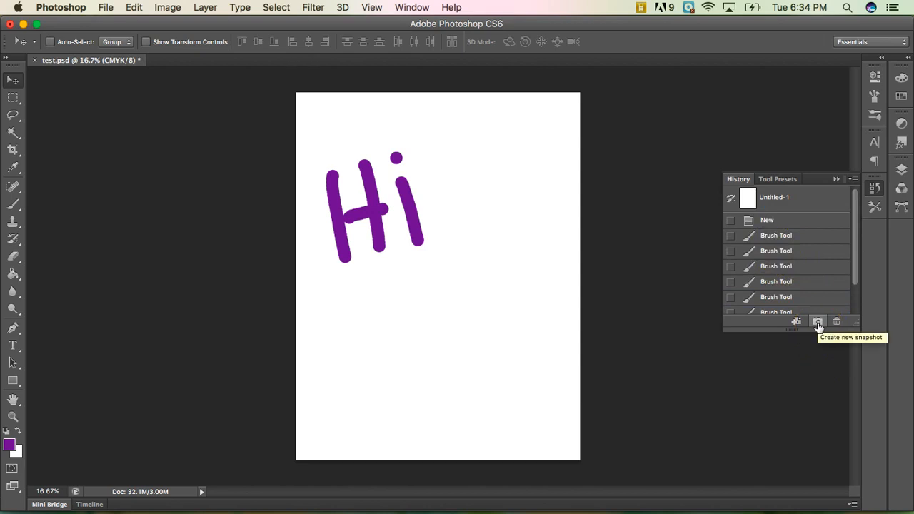
# Create a history snapshot of the 'Hi' drawing and step through earlier states back to it
pyautogui.click(817, 321)
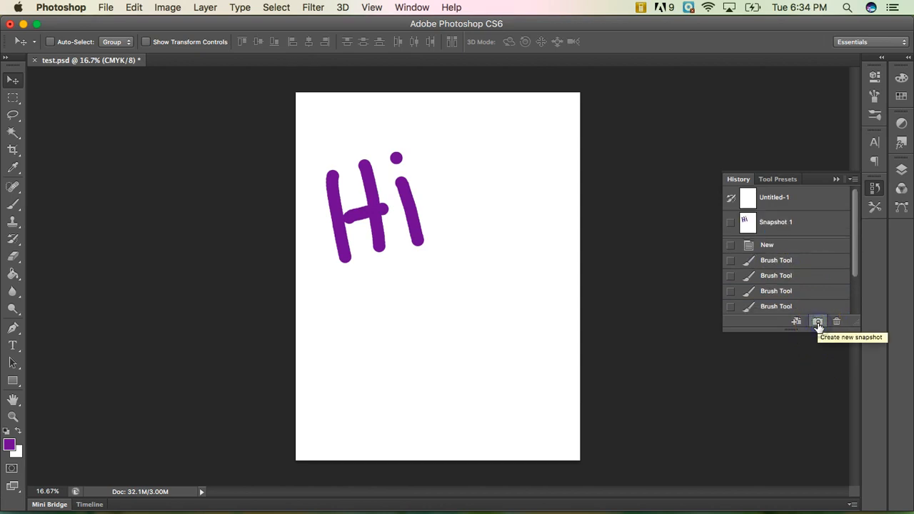
pyautogui.click(775, 221)
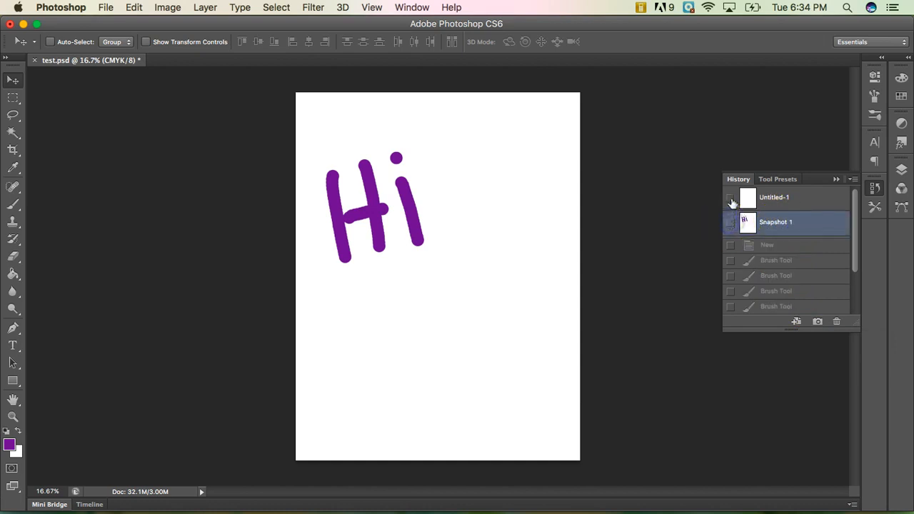
pyautogui.click(774, 197)
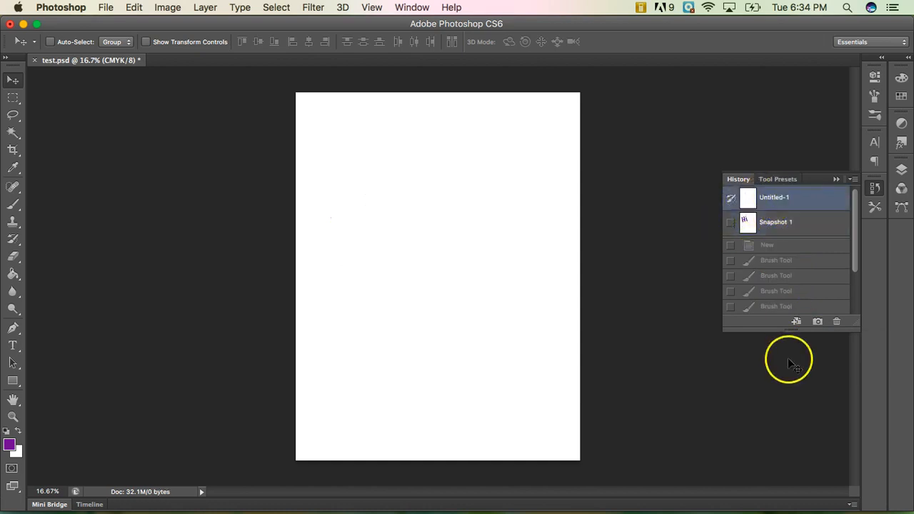
pyautogui.click(776, 291)
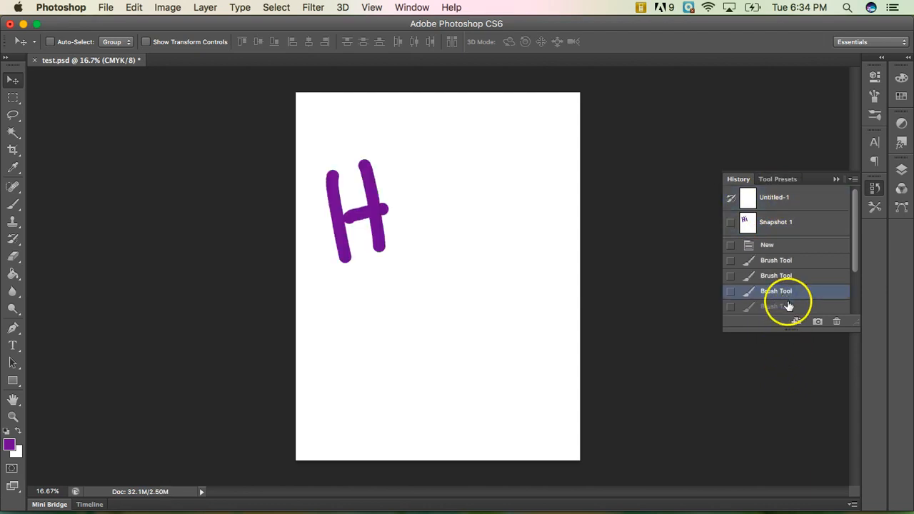
pyautogui.click(776, 258)
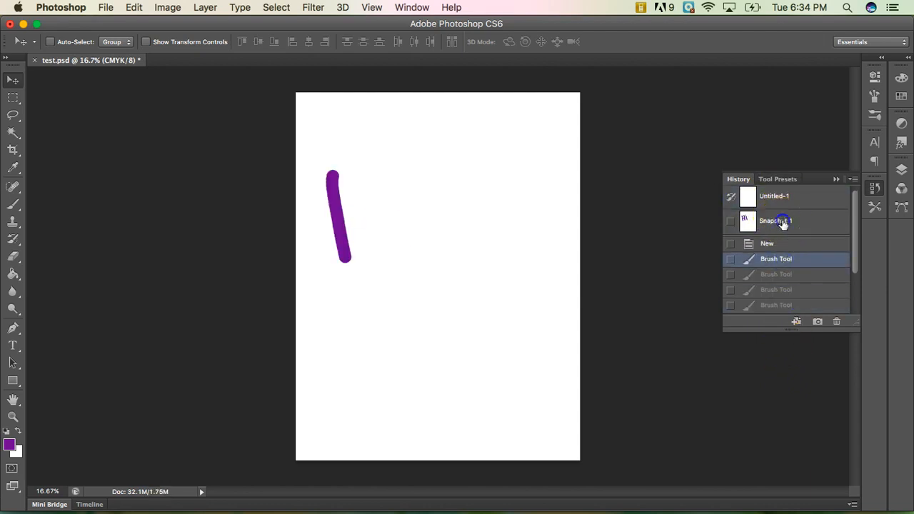
pyautogui.click(775, 220)
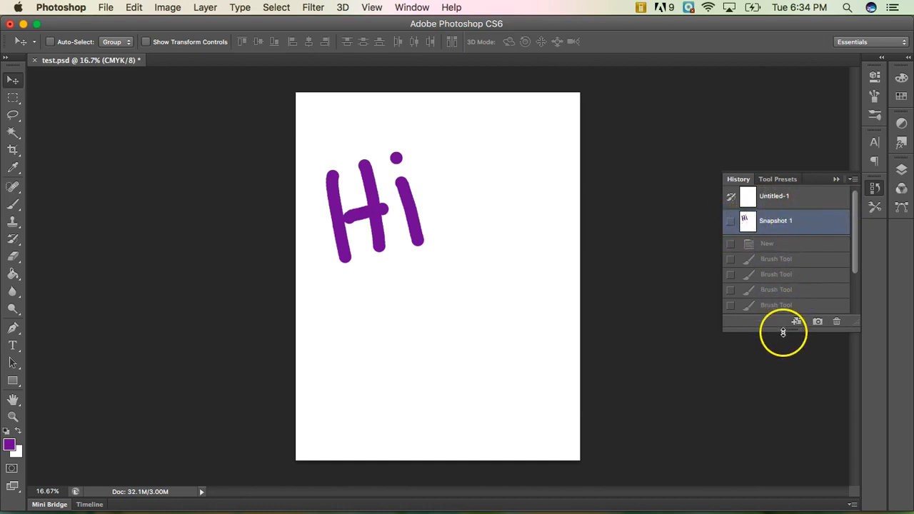
pyautogui.moveTo(778, 278)
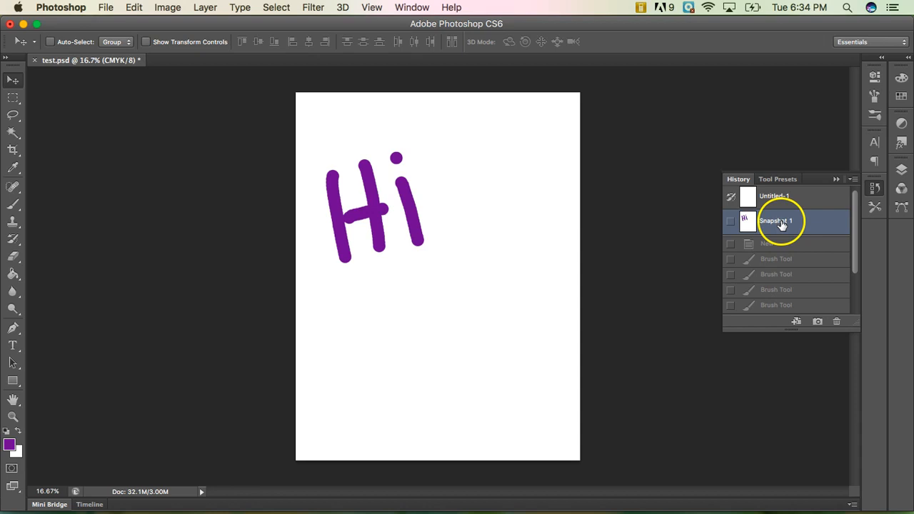
# Rename the snapshot to 'Test 1' and collapse the History panel
pyautogui.doubleClick(775, 221)
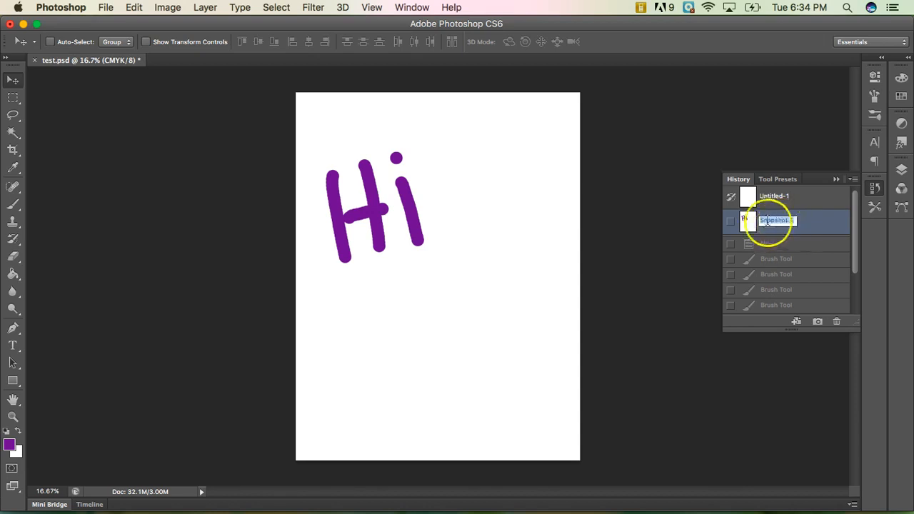
pyautogui.doubleClick(776, 220)
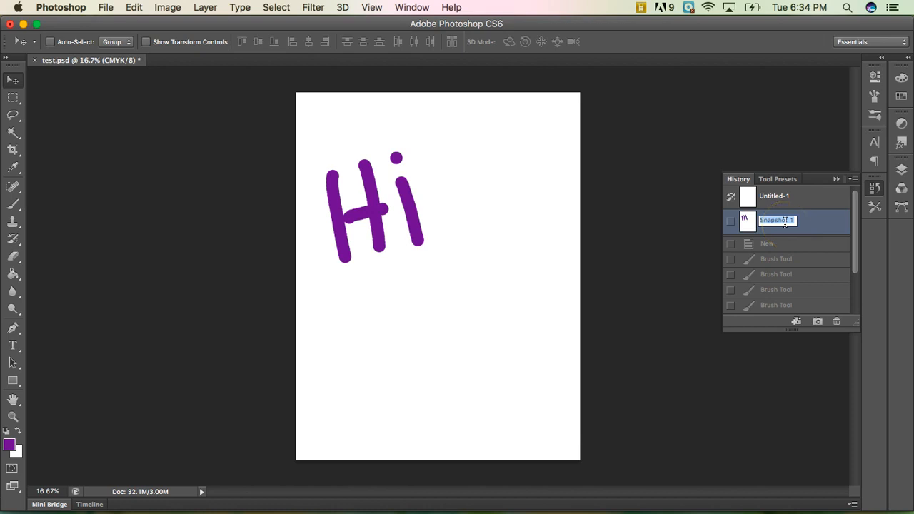
pyautogui.write('Test 1')
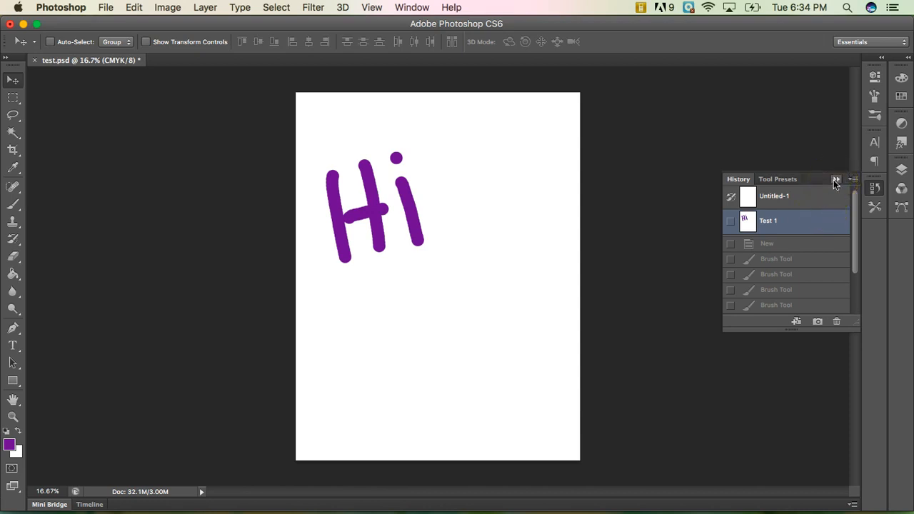
pyautogui.click(835, 180)
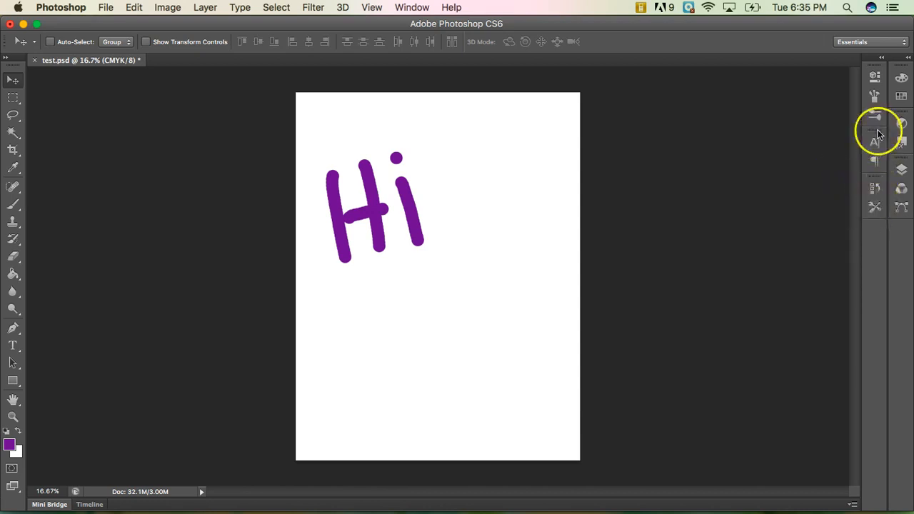
pyautogui.moveTo(882, 150)
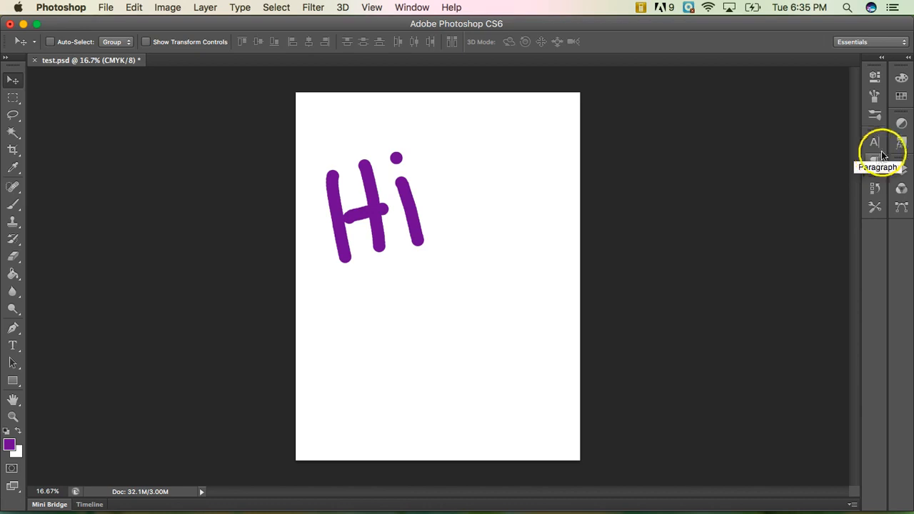
pyautogui.moveTo(628, 302)
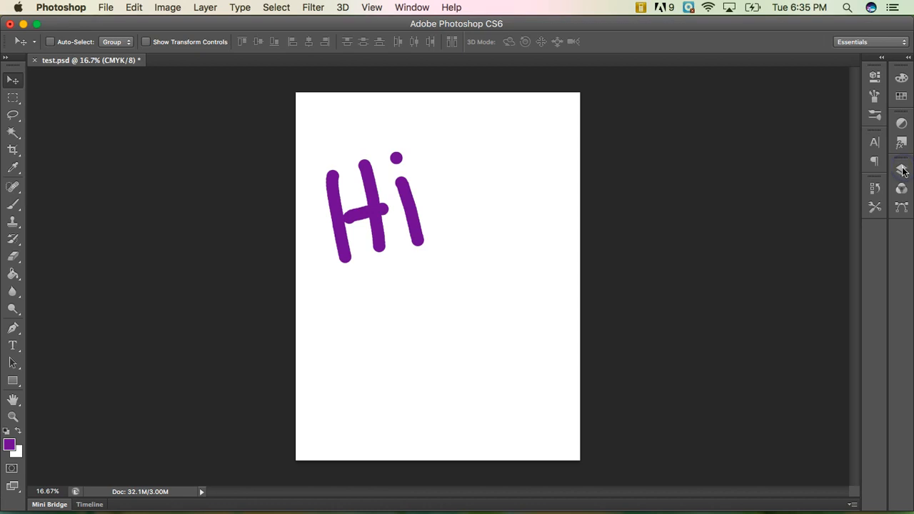
# Expand the Layers panel from the dock to show the locked Background layer
pyautogui.click(900, 170)
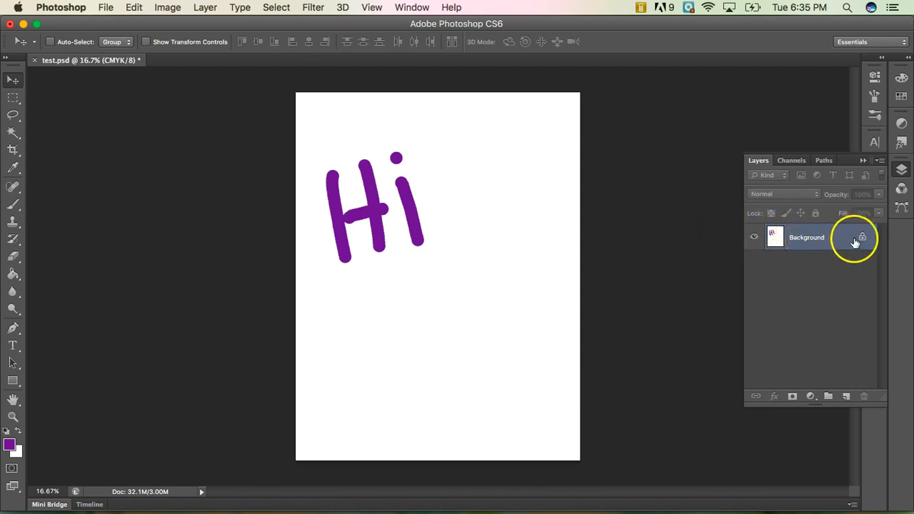
pyautogui.moveTo(774, 237)
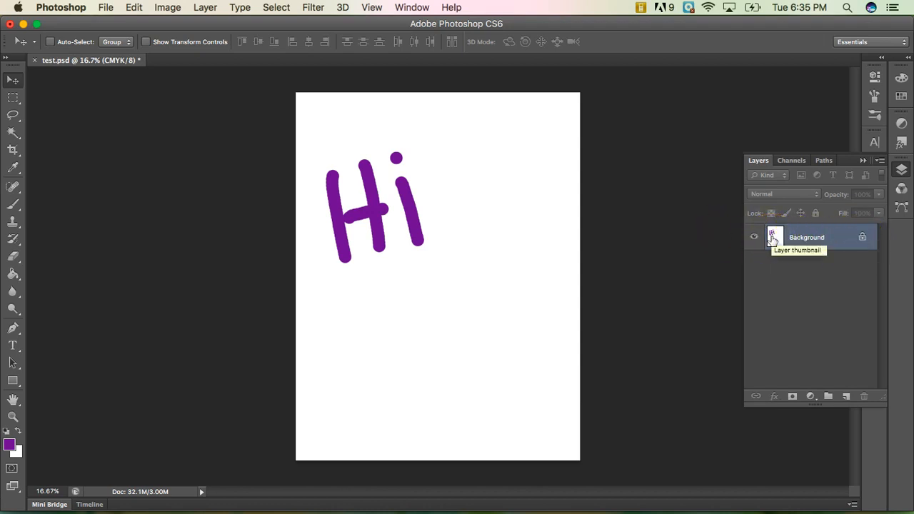
pyautogui.moveTo(810, 242)
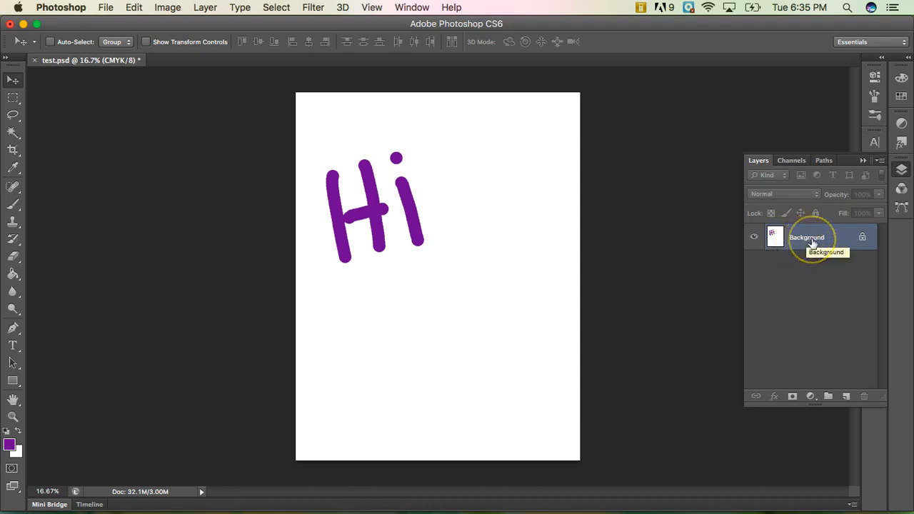
pyautogui.moveTo(65, 214)
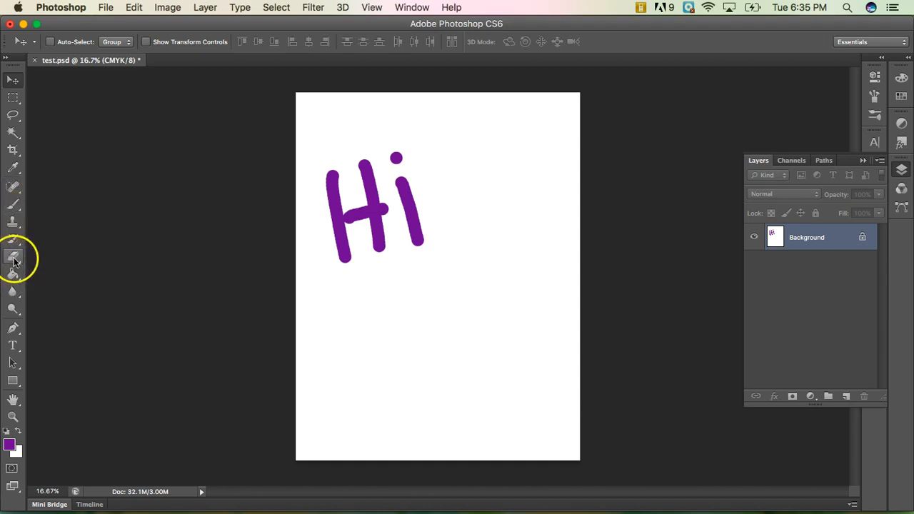
# Select the Brush Tool, with the canvas now showing a blank white Background
pyautogui.click(13, 257)
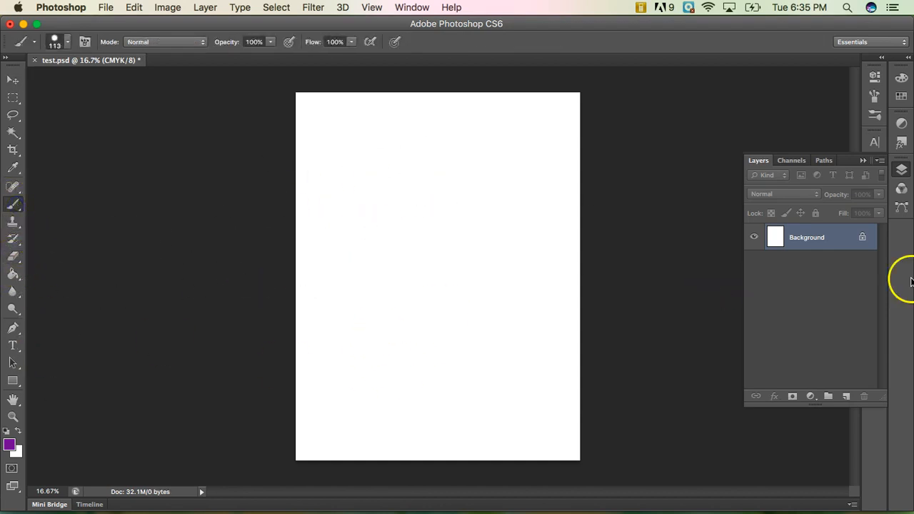
pyautogui.moveTo(433, 204)
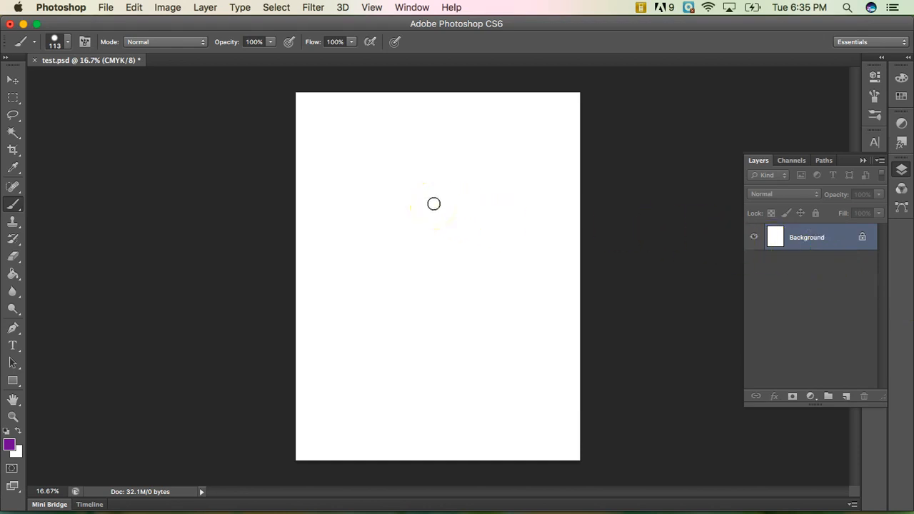
pyautogui.moveTo(667, 273)
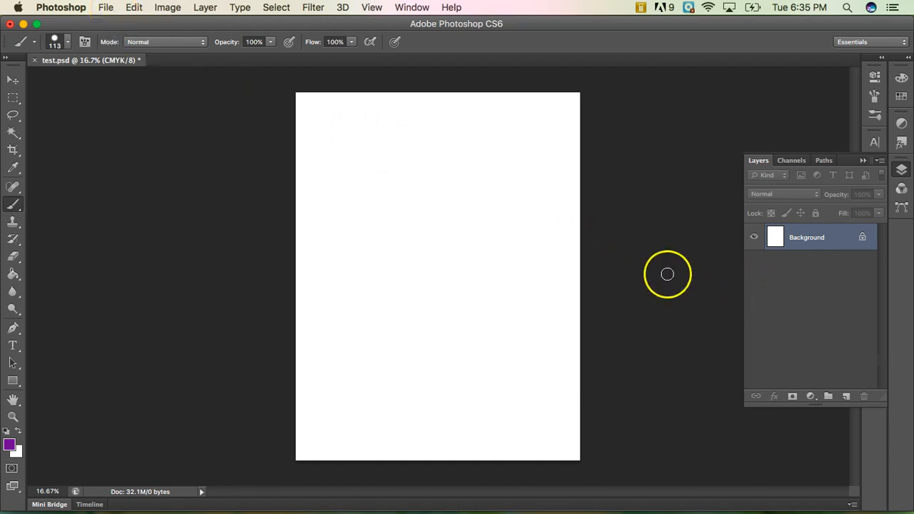
pyautogui.moveTo(444, 339)
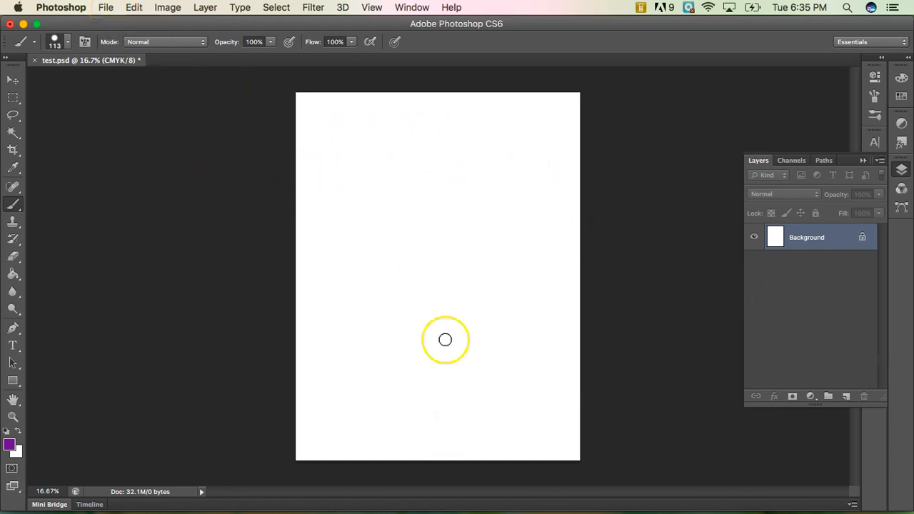
pyautogui.moveTo(552, 288)
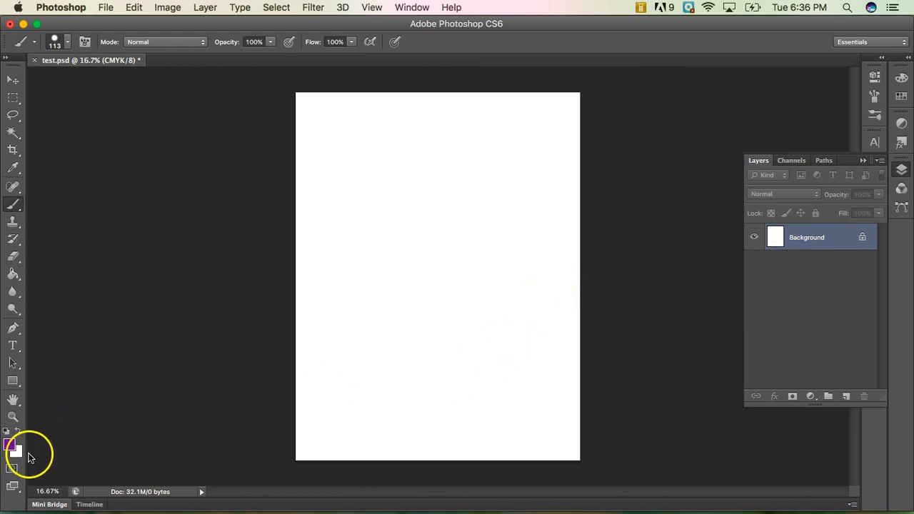
pyautogui.moveTo(828, 254)
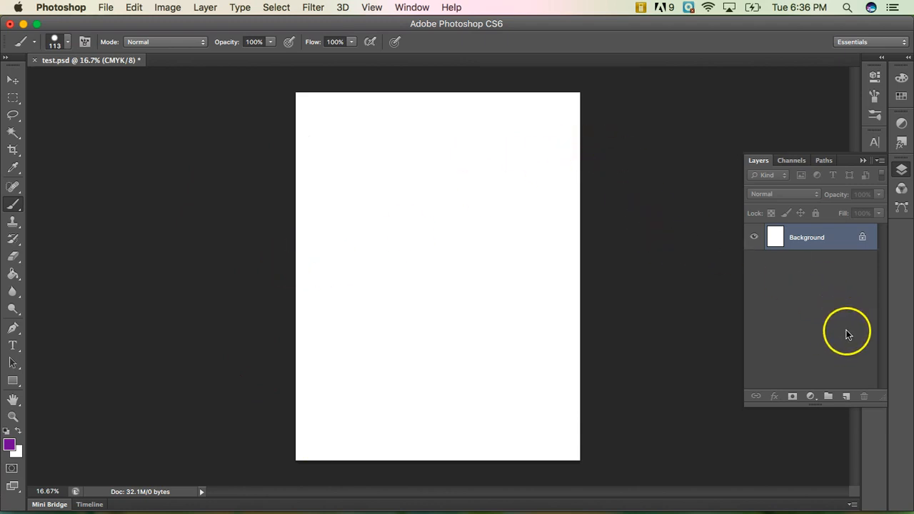
pyautogui.moveTo(133, 37)
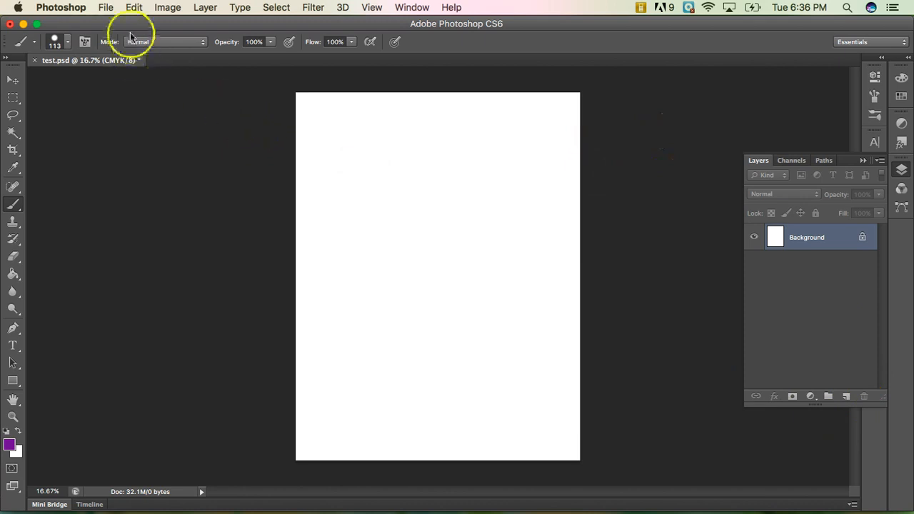
# Place DD1 Cover Image from the Canvas folder, enlarge it, and slightly reduce its height
pyautogui.click(105, 7)
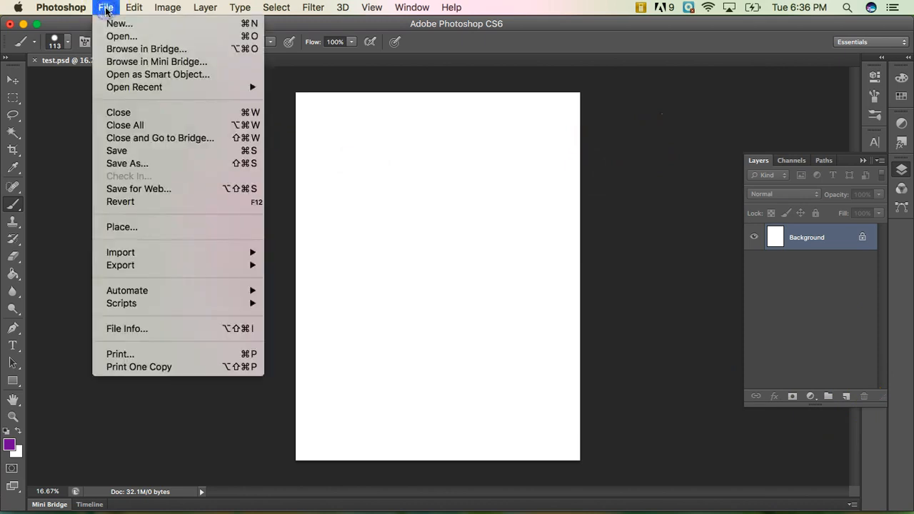
pyautogui.moveTo(118, 112)
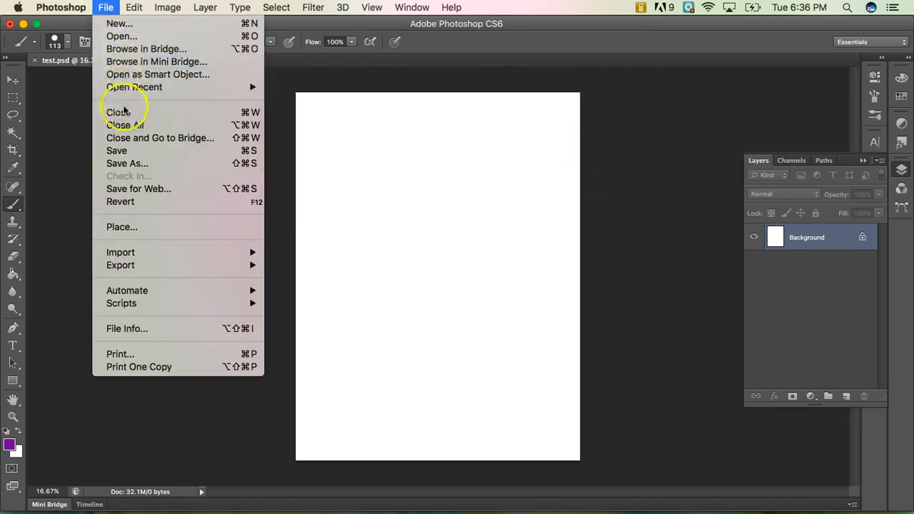
pyautogui.moveTo(150, 188)
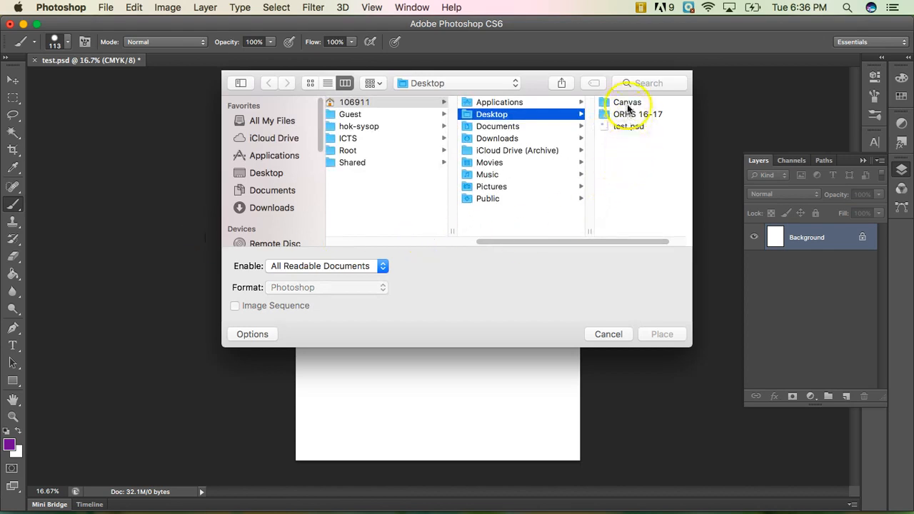
pyautogui.click(627, 102)
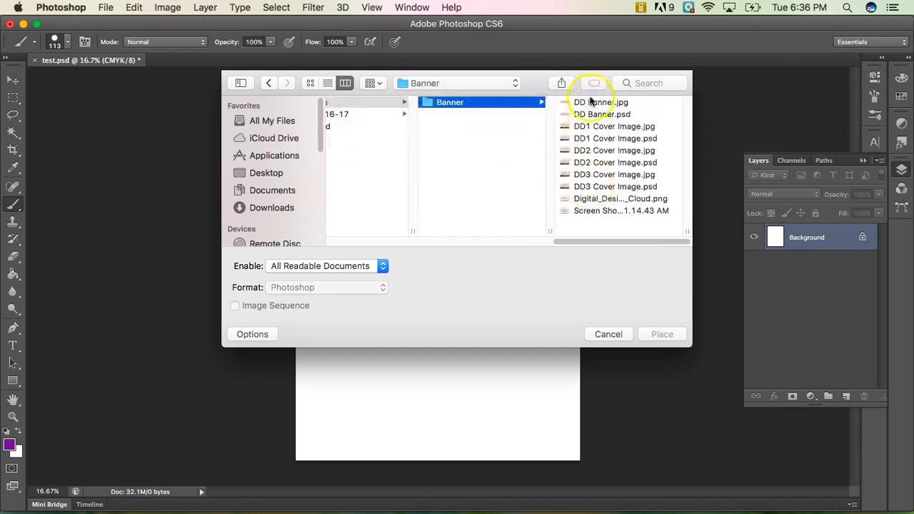
pyautogui.moveTo(639, 307)
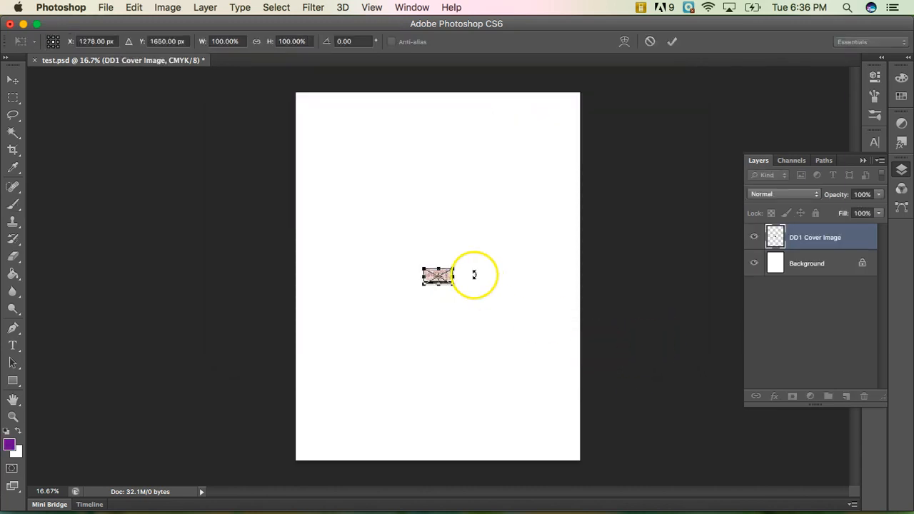
pyautogui.moveTo(449, 270)
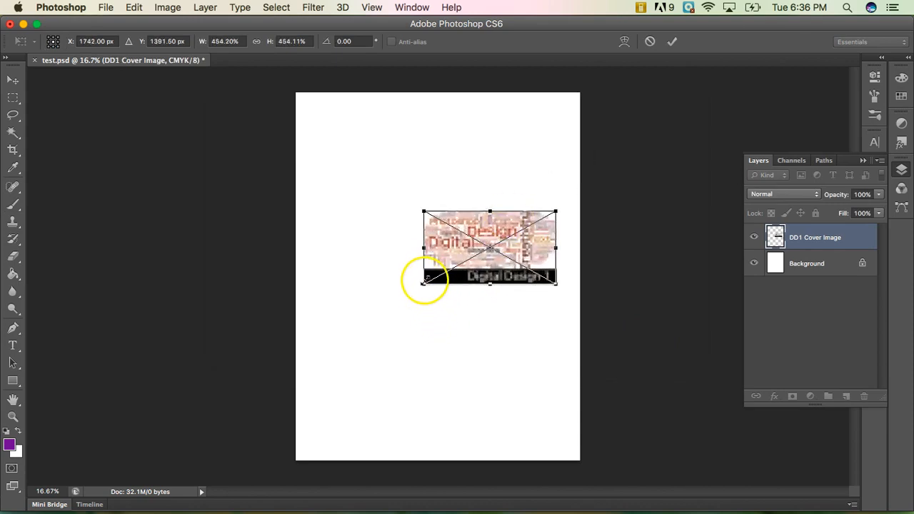
pyautogui.moveTo(424, 281); pyautogui.dragTo(341, 323)
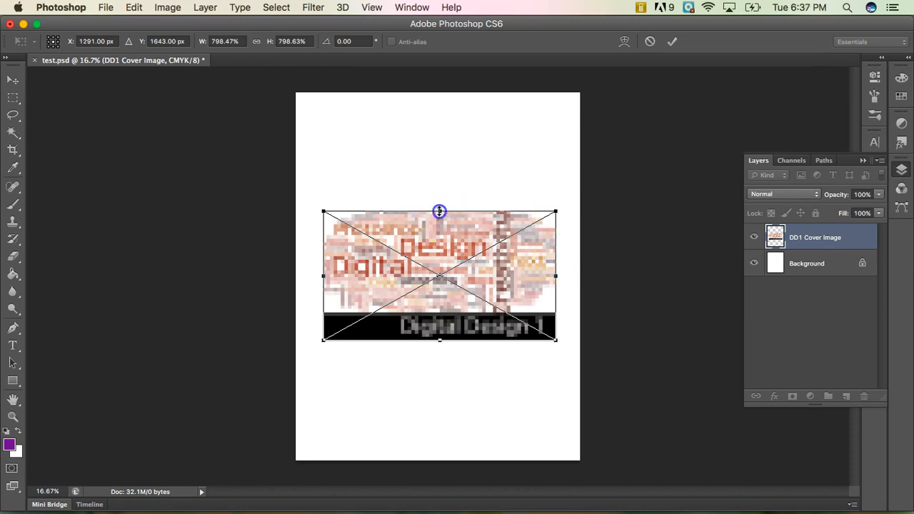
pyautogui.moveTo(439, 211); pyautogui.dragTo(438, 220)
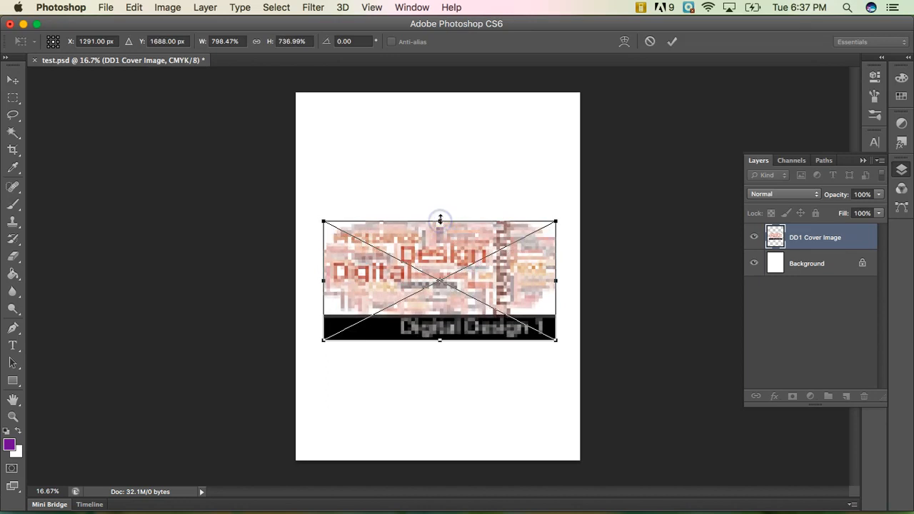
pyautogui.moveTo(439, 220); pyautogui.dragTo(439, 210)
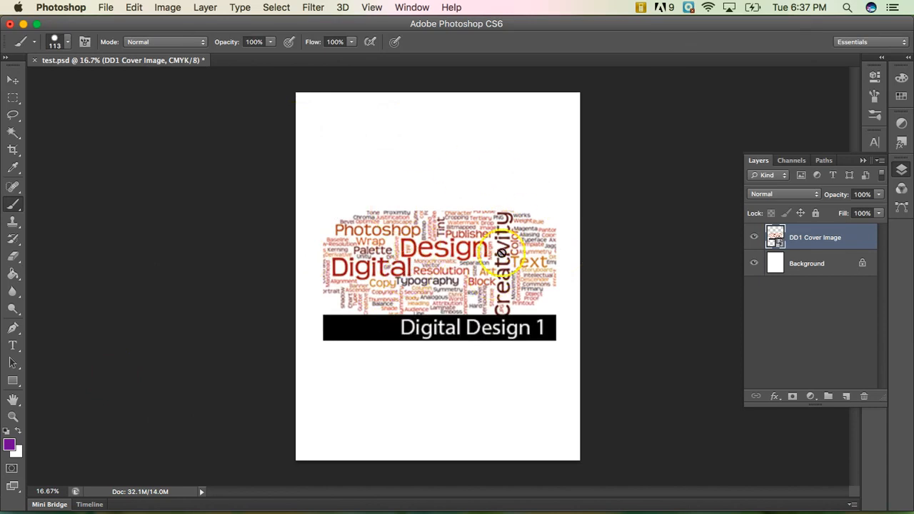
pyautogui.moveTo(474, 251)
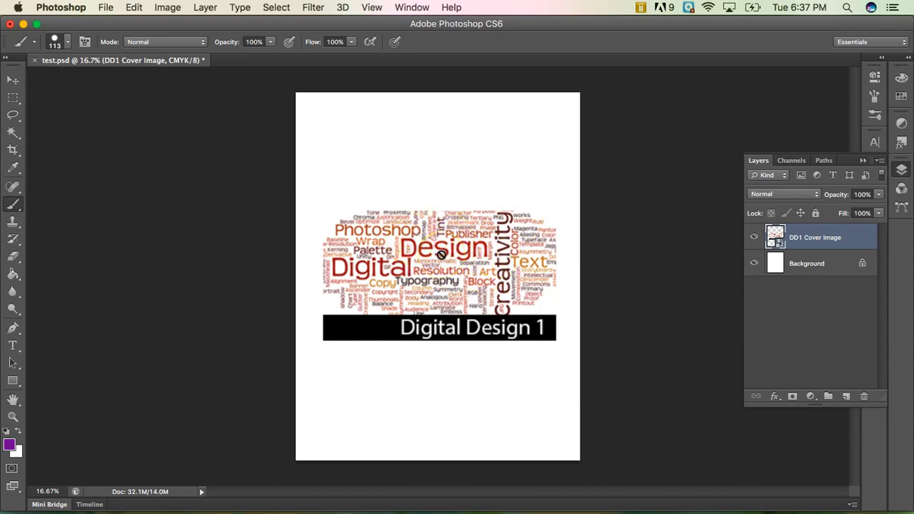
pyautogui.moveTo(804, 234)
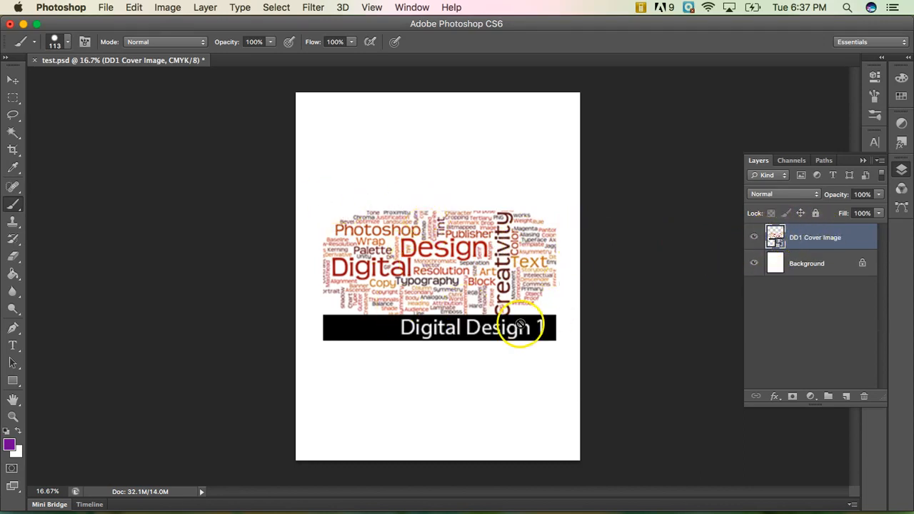
# Paint purple 'Hi' strokes on Layer 1 over the cover image
pyautogui.click(846, 396)
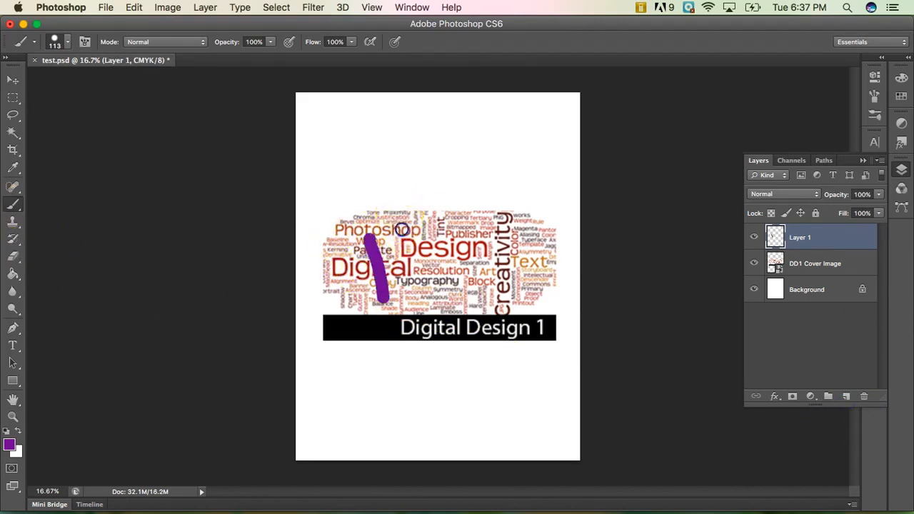
pyautogui.moveTo(385, 243); pyautogui.dragTo(464, 286)
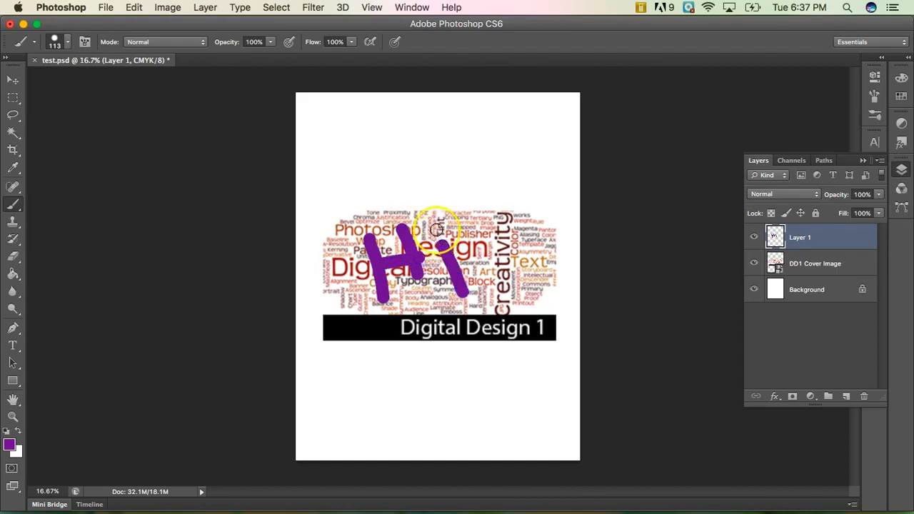
pyautogui.moveTo(435, 230); pyautogui.dragTo(506, 297)
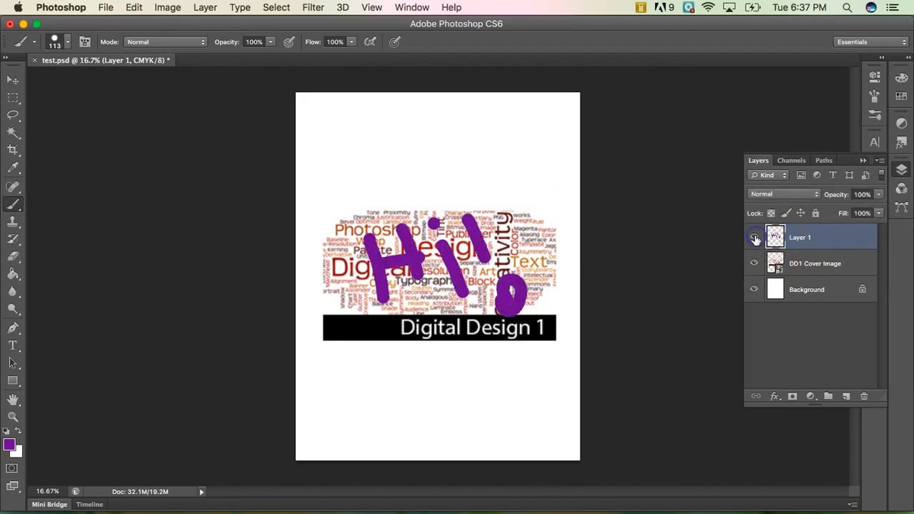
# Hide the DD1 Cover Image and Layer 1 using their eye icons
pyautogui.click(753, 237)
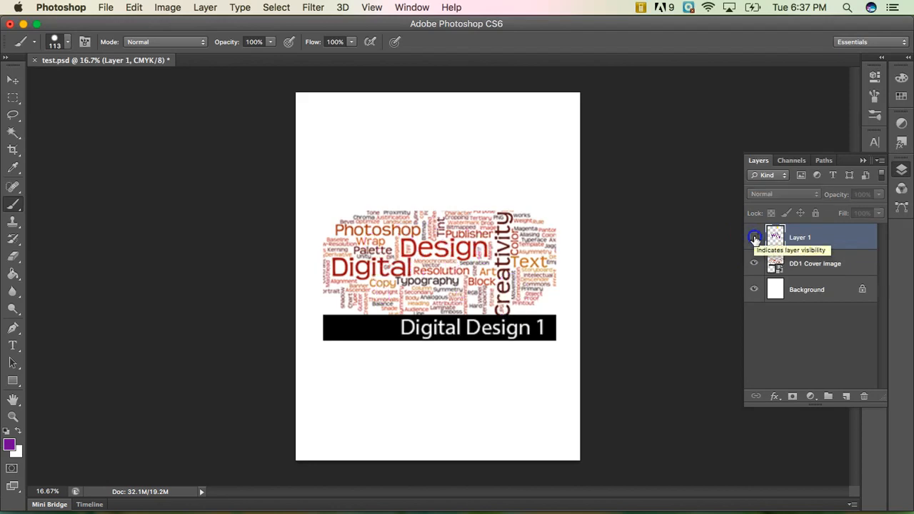
pyautogui.click(753, 263)
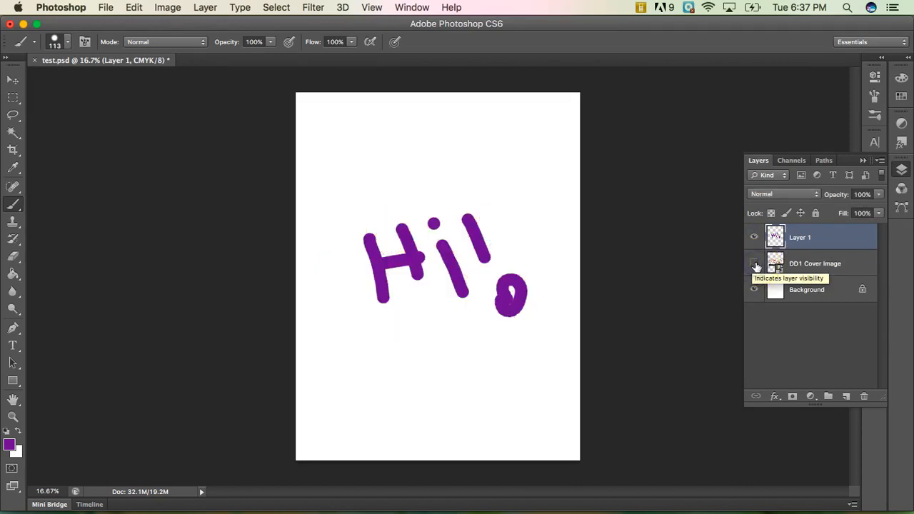
pyautogui.click(753, 263)
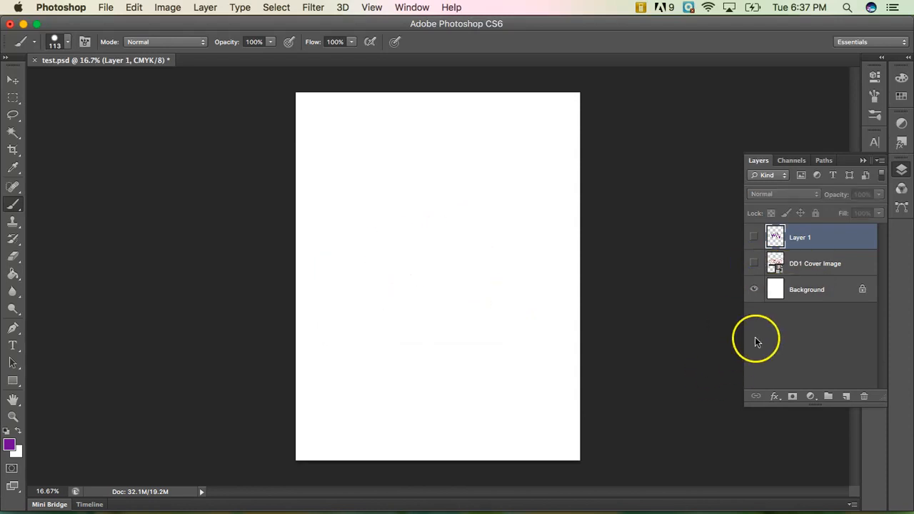
pyautogui.click(753, 236)
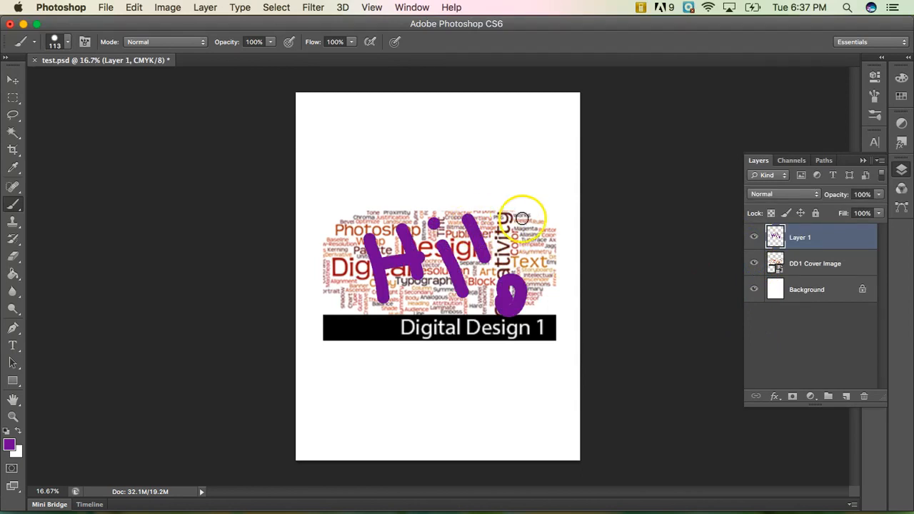
pyautogui.moveTo(736, 236)
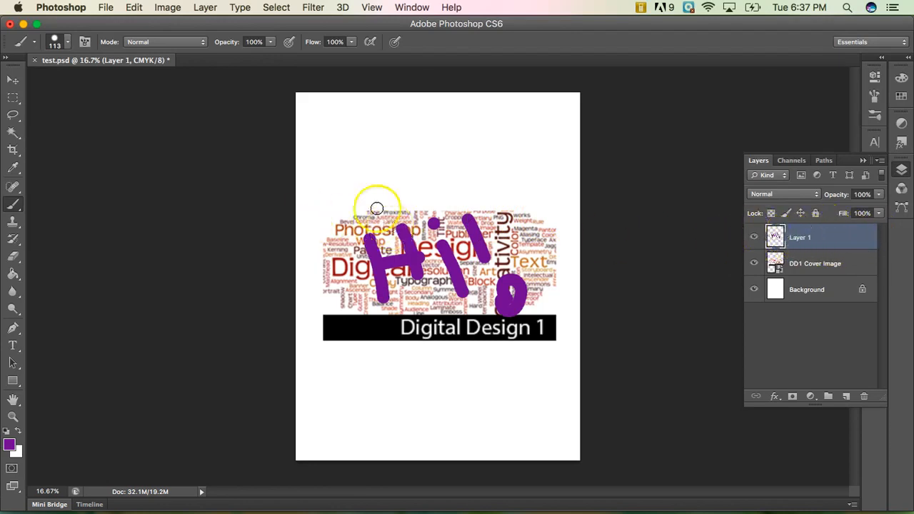
# Hide Layer 1, rasterize DD1 Cover Image, and brush purple 'Hi!' onto it
pyautogui.click(753, 237)
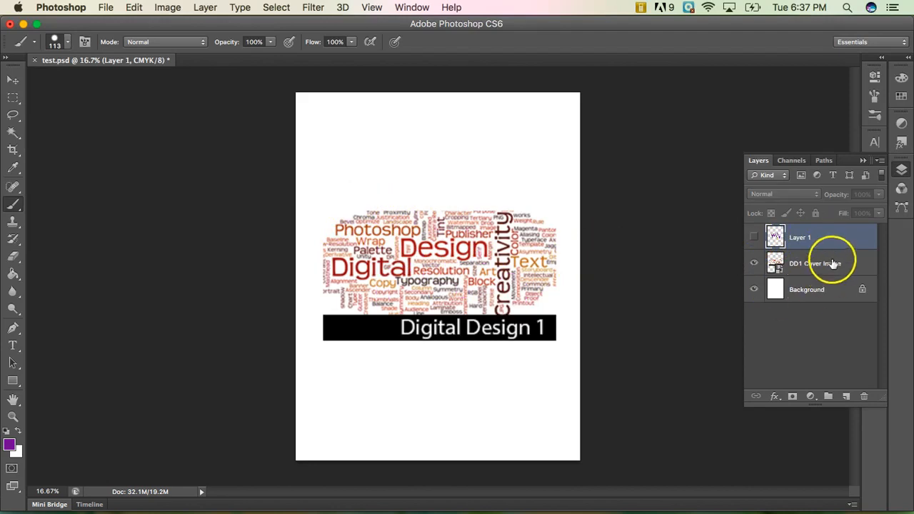
pyautogui.click(815, 263)
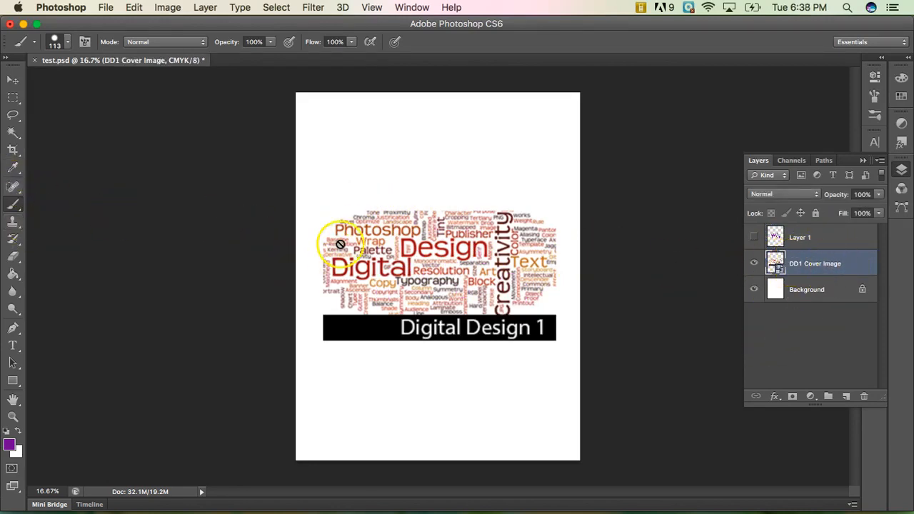
pyautogui.moveTo(890, 311)
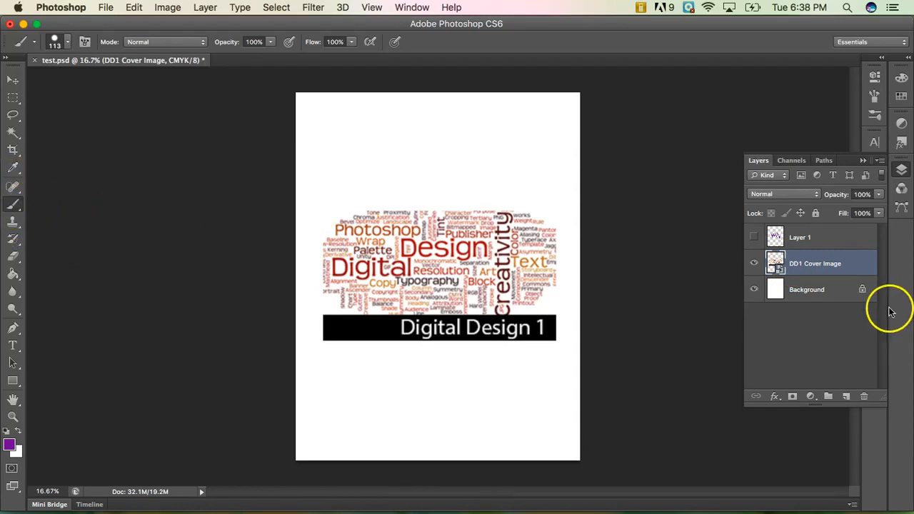
pyautogui.rightClick(775, 264)
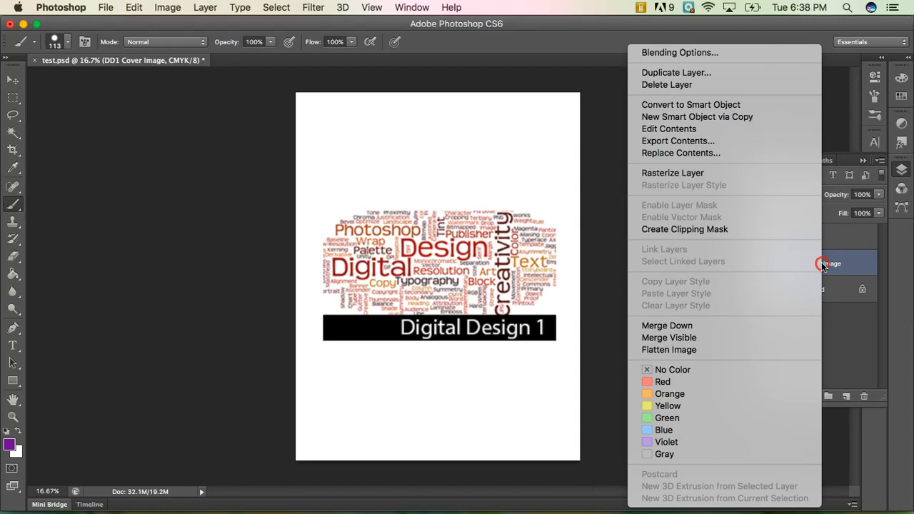
pyautogui.moveTo(722, 173)
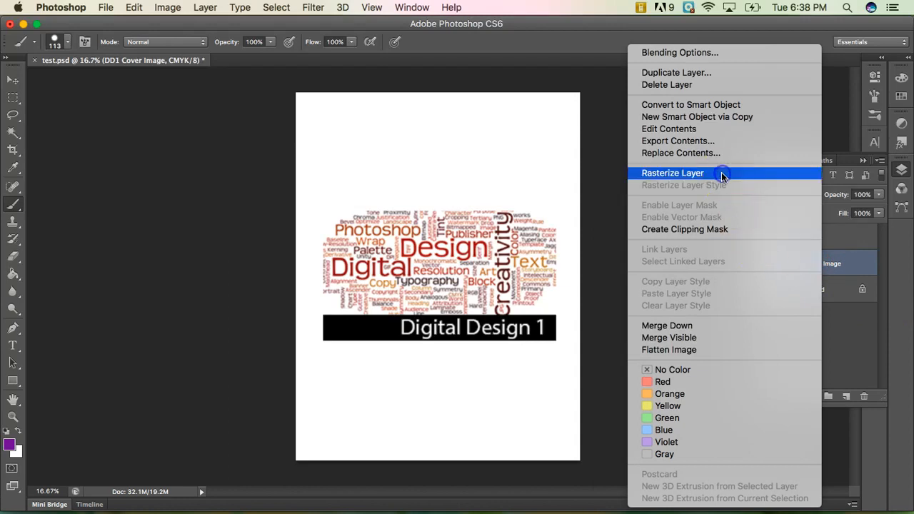
pyautogui.click(673, 173)
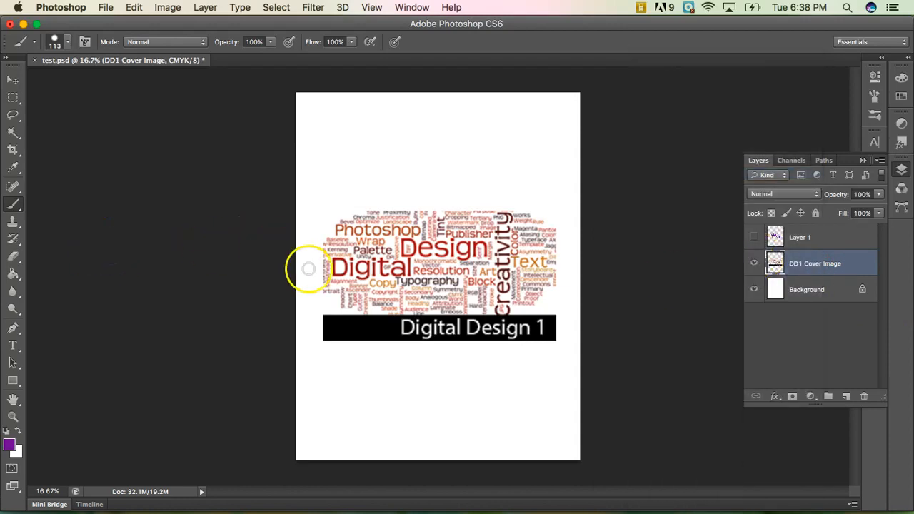
pyautogui.moveTo(367, 232)
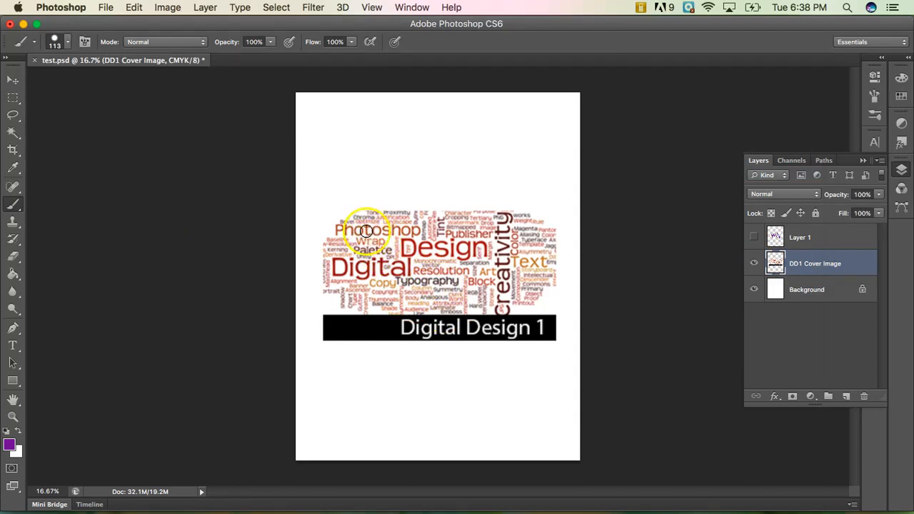
pyautogui.moveTo(371, 225); pyautogui.dragTo(411, 314)
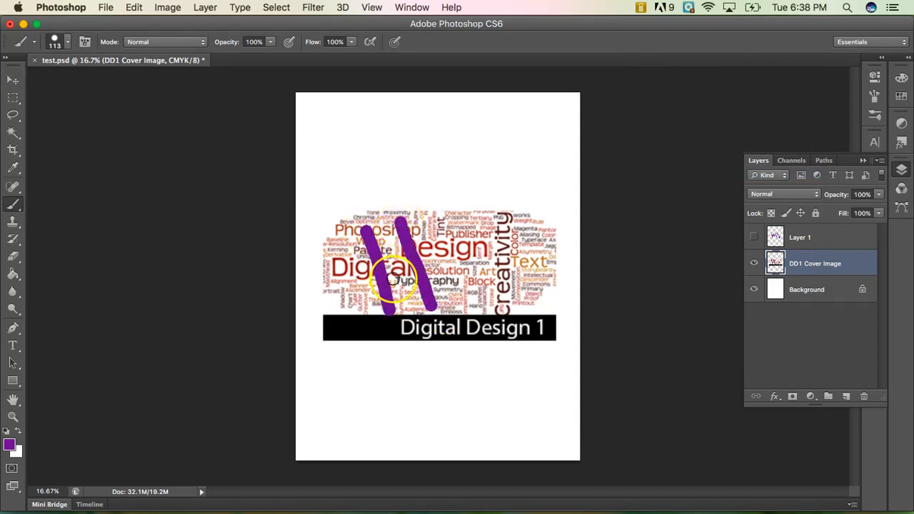
pyautogui.moveTo(396, 278); pyautogui.dragTo(437, 229)
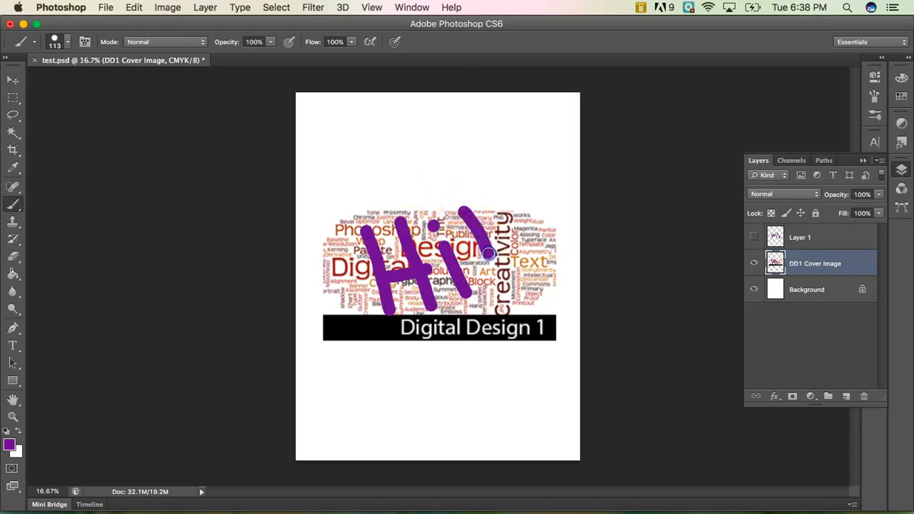
pyautogui.moveTo(539, 382)
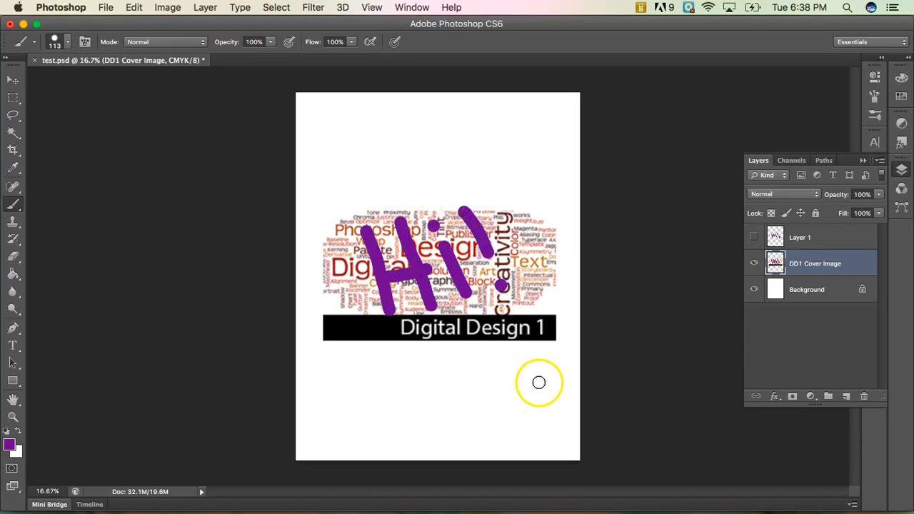
pyautogui.moveTo(493, 259)
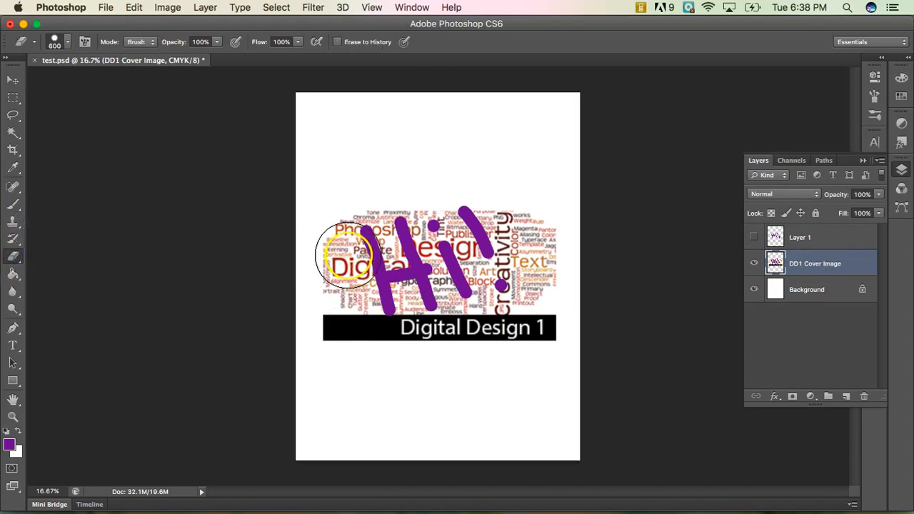
# Revert History to the Rasterize Layer state, then reopen the Layers panel
pyautogui.moveTo(349, 254); pyautogui.dragTo(382, 396)
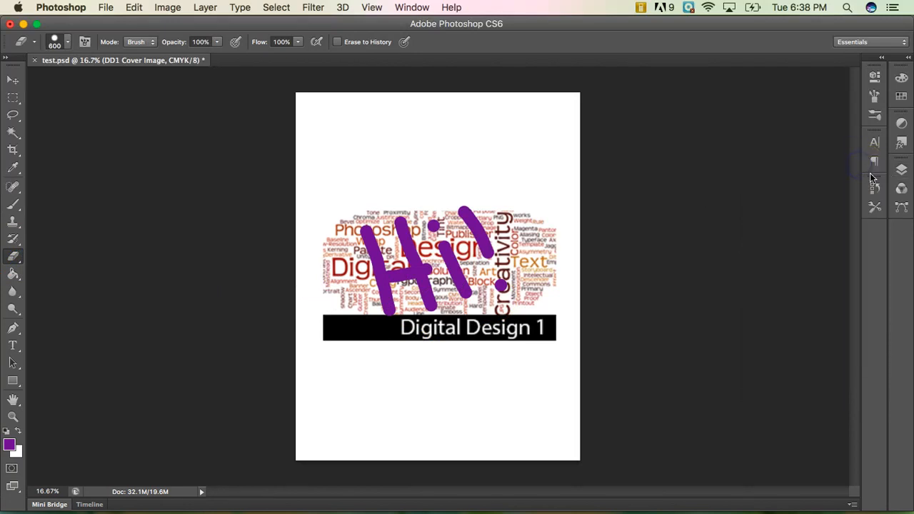
pyautogui.click(873, 187)
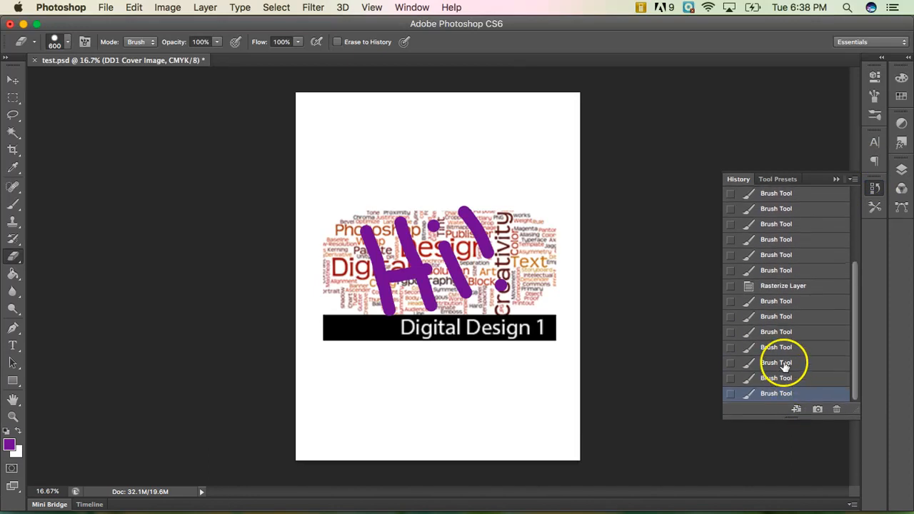
pyautogui.click(776, 316)
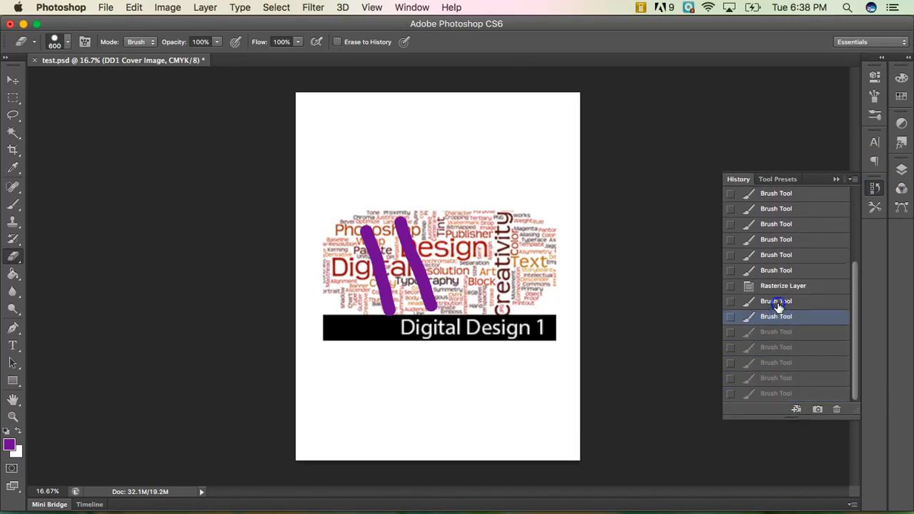
pyautogui.click(782, 285)
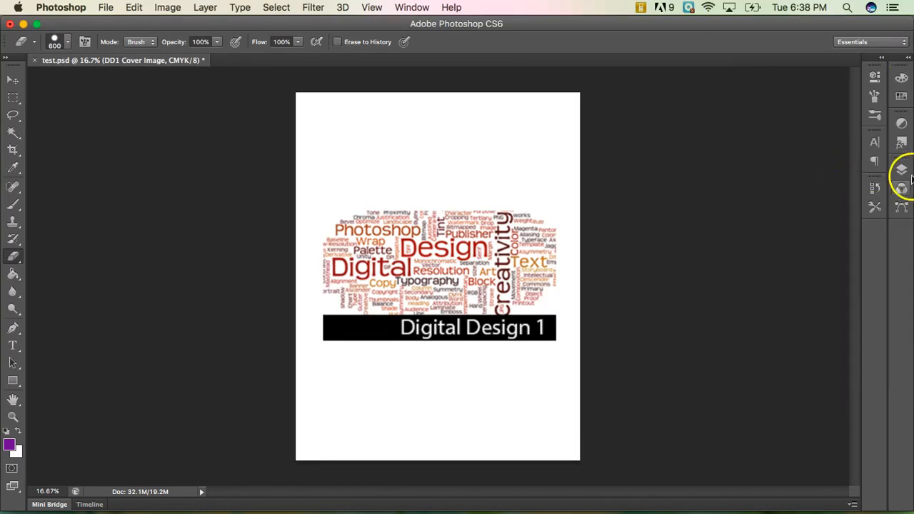
pyautogui.click(901, 170)
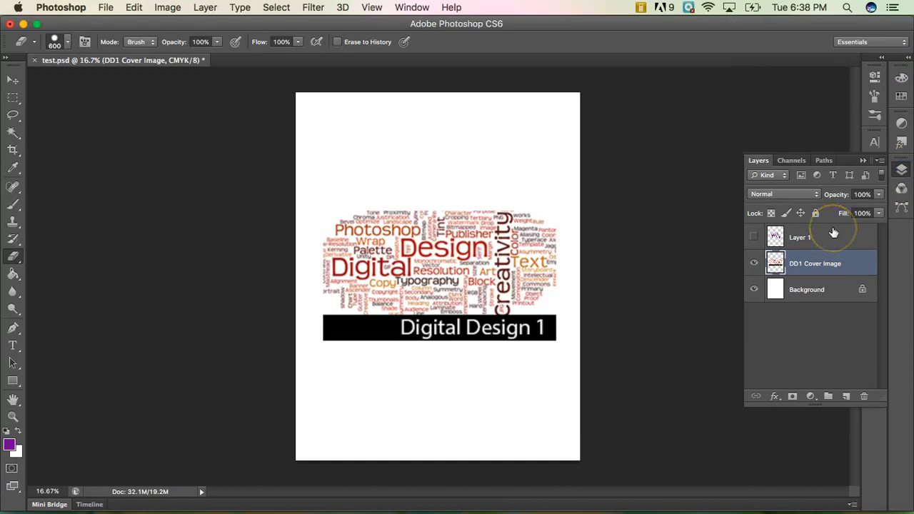
pyautogui.moveTo(832, 233)
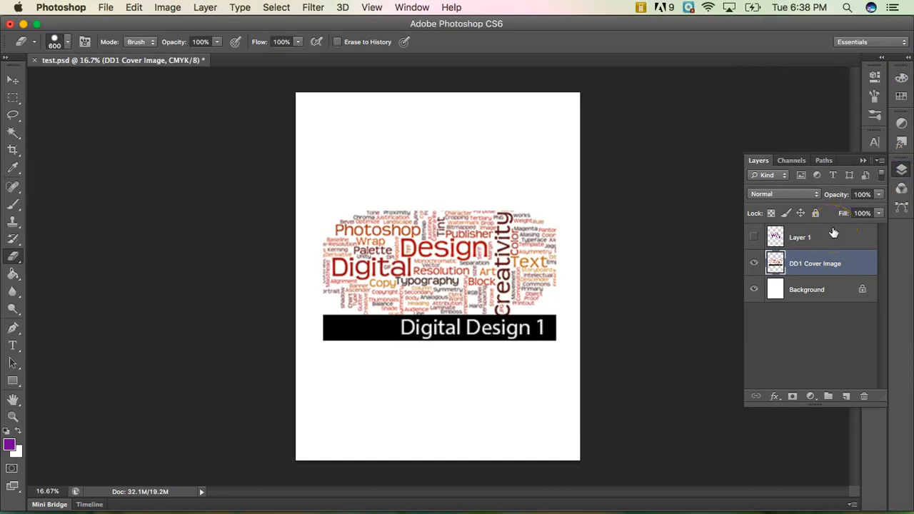